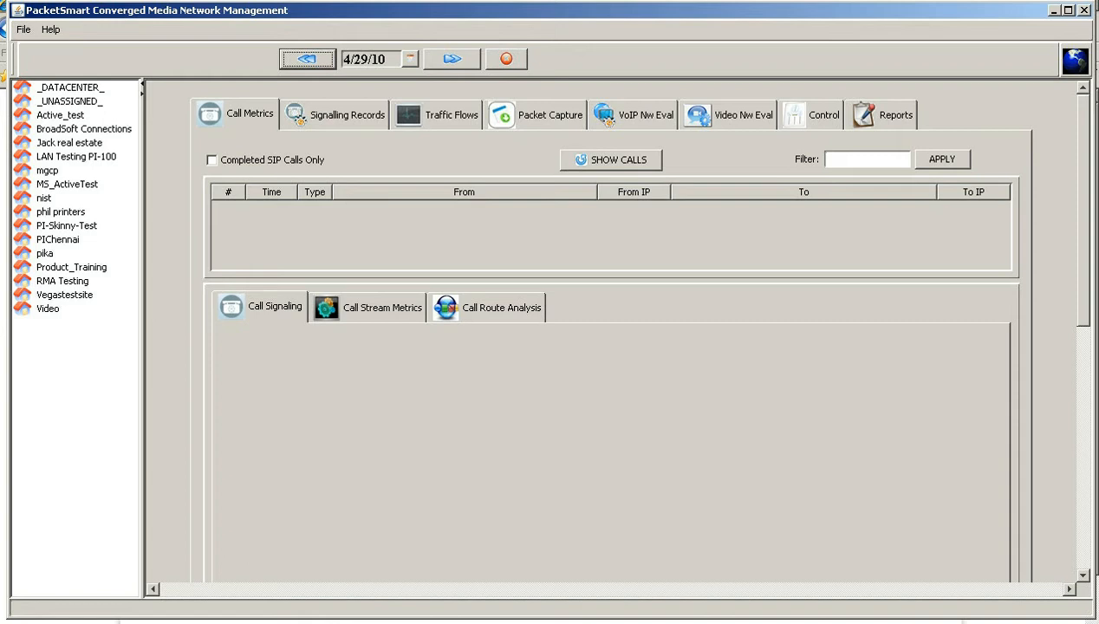
mouse_move(124, 224)
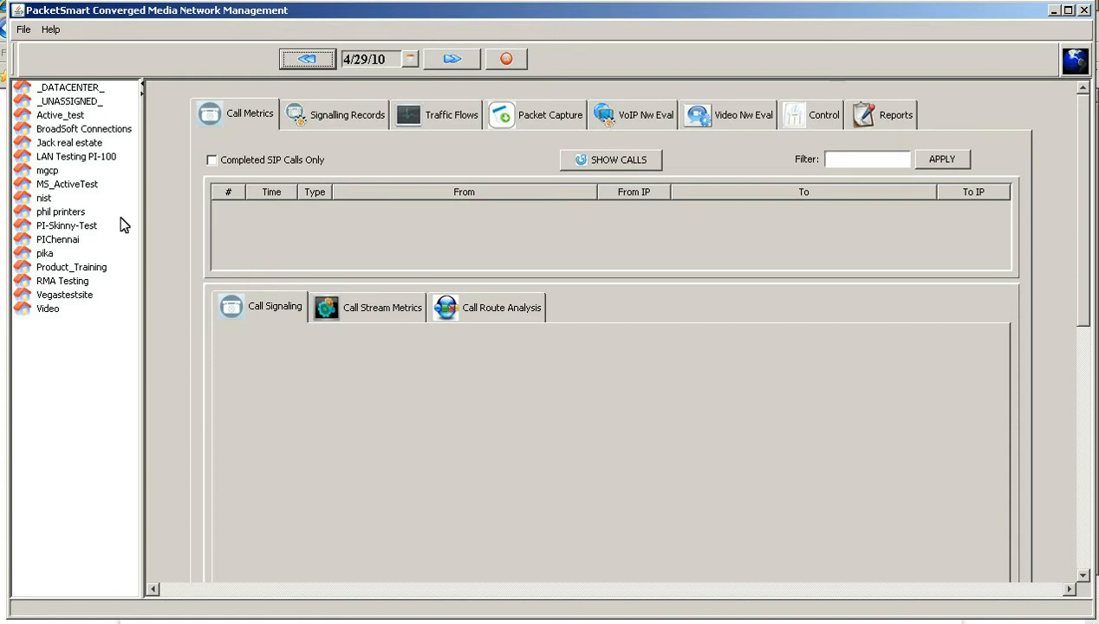
mouse_move(29, 306)
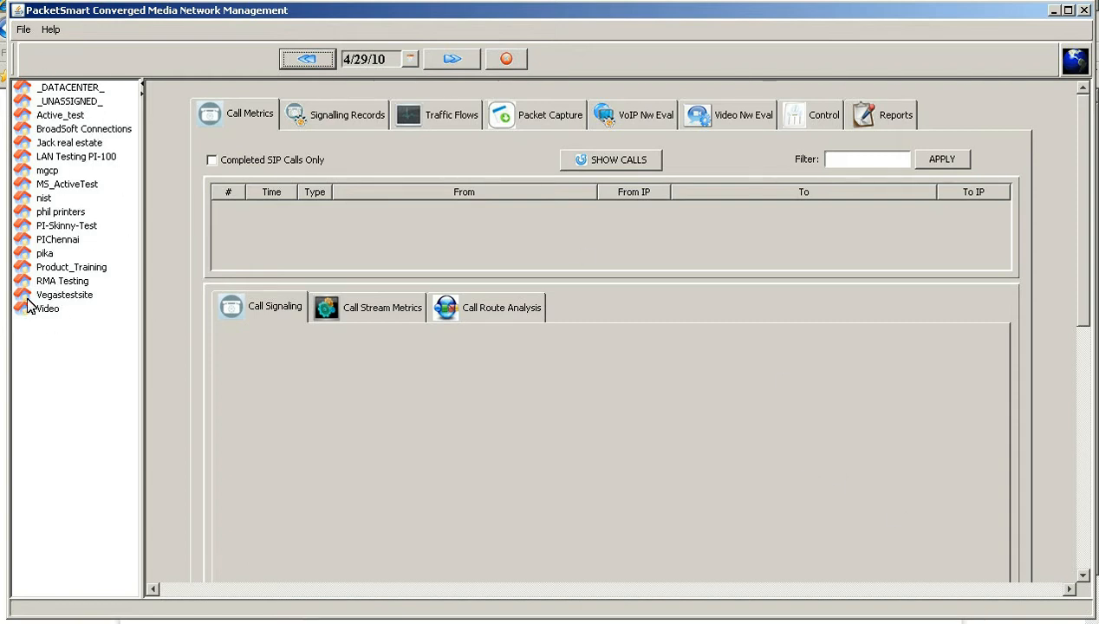
mouse_move(80, 305)
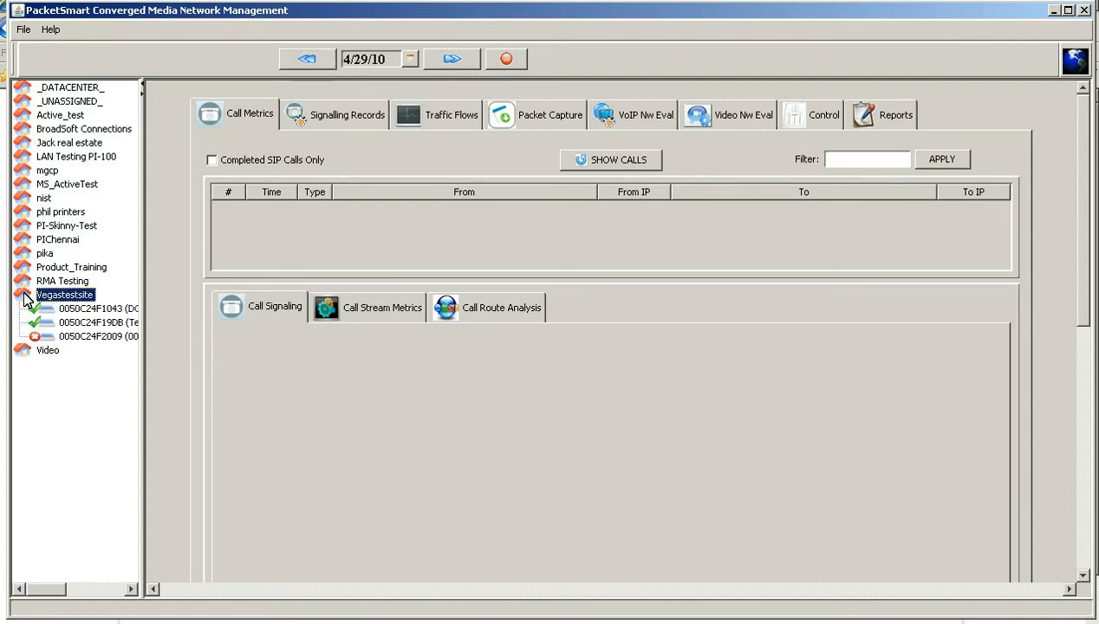
mouse_move(33, 163)
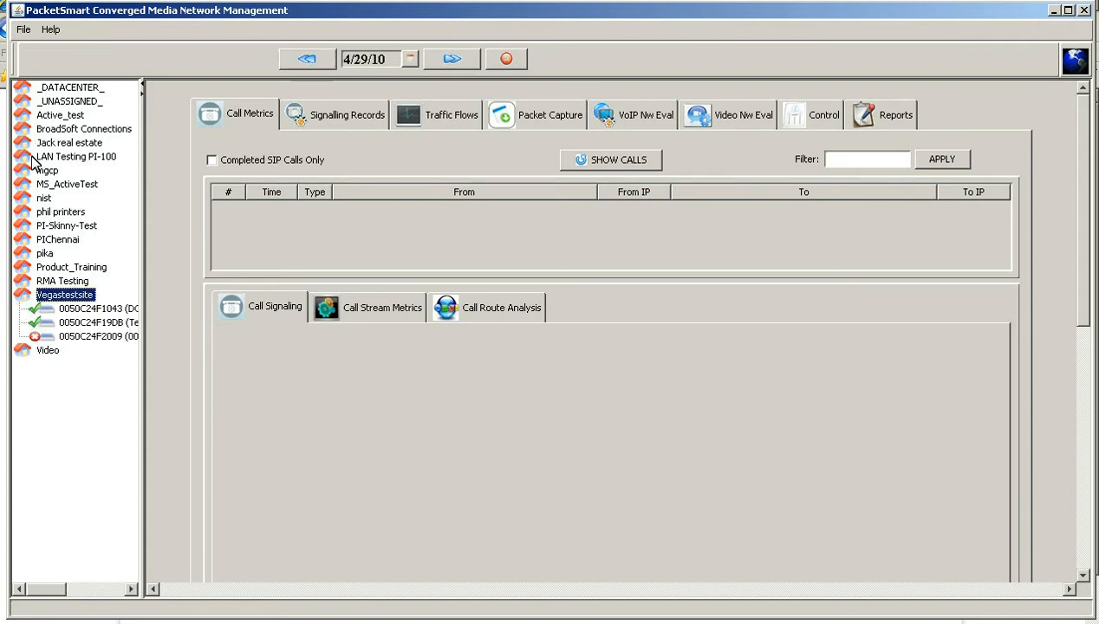
Expand the LAN Testing PI-100 site to list its probe devices.
left_click(77, 156)
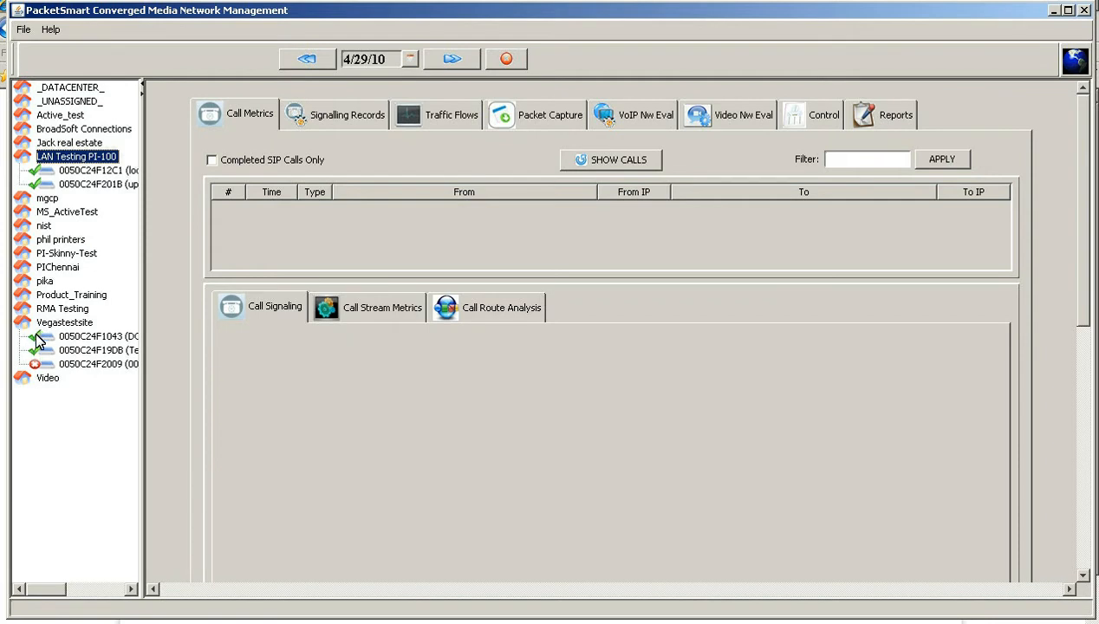
mouse_move(94, 349)
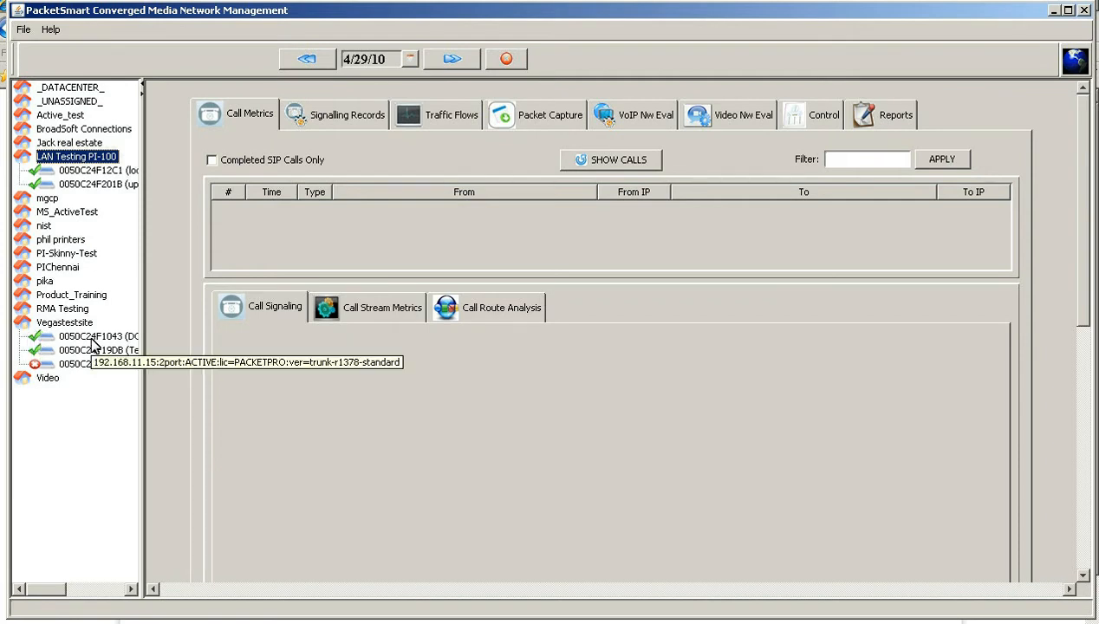
mouse_move(76, 345)
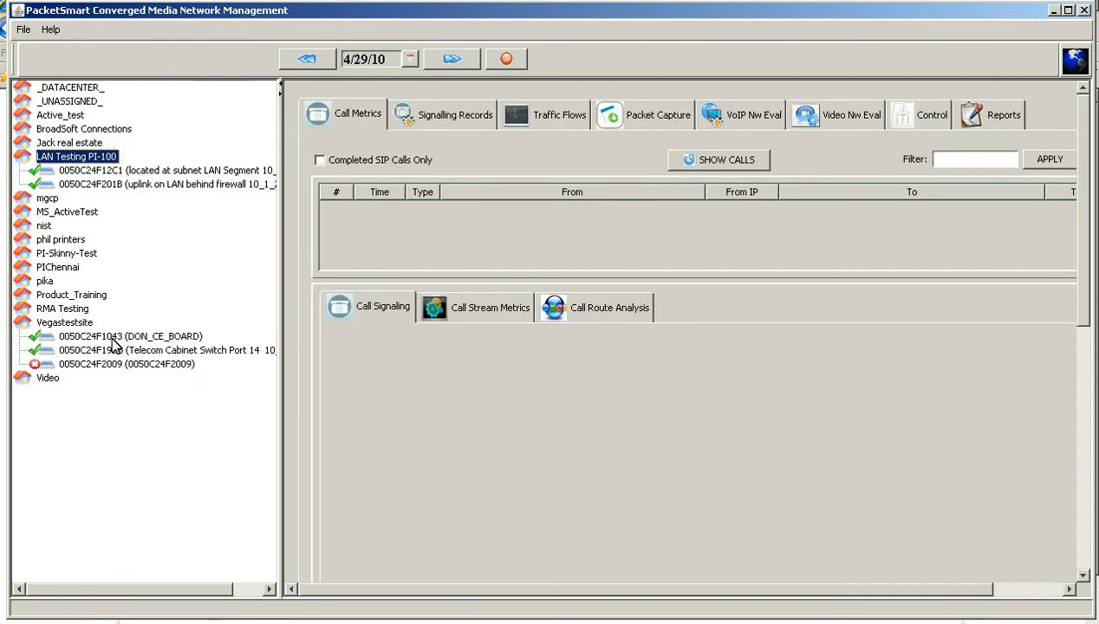
Load the Traffic Flow kilobit and packet charts for probe 0050C24F1043 (DON_CE_BOARD).
left_click(130, 335)
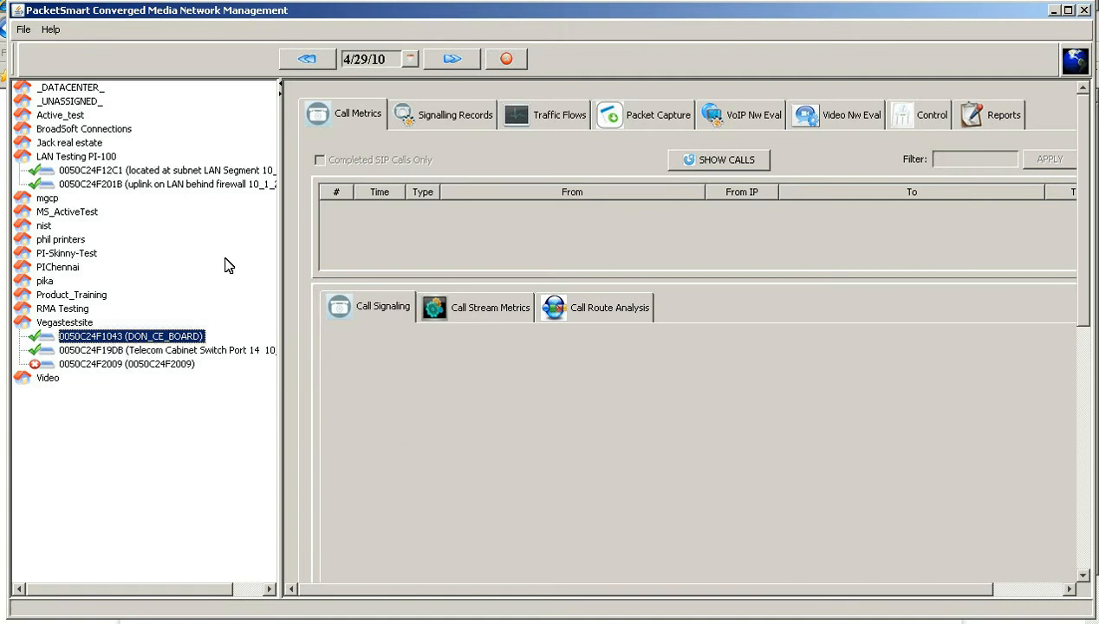
left_click(559, 115)
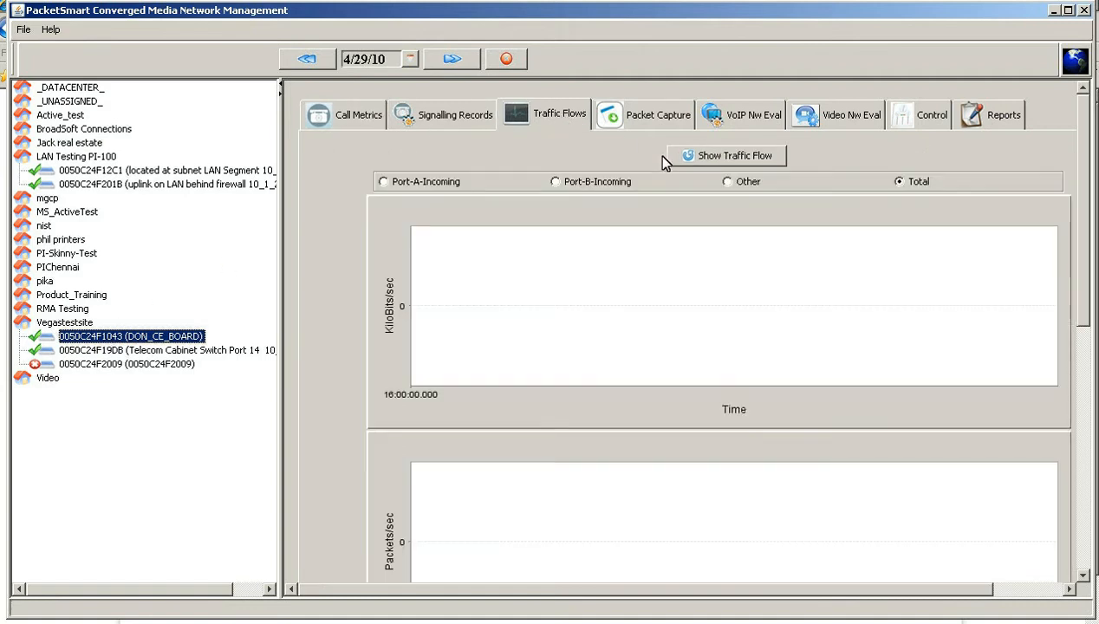
left_click(726, 155)
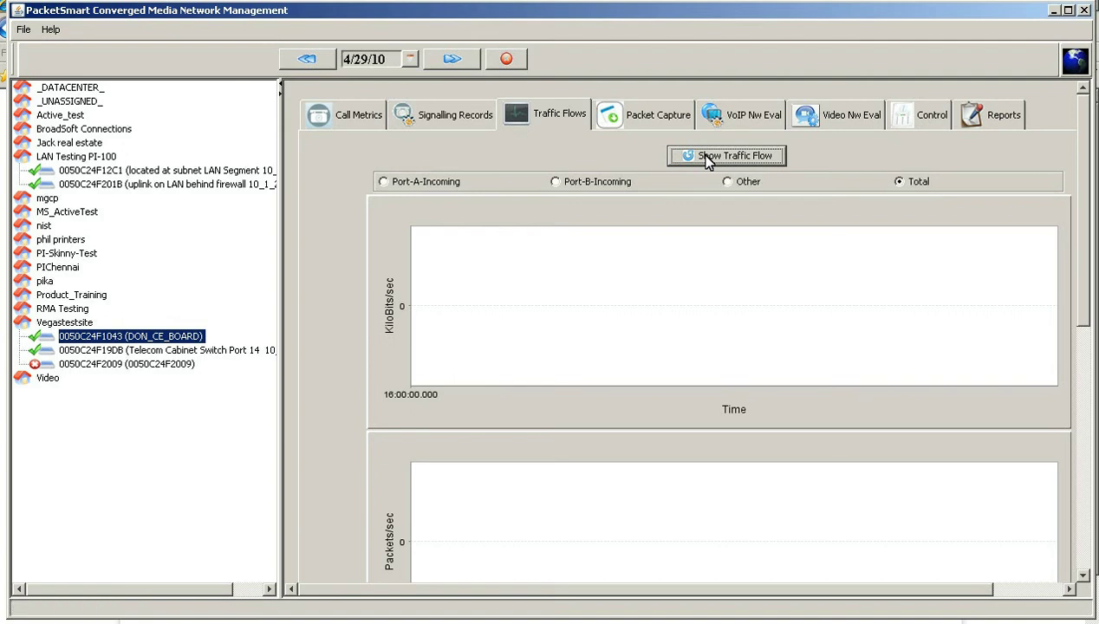
left_click(726, 156)
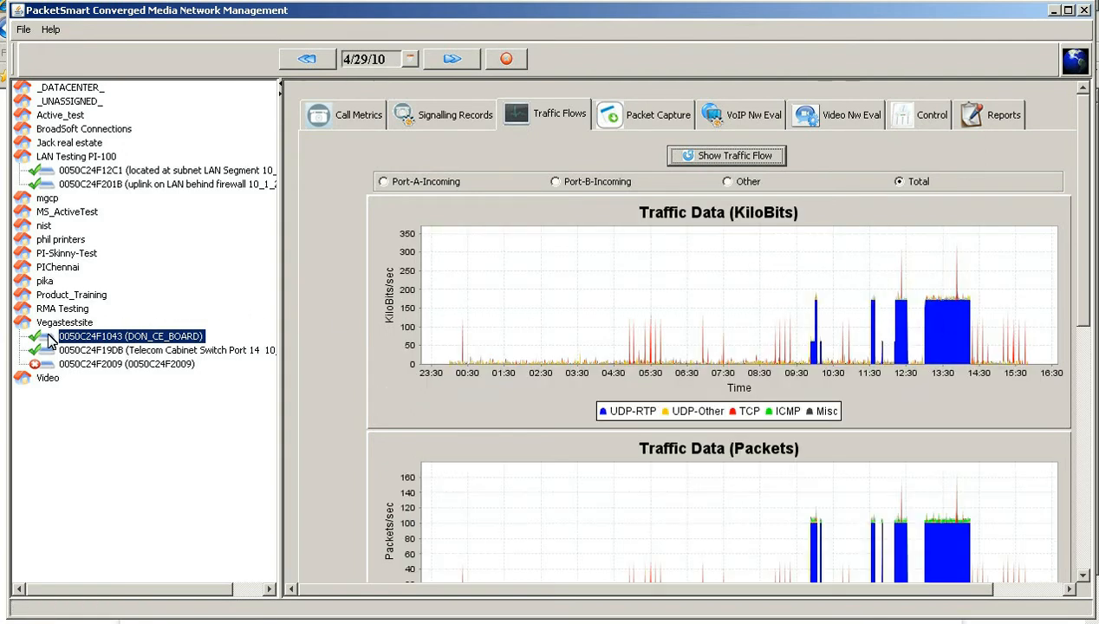
mouse_move(91, 350)
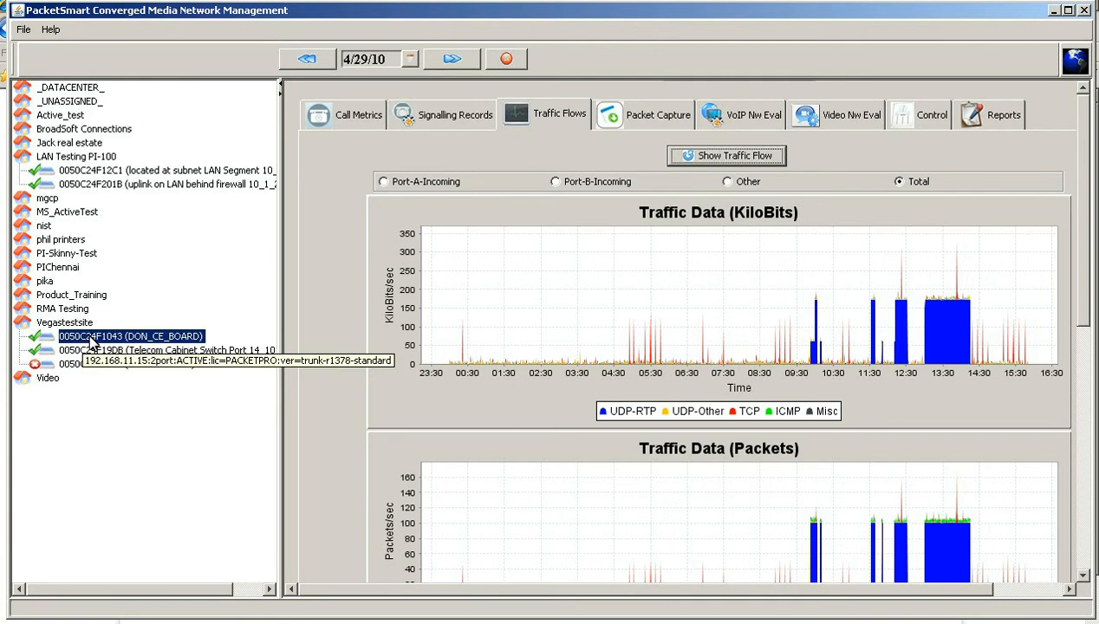
mouse_move(108, 340)
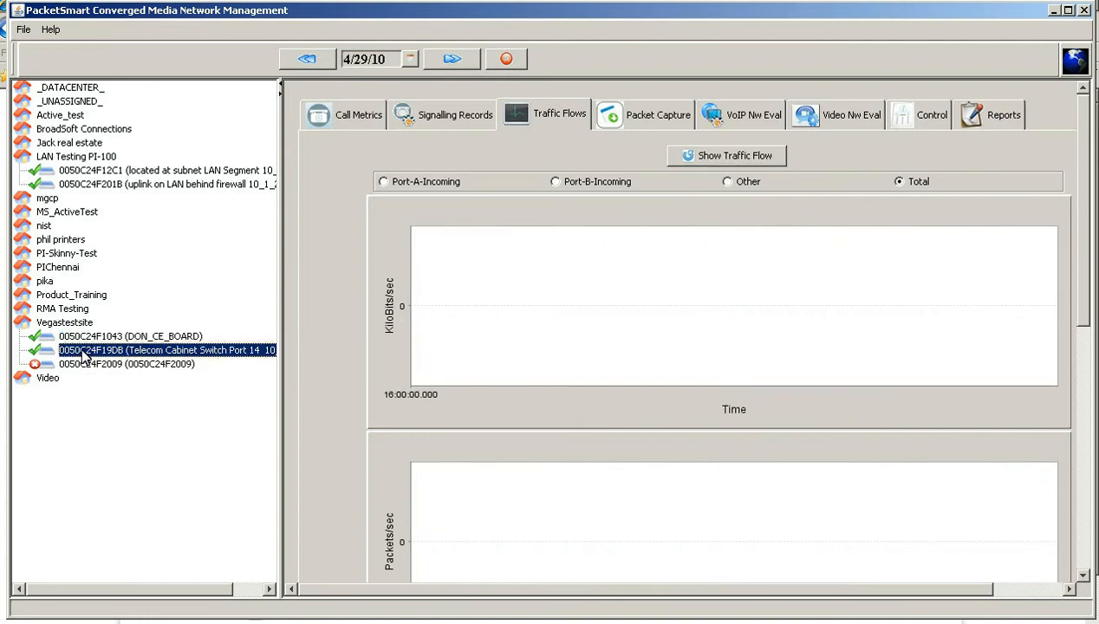
mouse_move(86, 351)
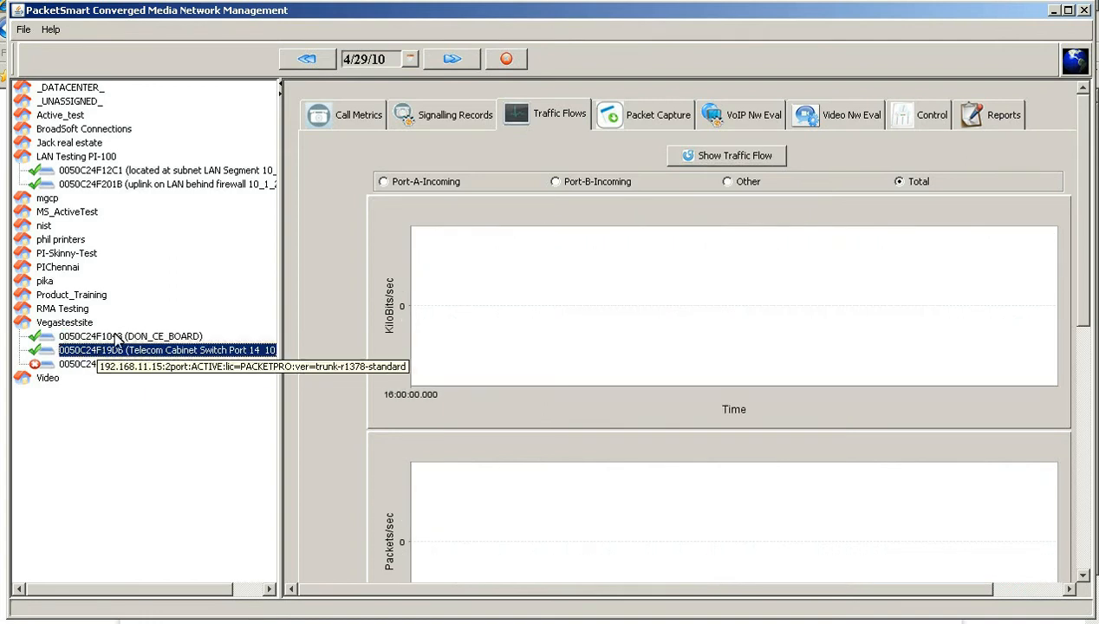
List the SIP calls recorded by the DON_CE_BOARD probe in Call Metrics.
left_click(357, 114)
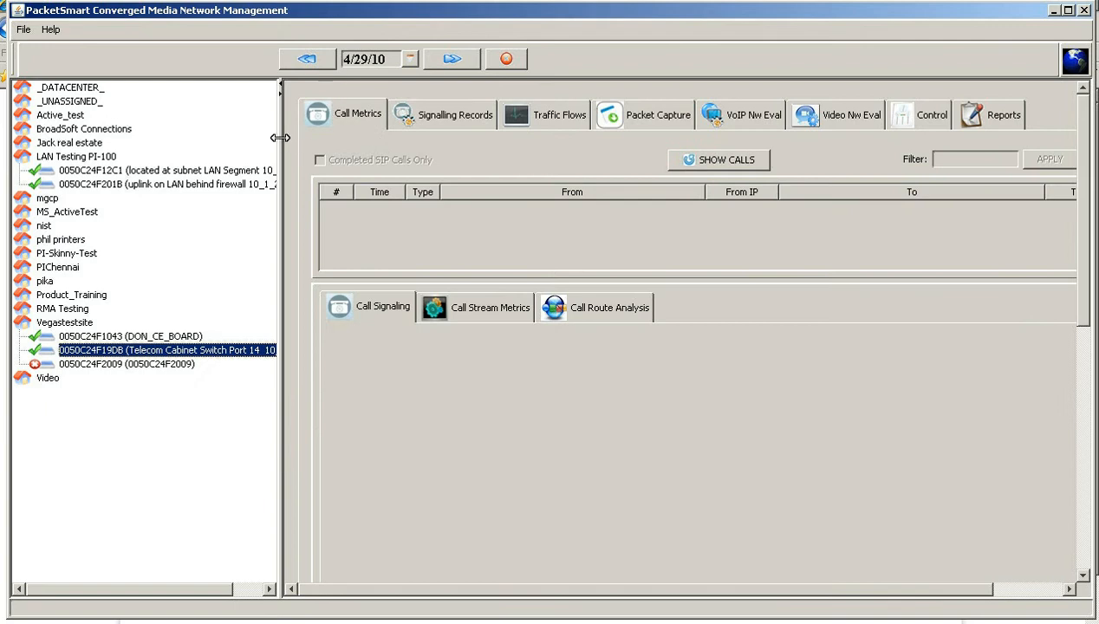
left_click_drag(280, 137, 144, 316)
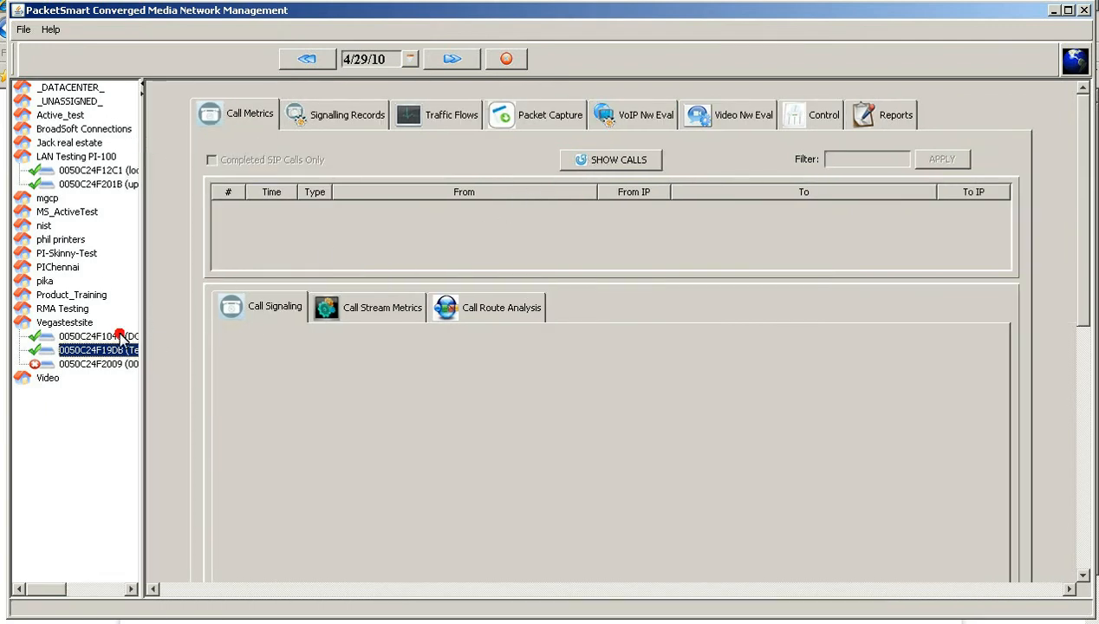
left_click(98, 336)
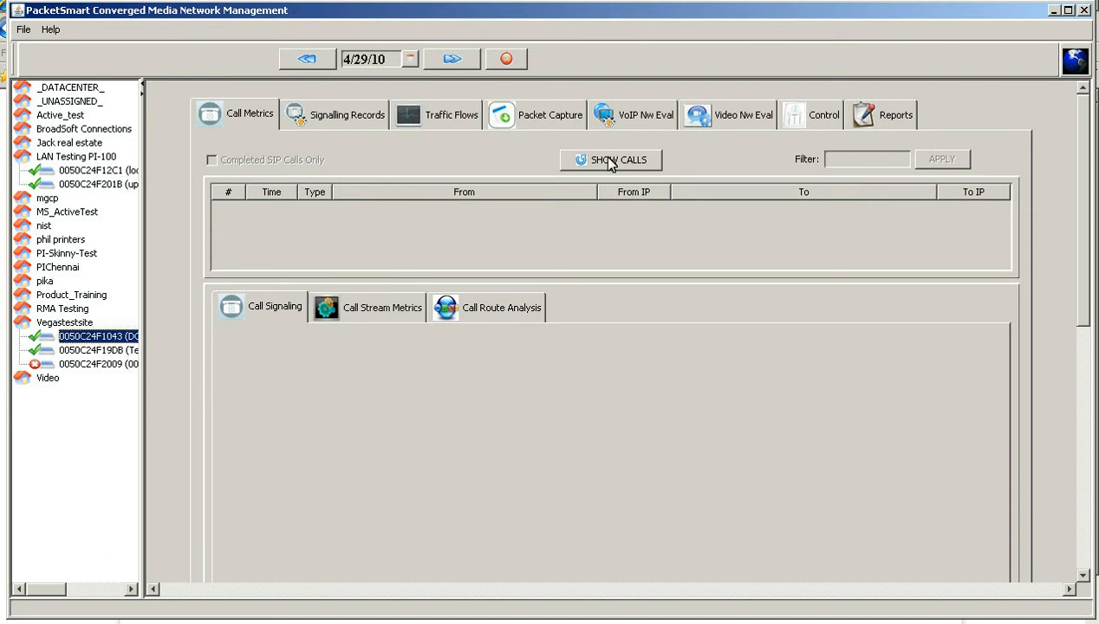
left_click(610, 159)
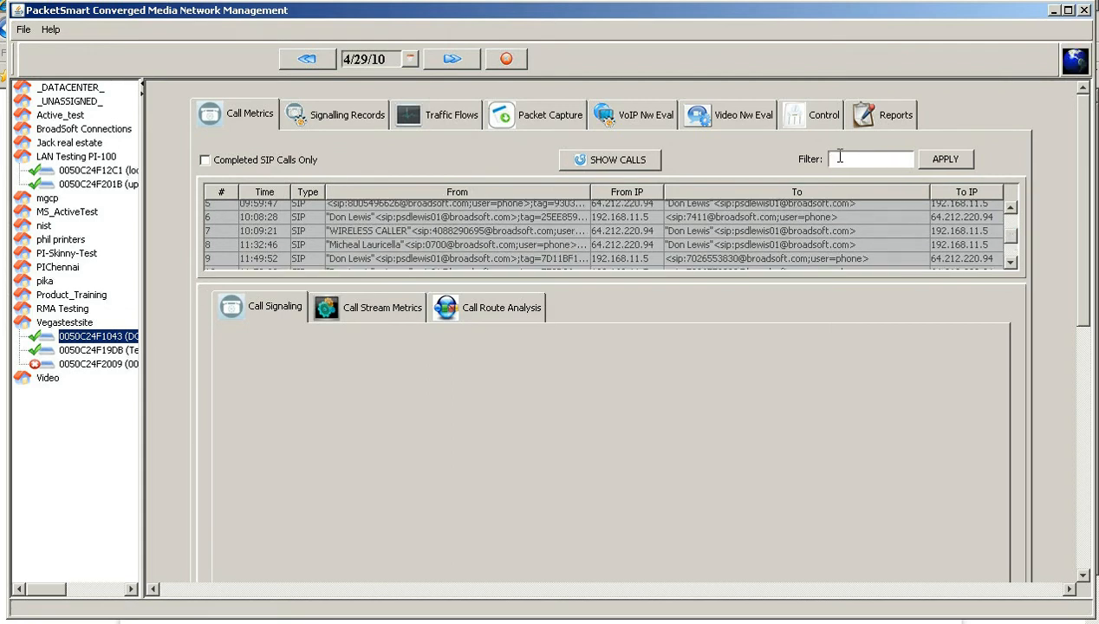
Filter the call list by 'Wire' down to the single WIRELESS CALLER call.
type("Wike")
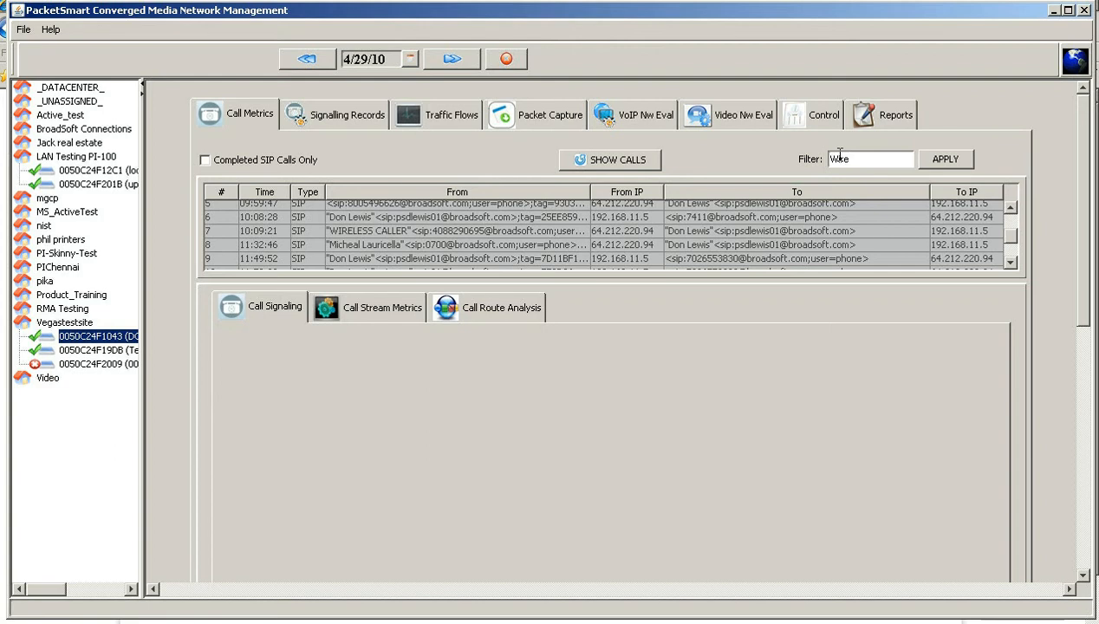
left_click(946, 158)
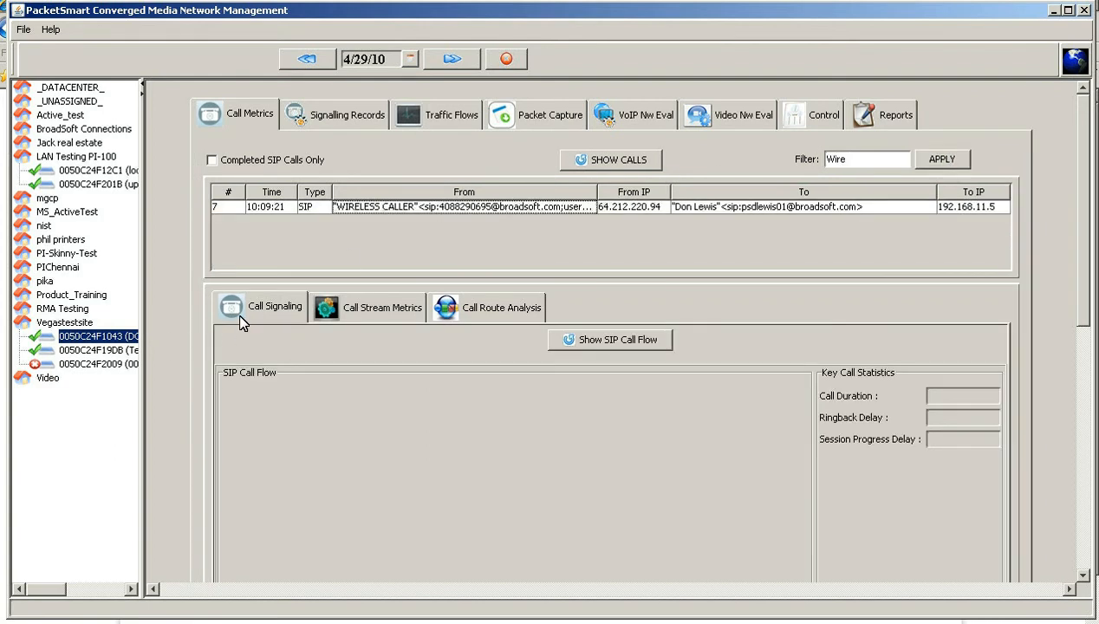
Display the WIRELESS CALLER call's SIP message flow showing its 134 s duration.
left_click(609, 339)
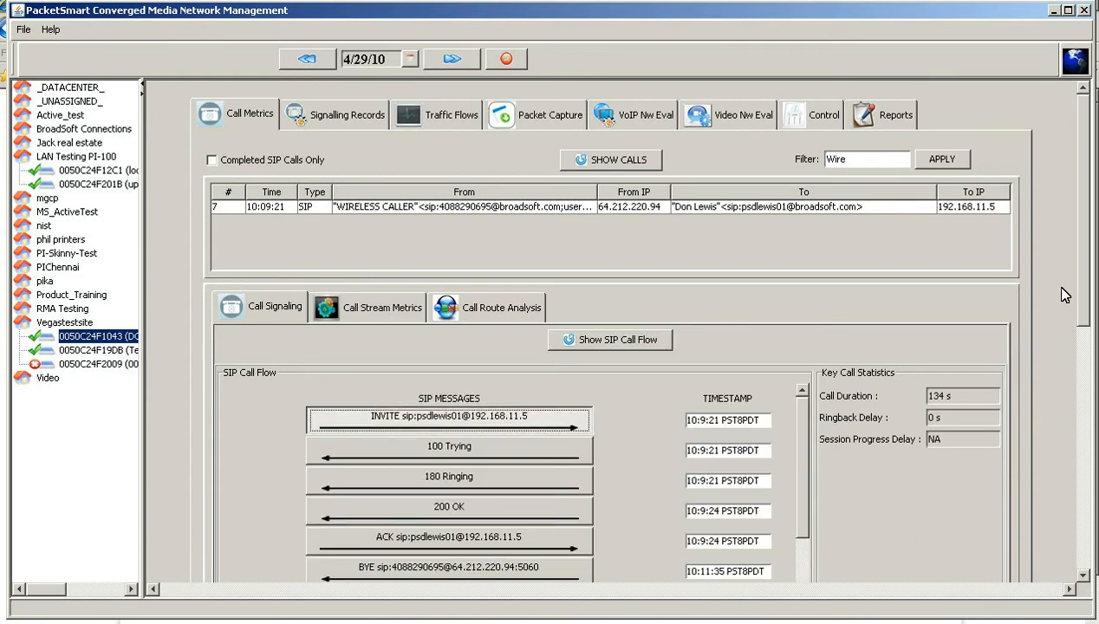
scroll("down", 3)
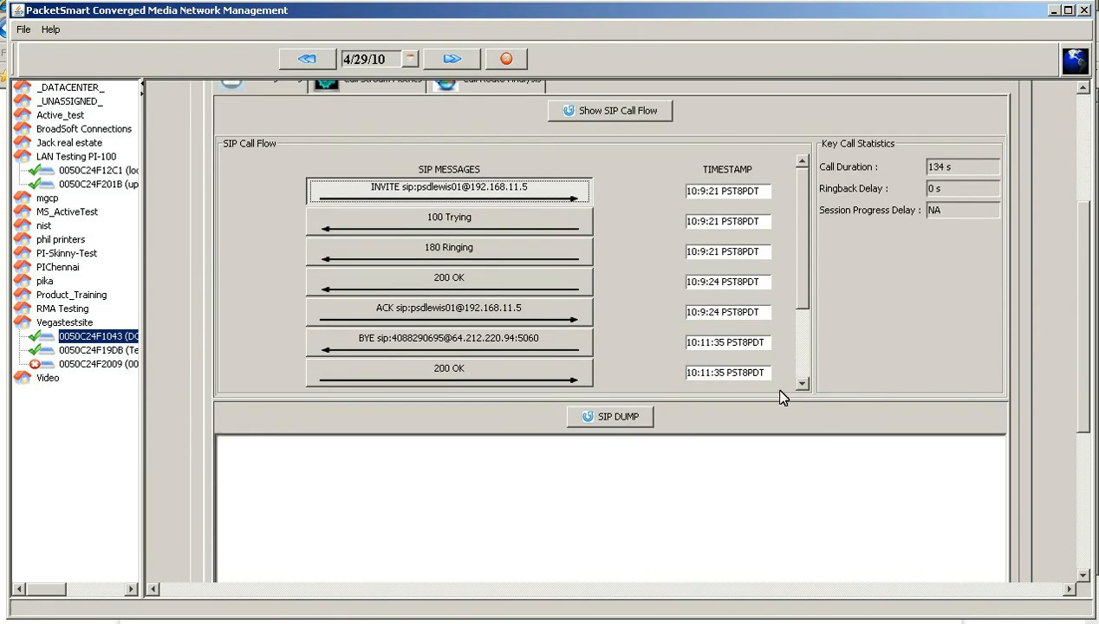
left_click(610, 417)
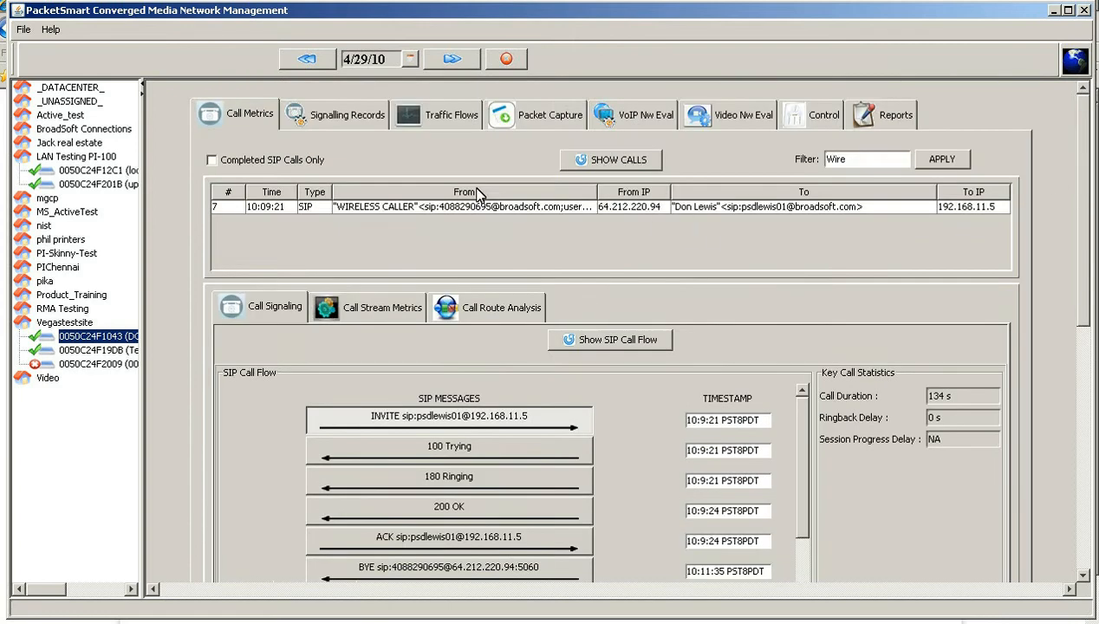
Load the call's stream metrics and chart MOS Estimate instead of Packets/sec.
left_click(381, 306)
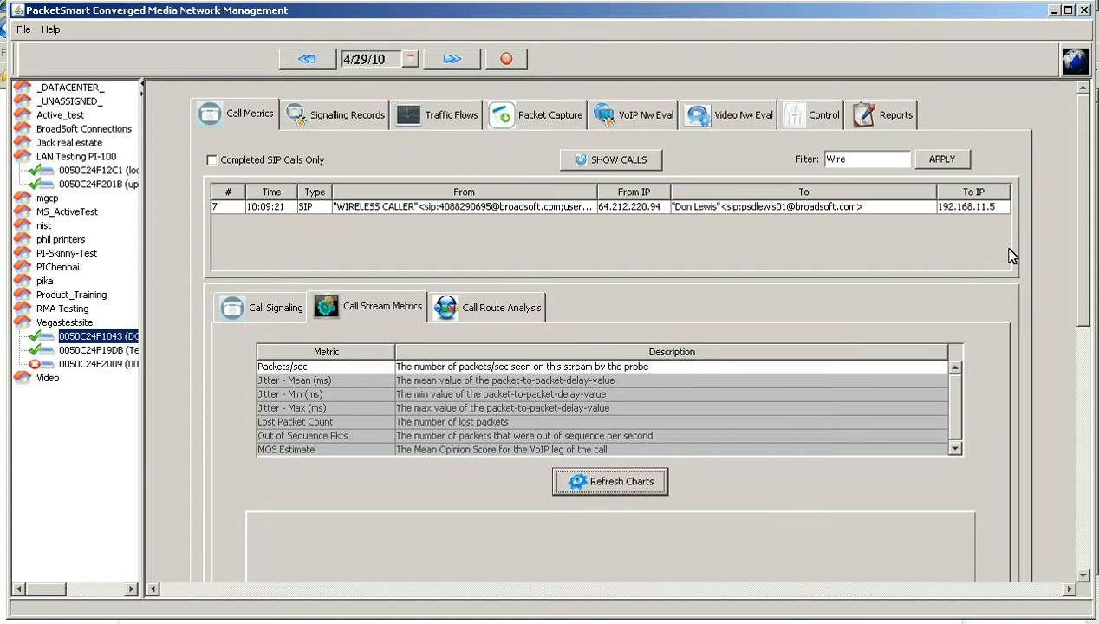
left_click(609, 481)
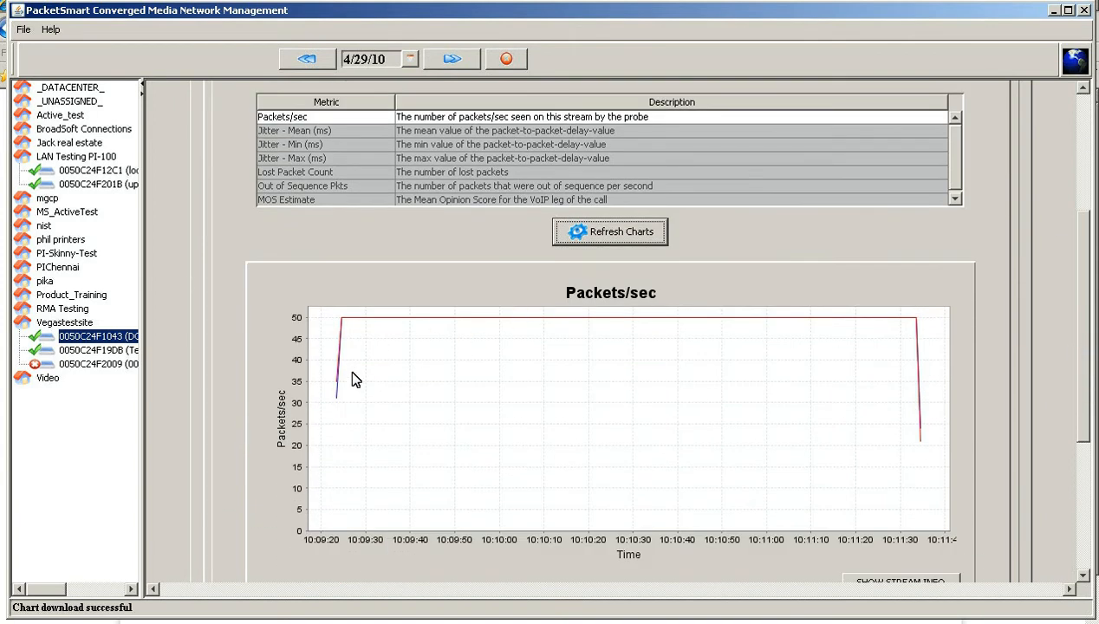
mouse_move(516, 208)
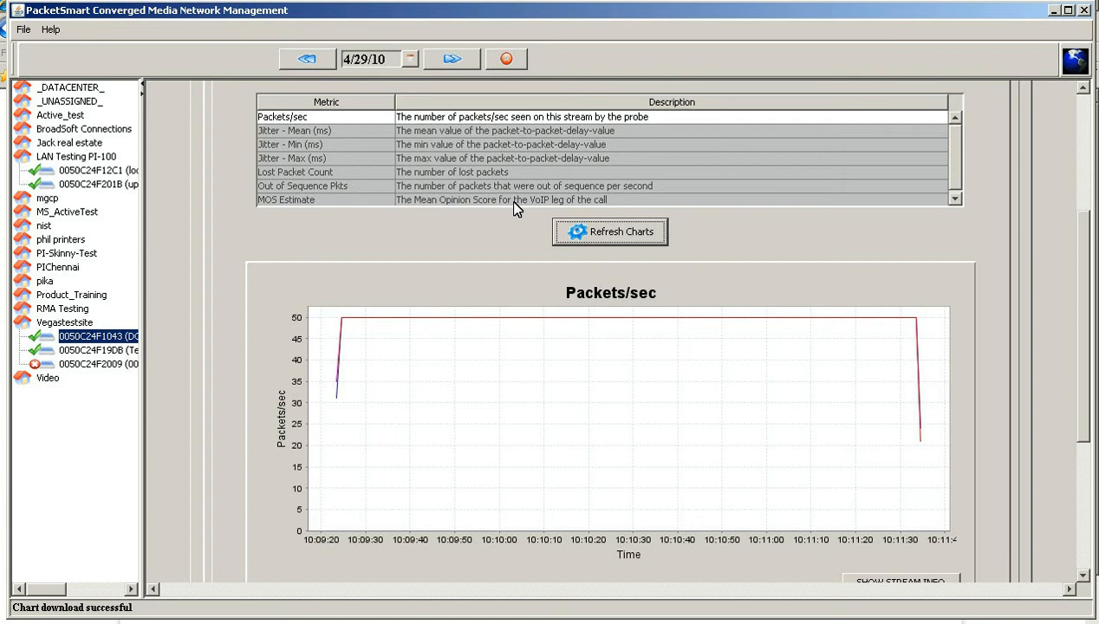
mouse_move(490, 138)
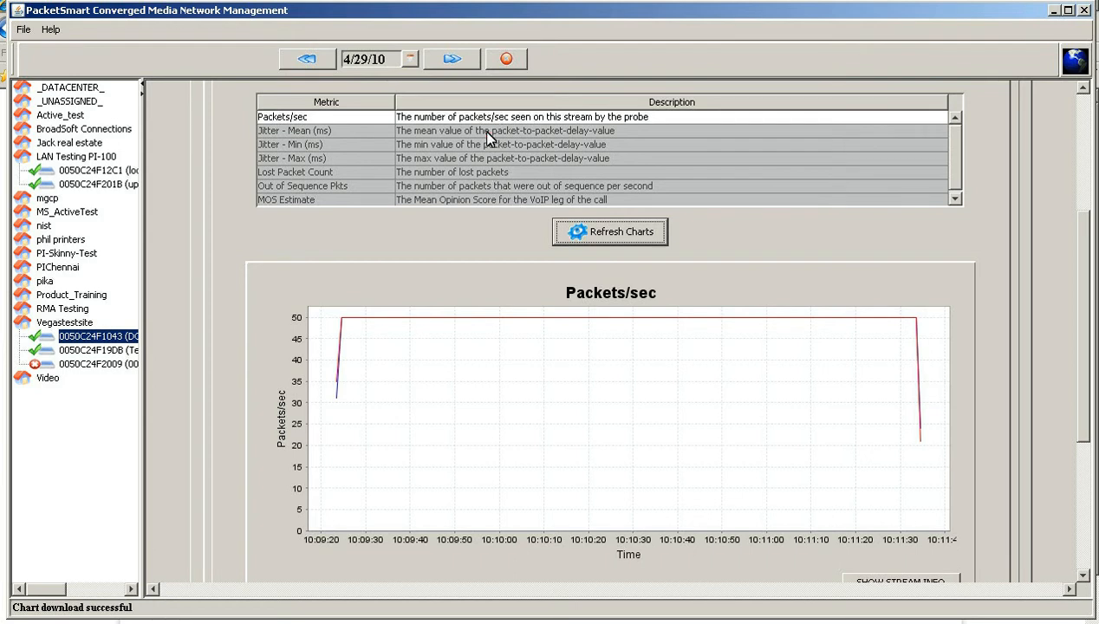
left_click(295, 171)
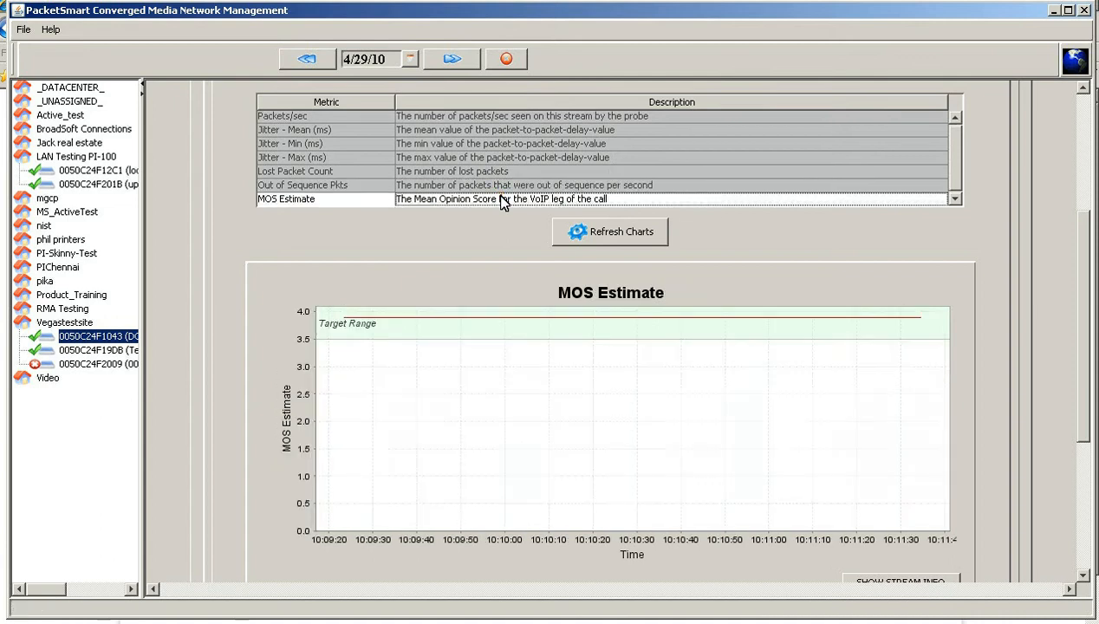
scroll("up", 3)
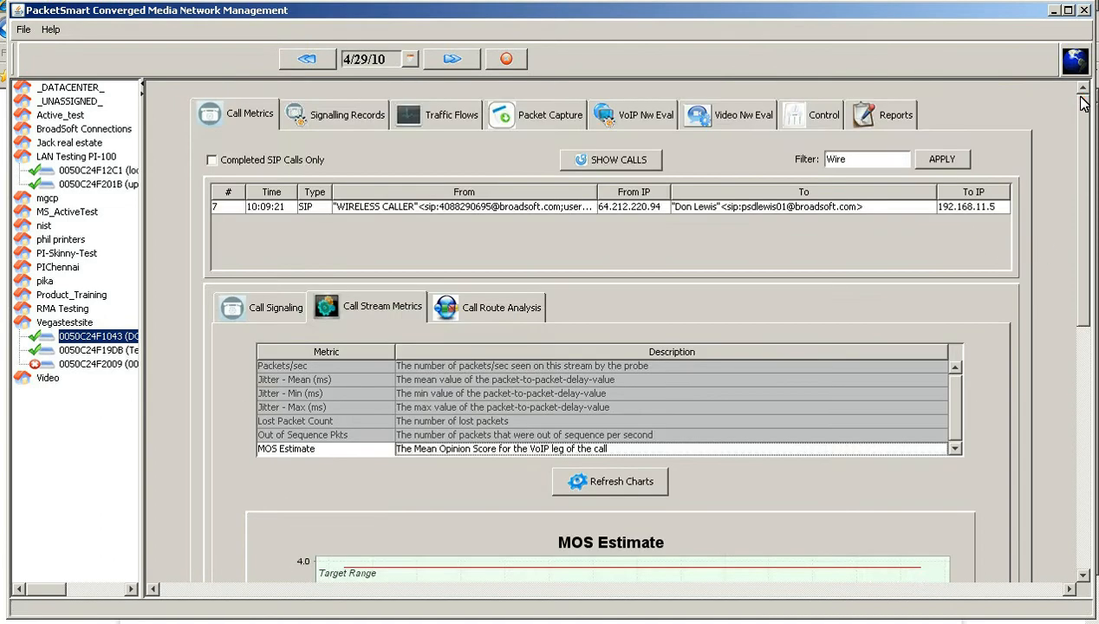
triple_click(865, 159)
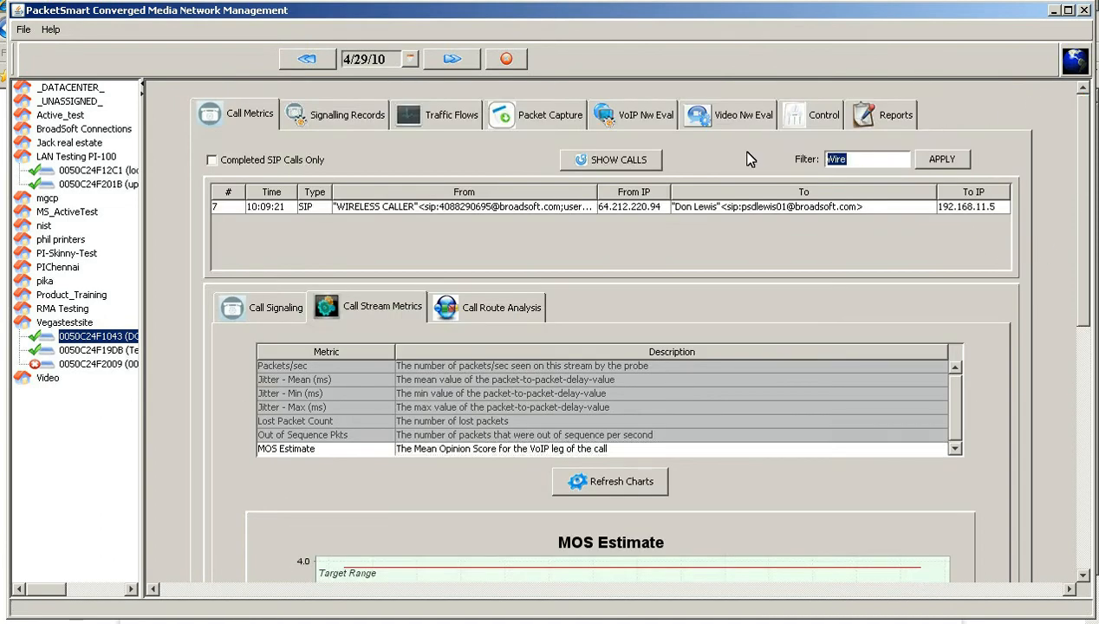
Get the probe's SIP message list and filter it to INVITE requests.
left_click(610, 160)
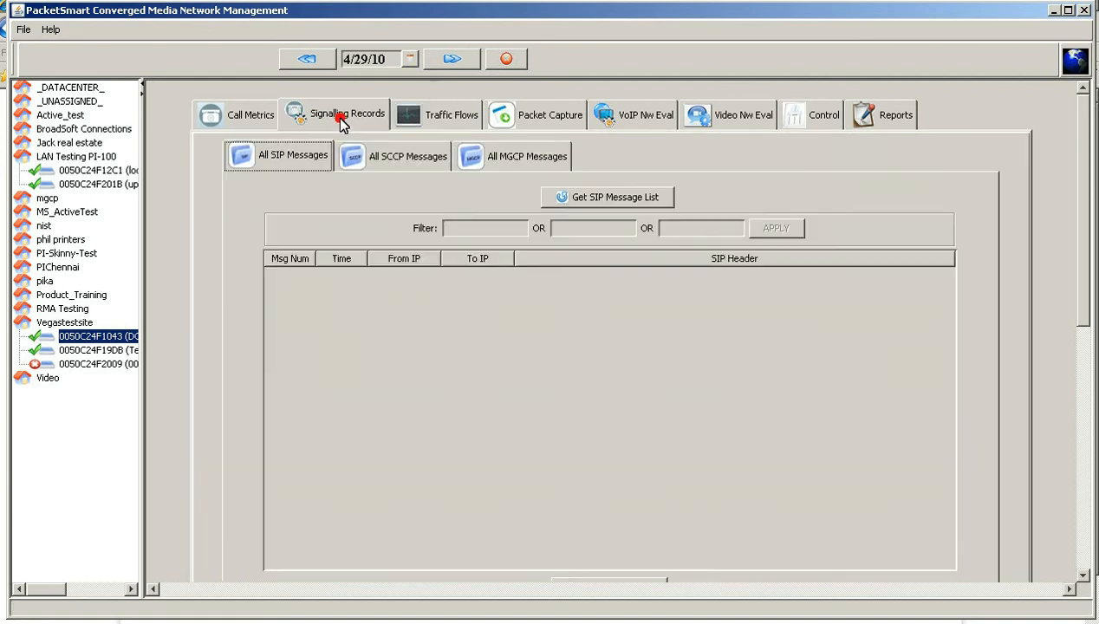
left_click(607, 197)
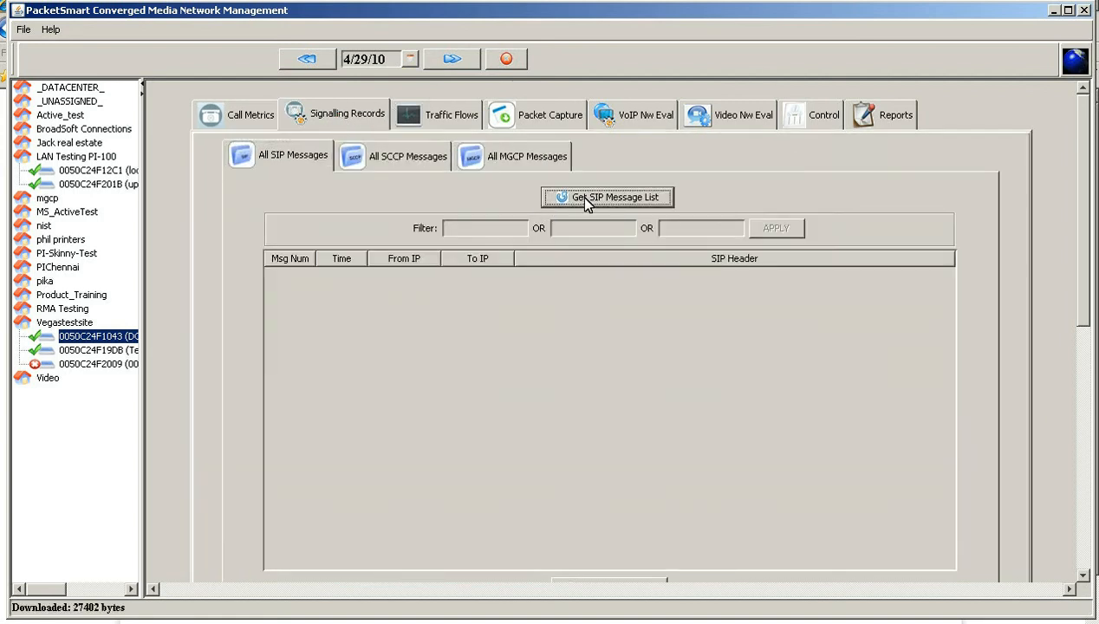
left_click(607, 197)
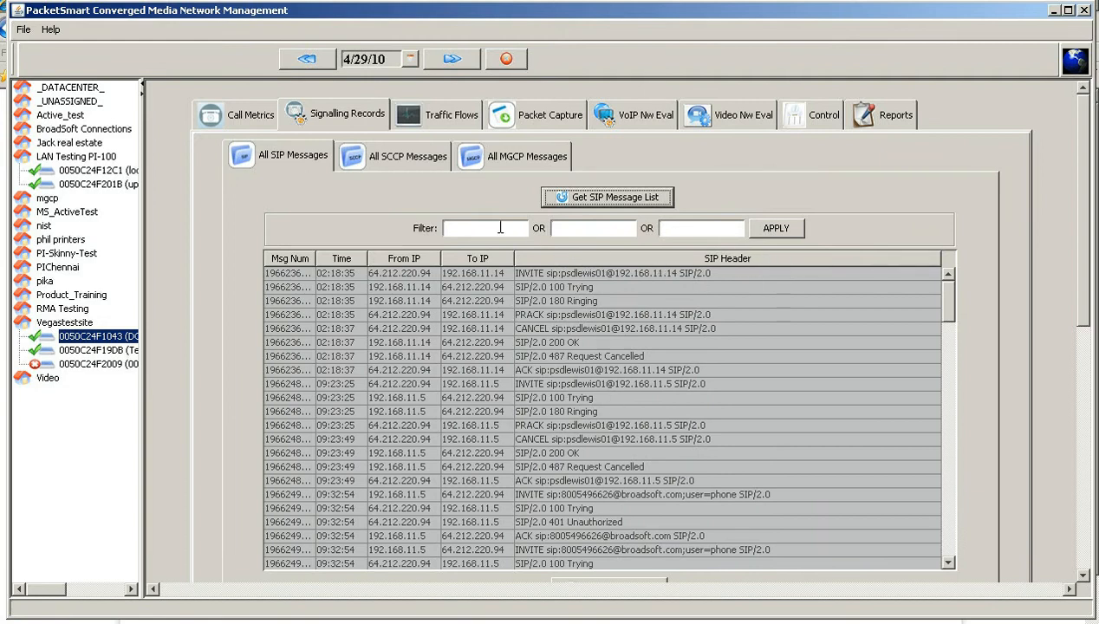
type("INV")
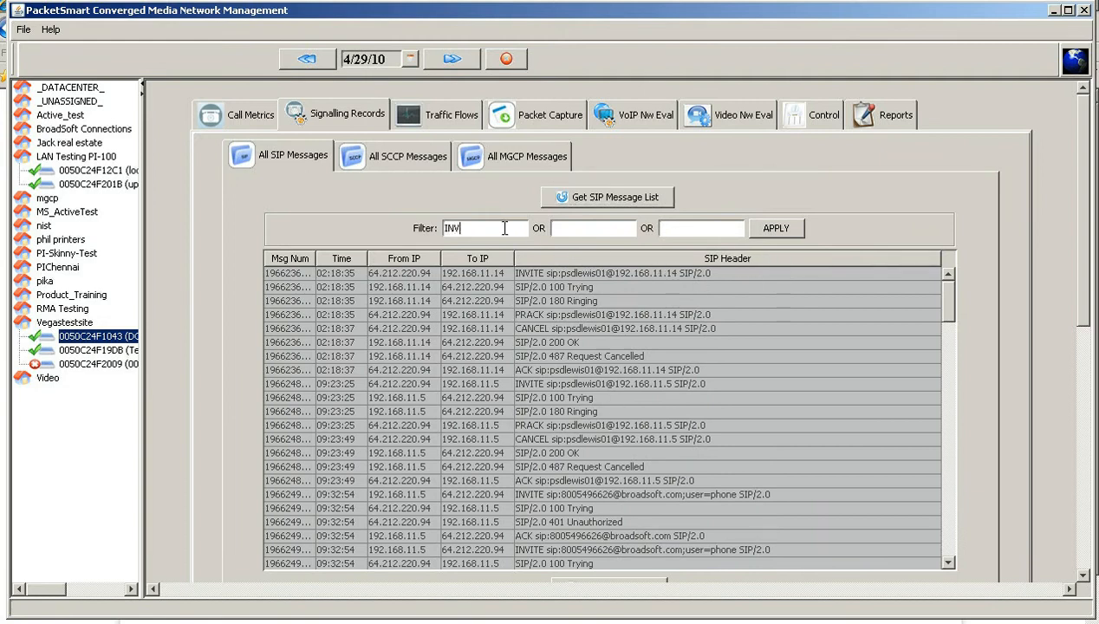
type("ITE")
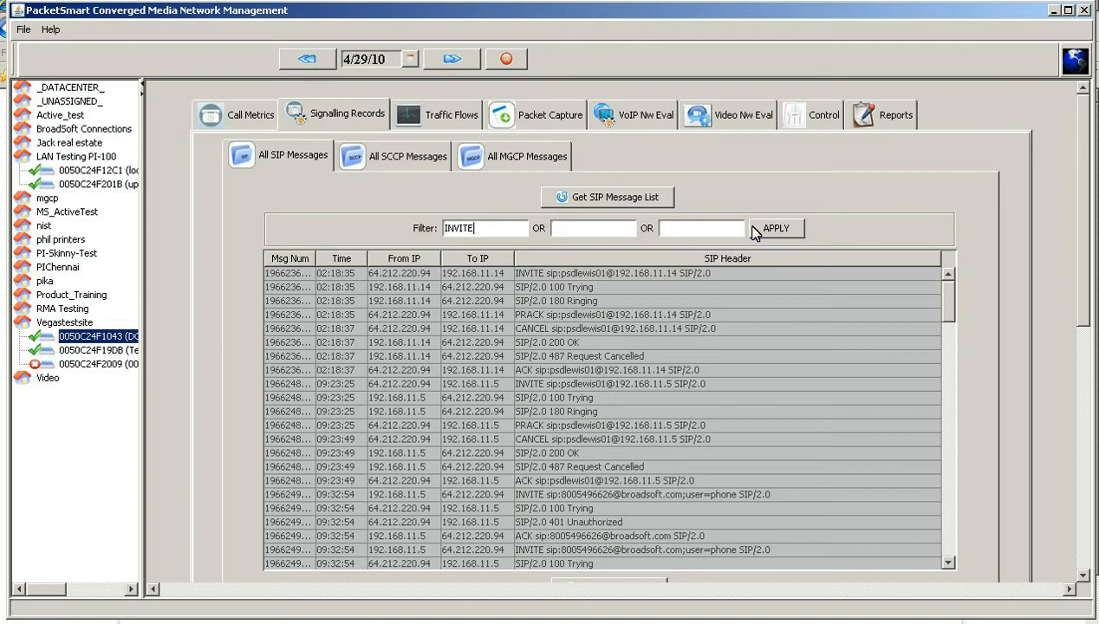
left_click(776, 228)
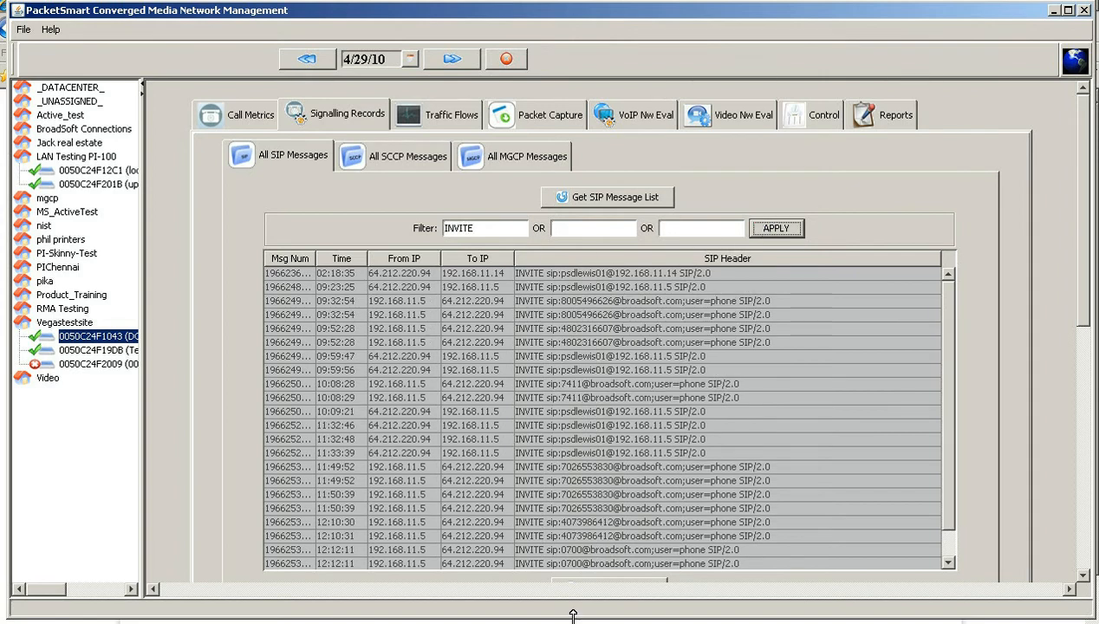
mouse_move(698, 310)
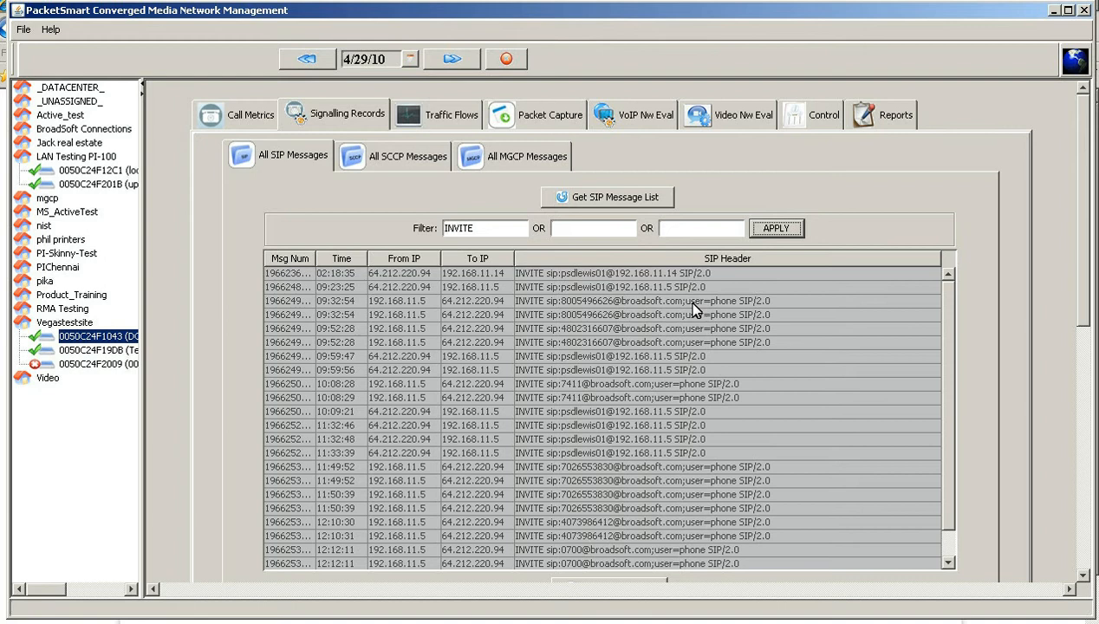
triple_click(484, 228)
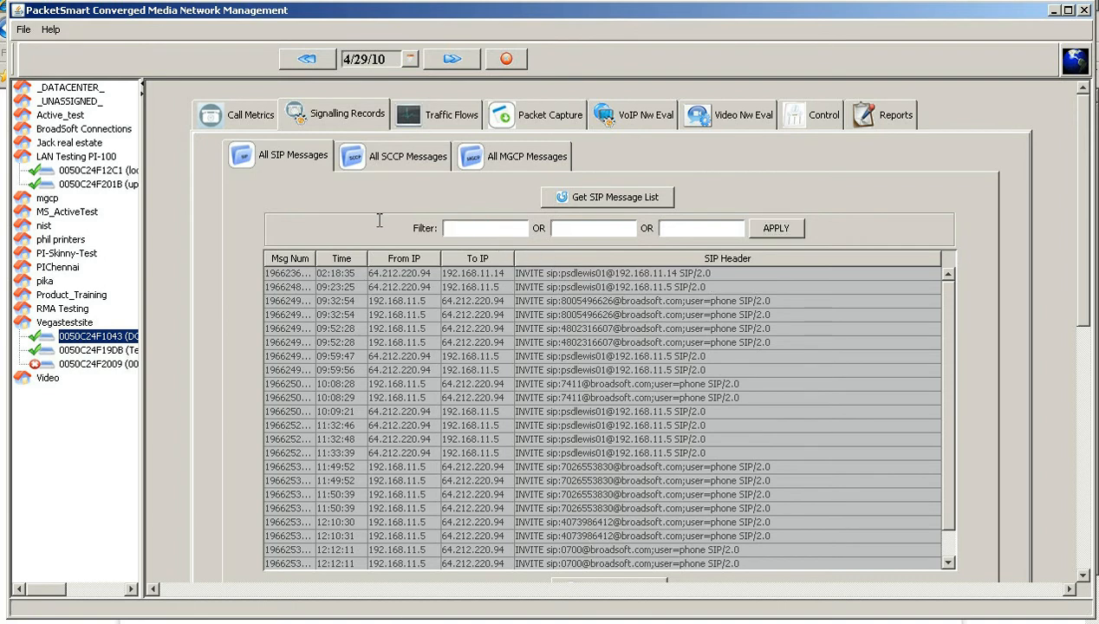
type("800")
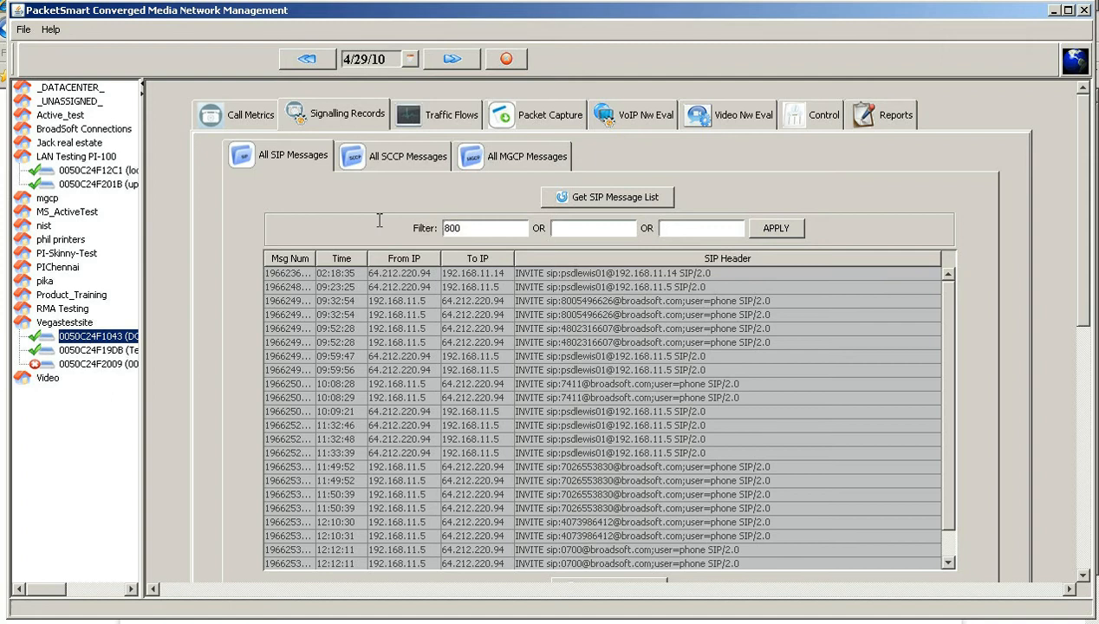
left_click(776, 228)
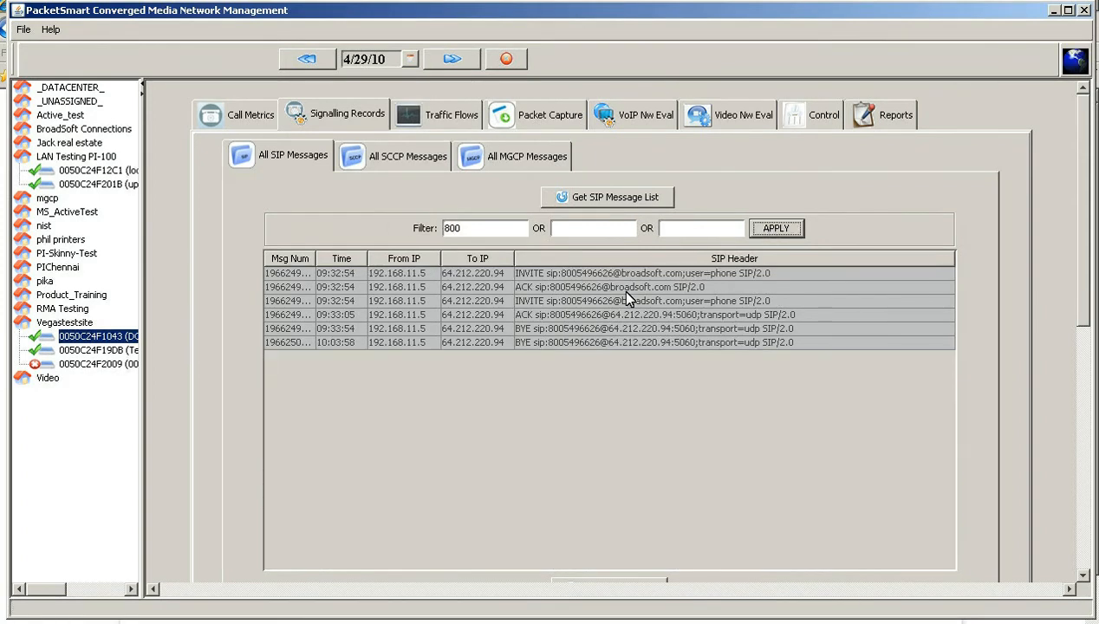
mouse_move(501, 217)
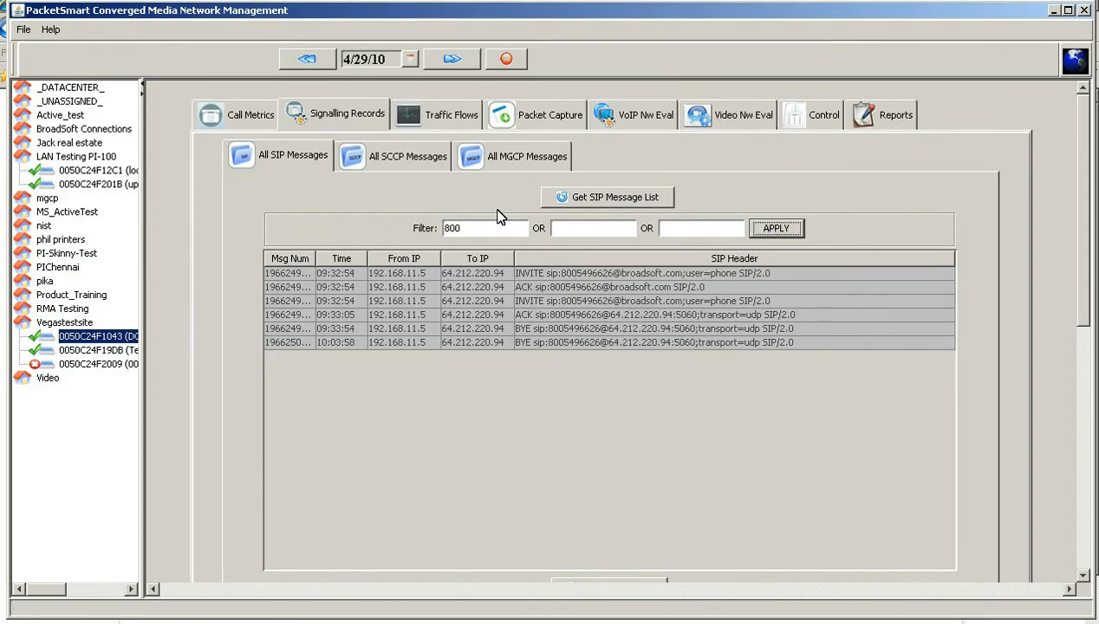
mouse_move(395, 210)
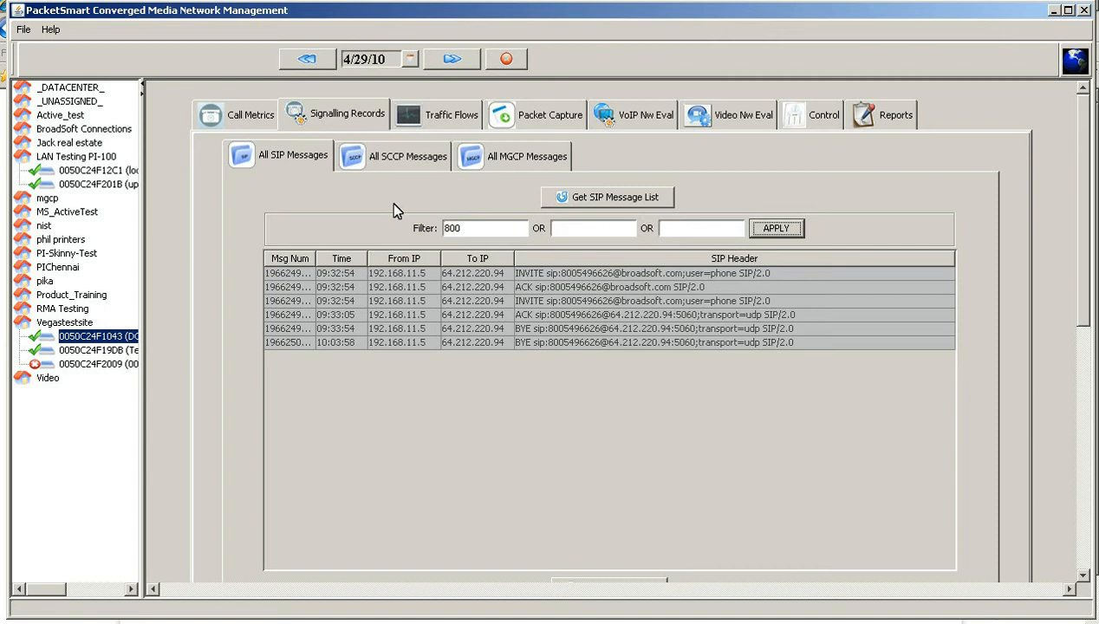
mouse_move(433, 123)
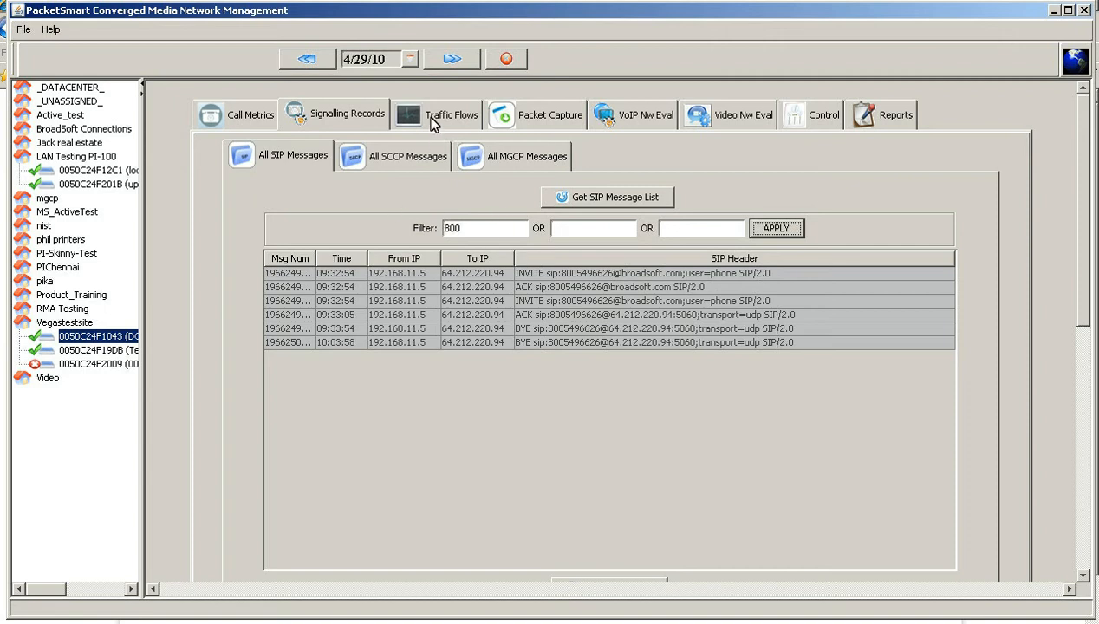
Load the Total traffic kilobit and packet charts for device 0050C24F1043.
left_click(436, 114)
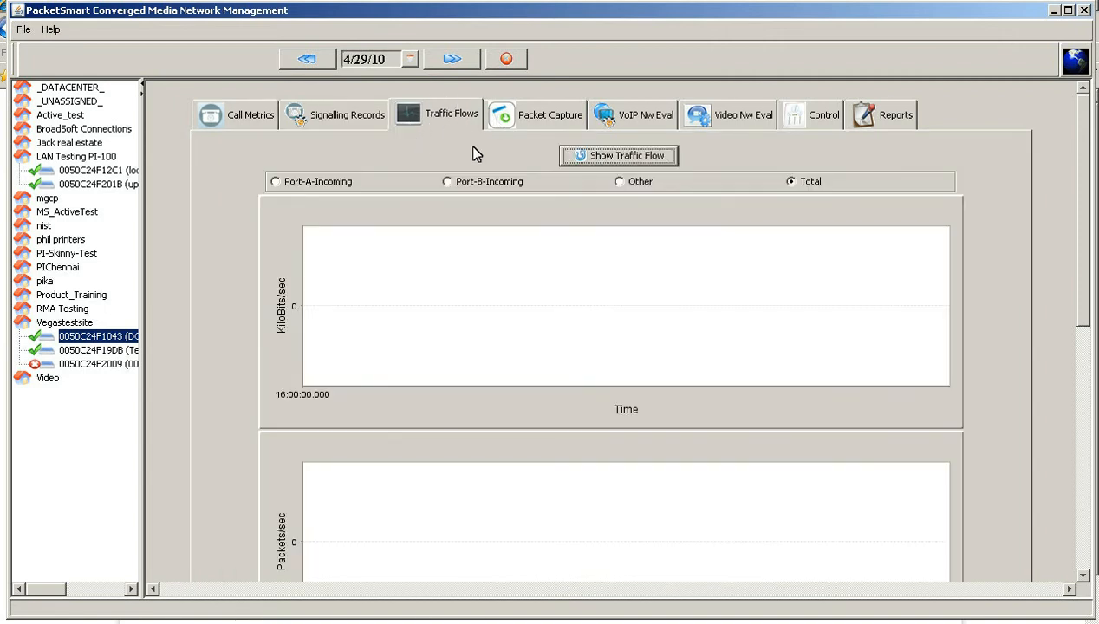
left_click(617, 156)
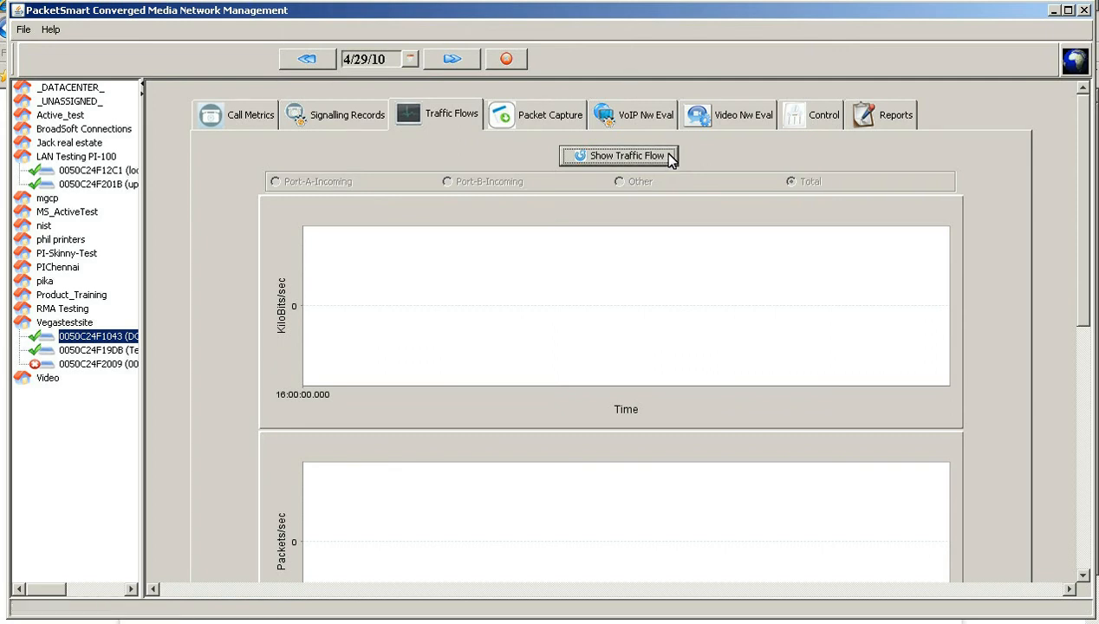
left_click(618, 156)
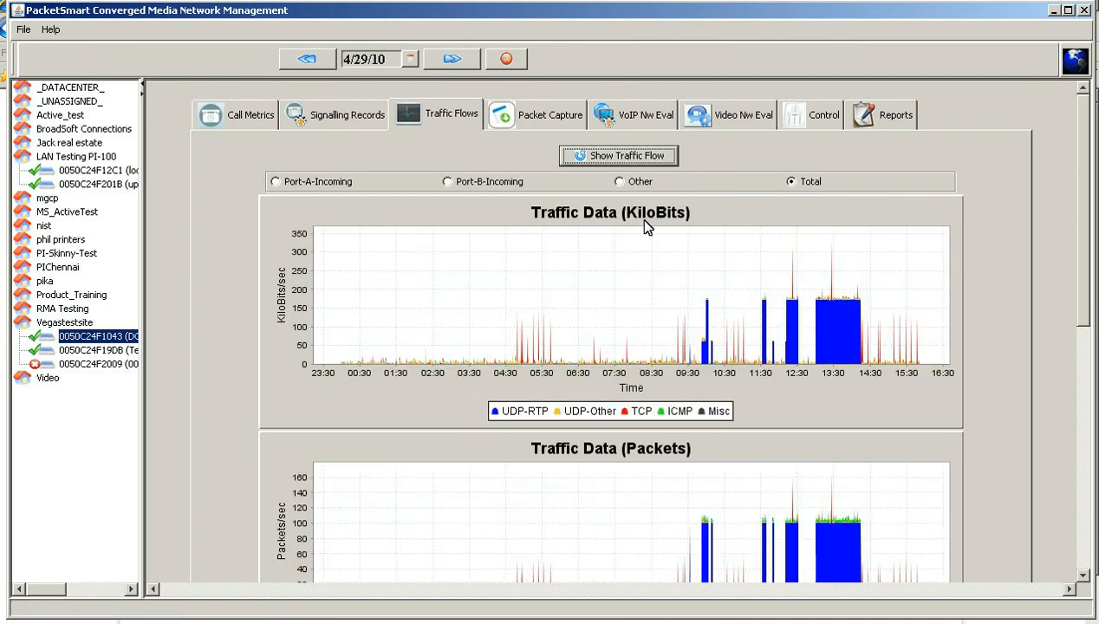
mouse_move(649, 364)
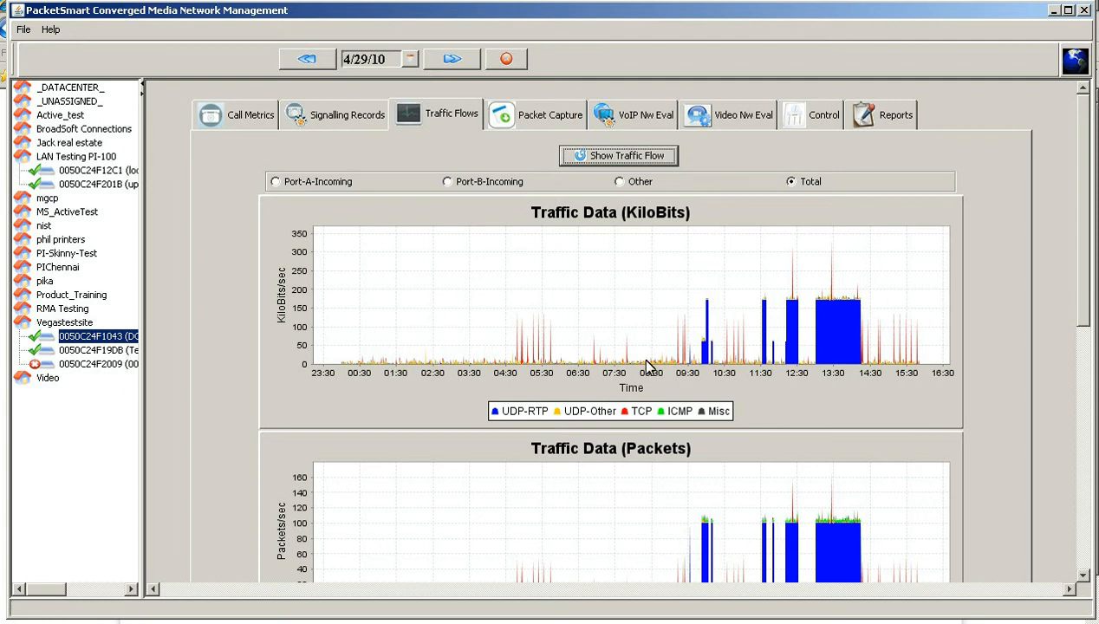
mouse_move(533, 427)
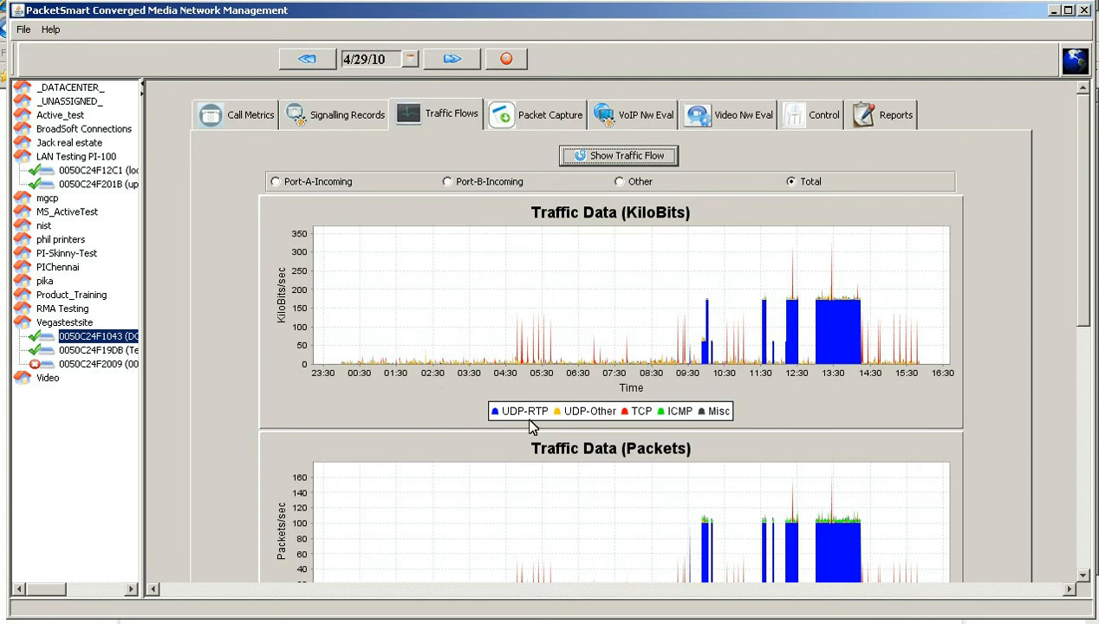
mouse_move(486, 434)
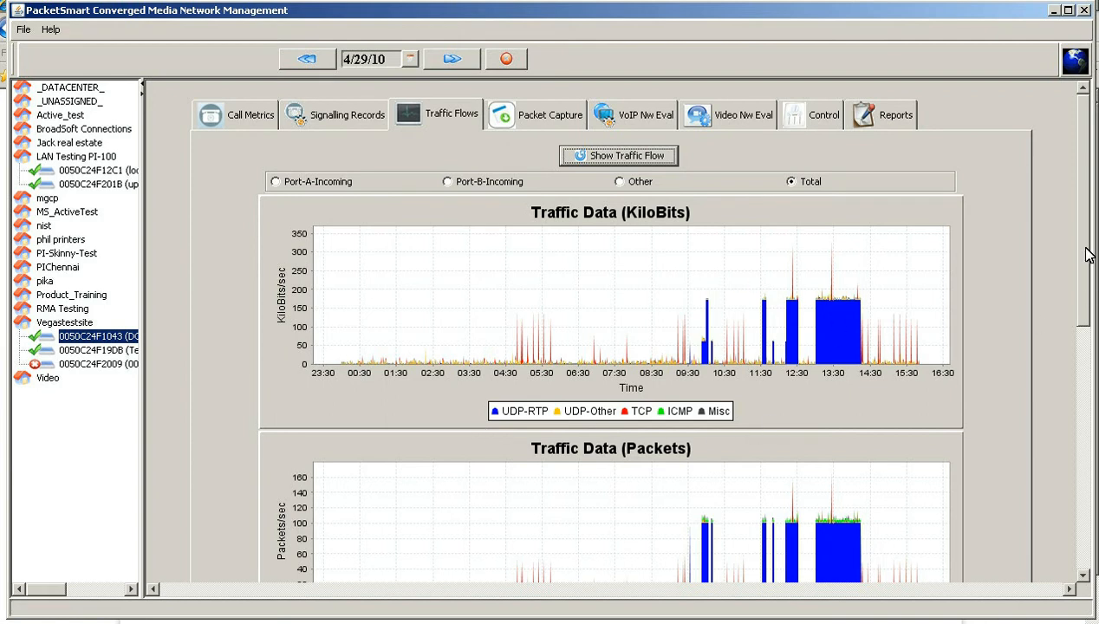
mouse_move(318, 303)
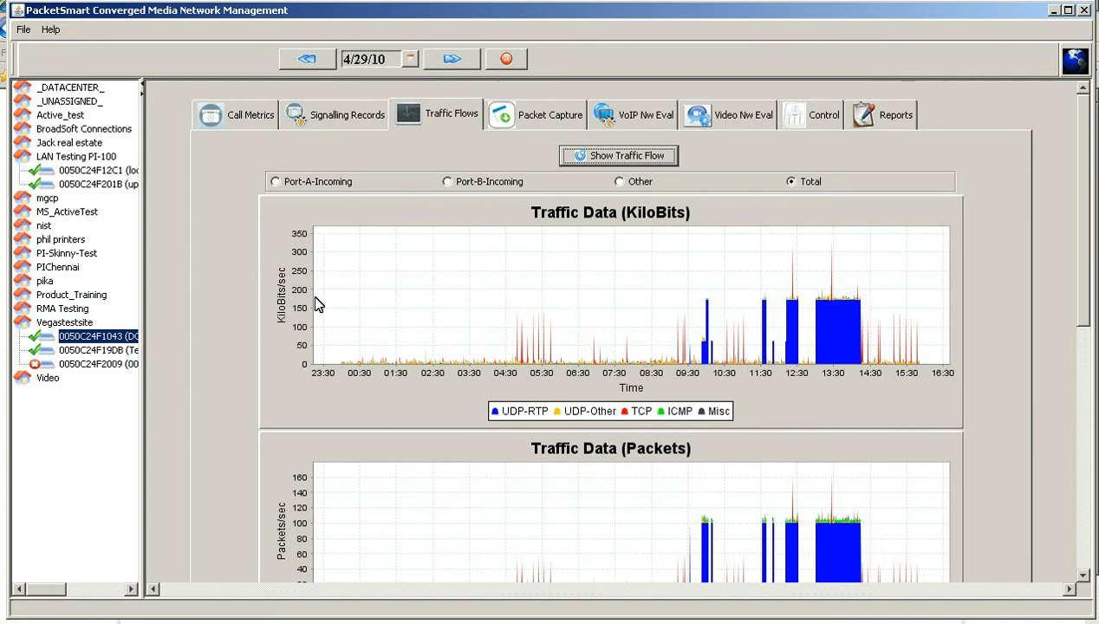
mouse_move(313, 368)
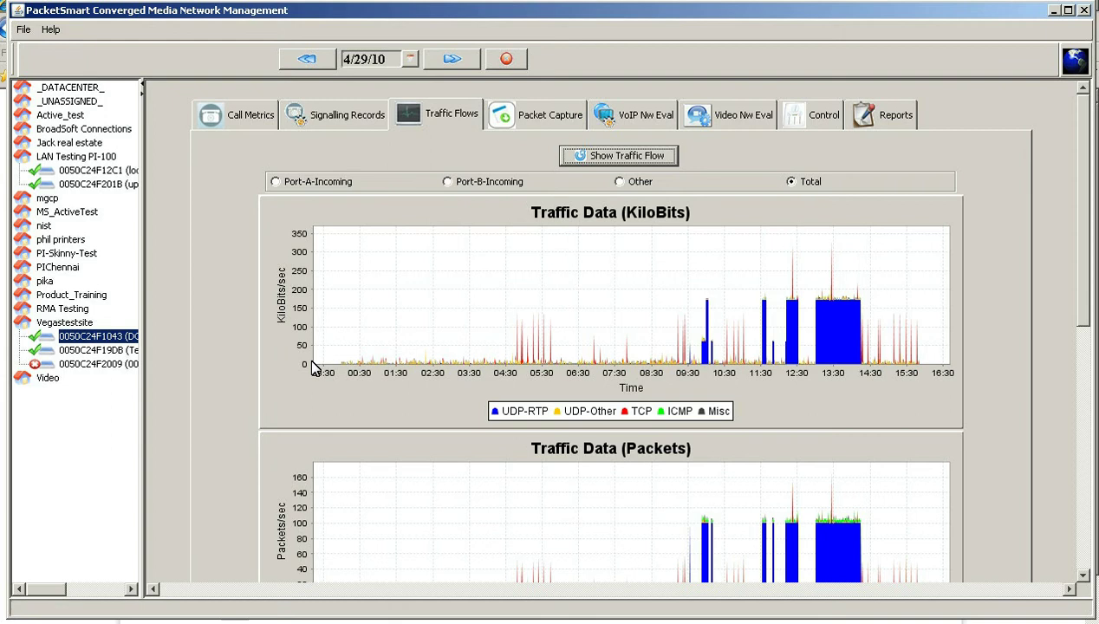
mouse_move(629, 351)
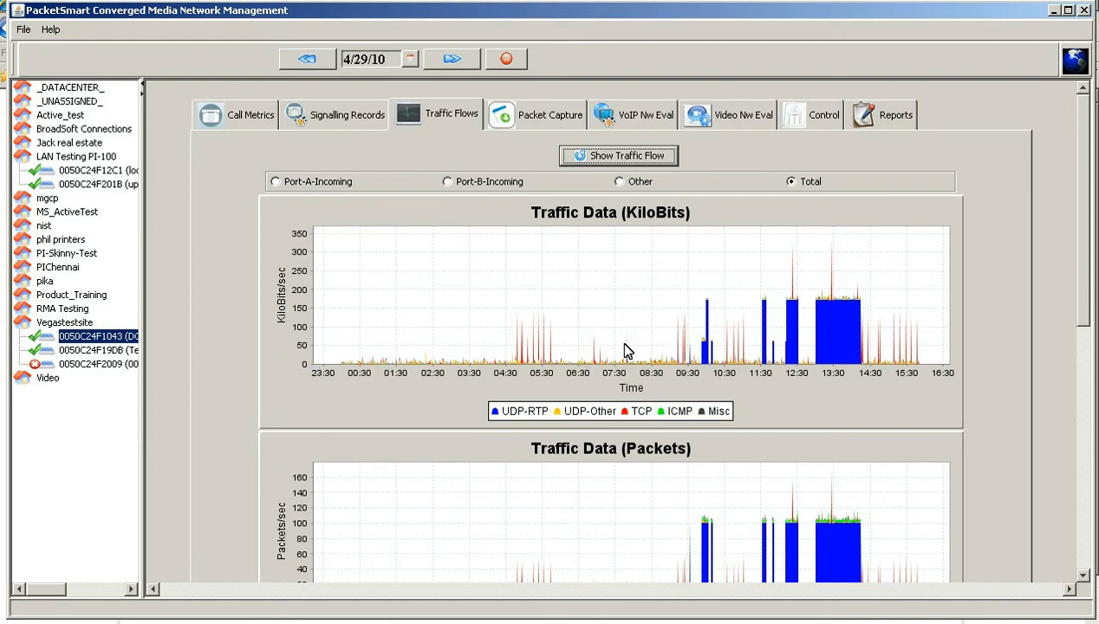
mouse_move(1032, 241)
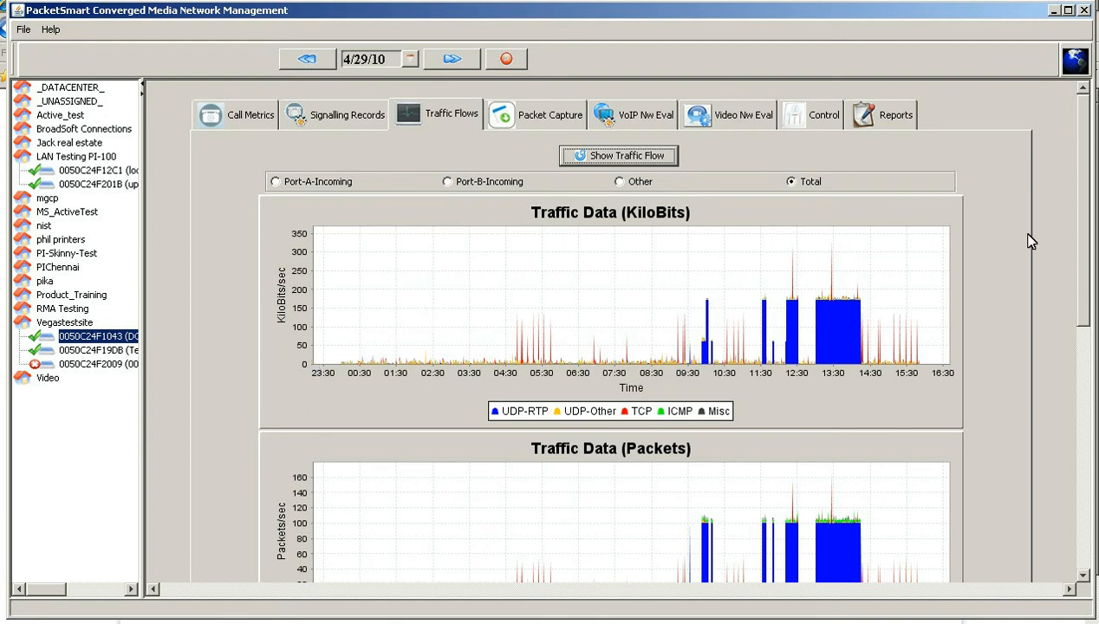
Load the Top Flows chart listing two UDP flows between 192.168.11.5 and 64.212.220.94.
scroll("down", 3)
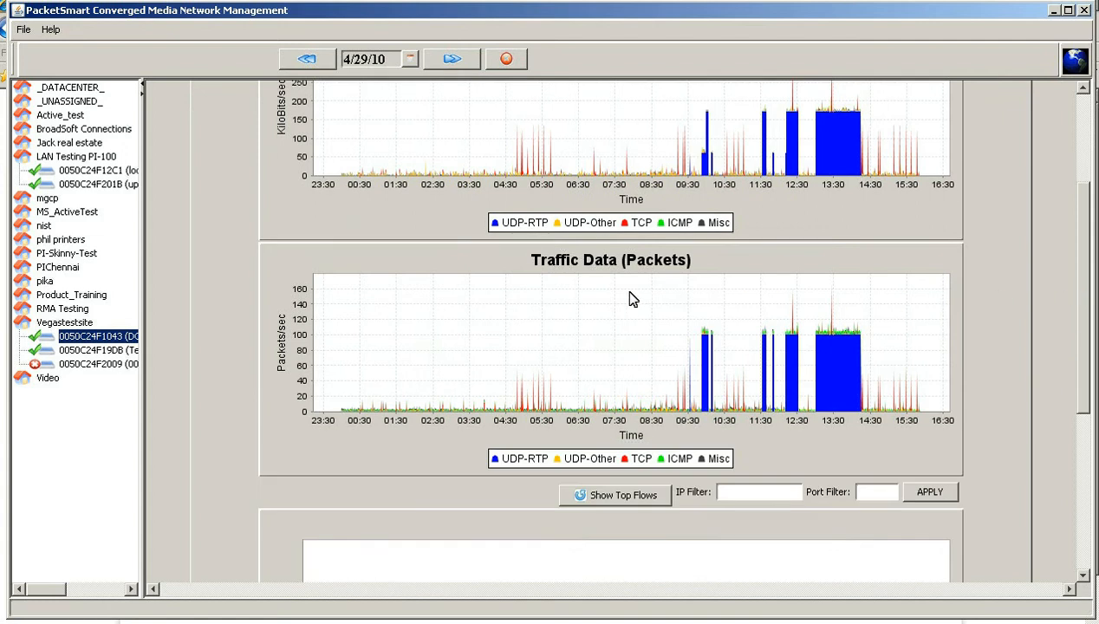
mouse_move(839, 353)
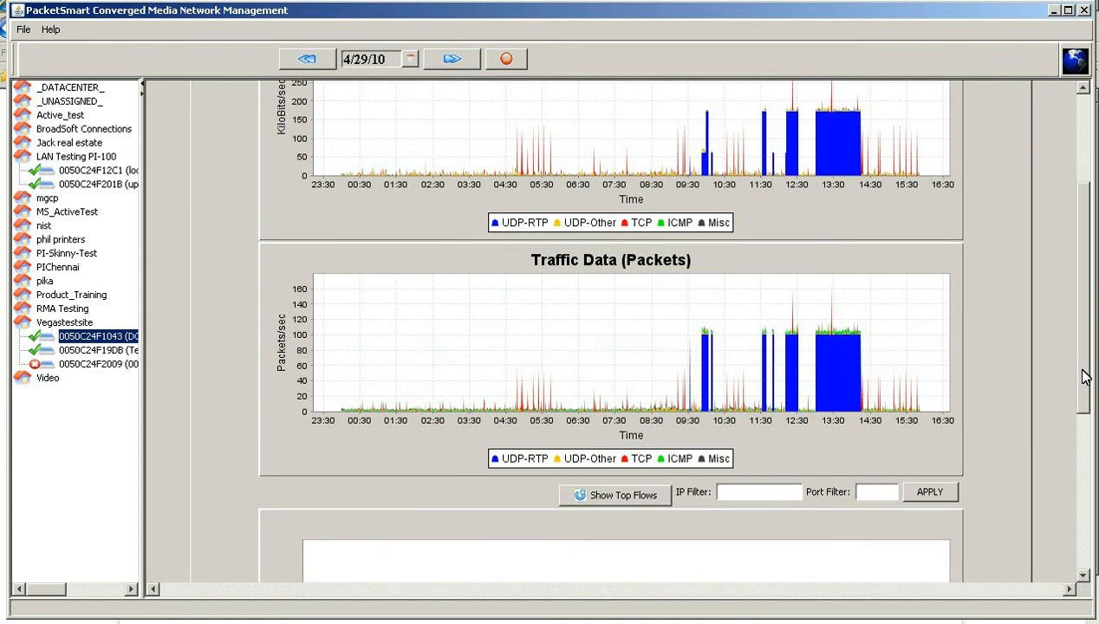
scroll("down", 3)
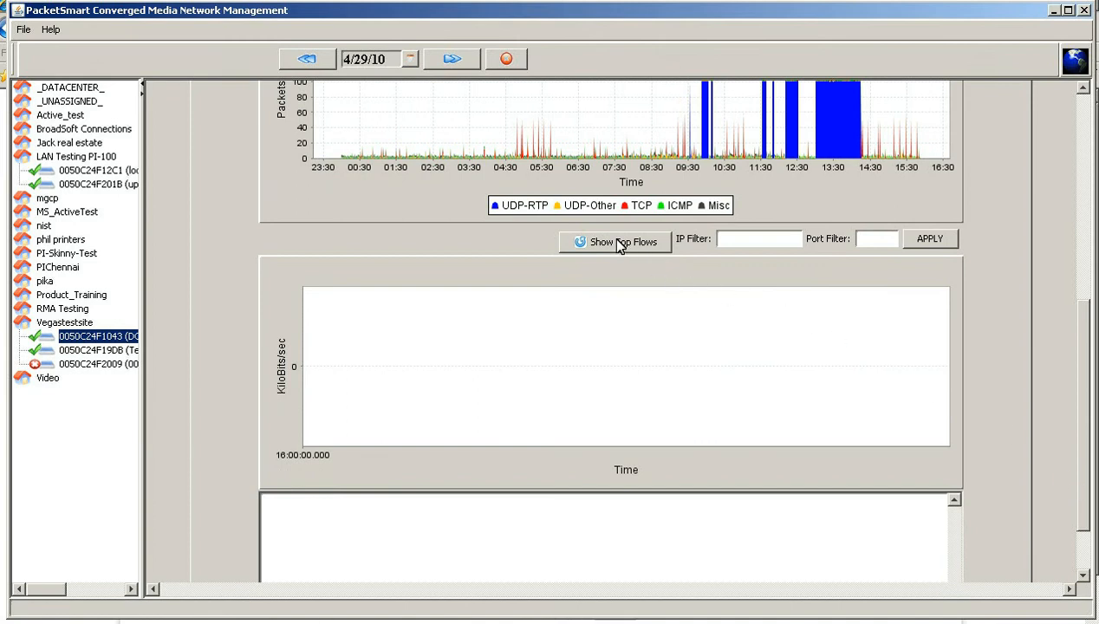
left_click(615, 242)
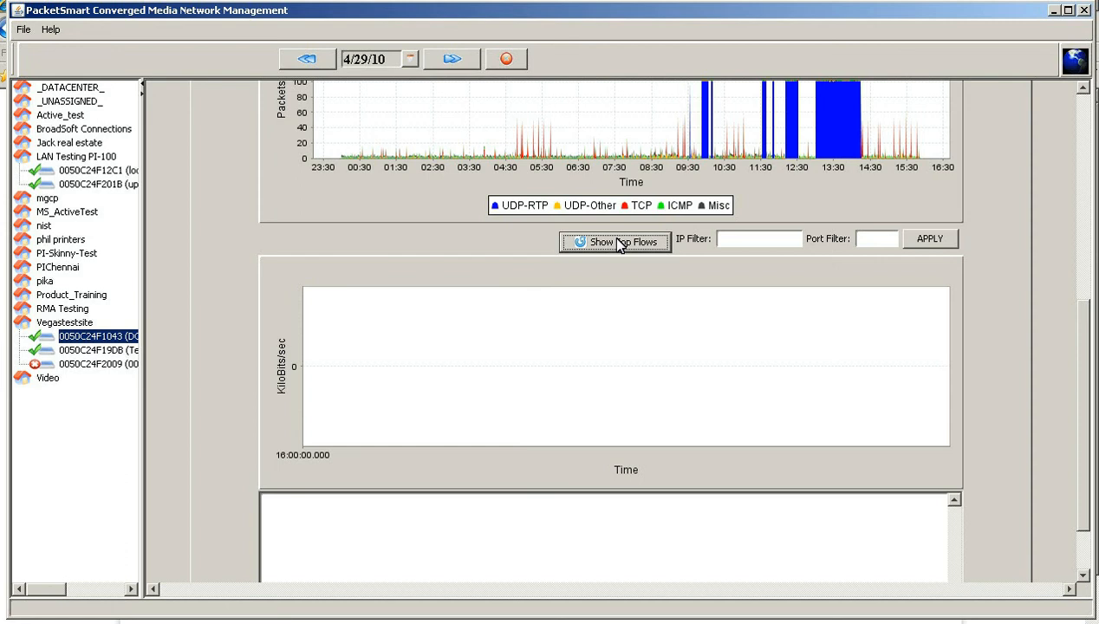
left_click(615, 242)
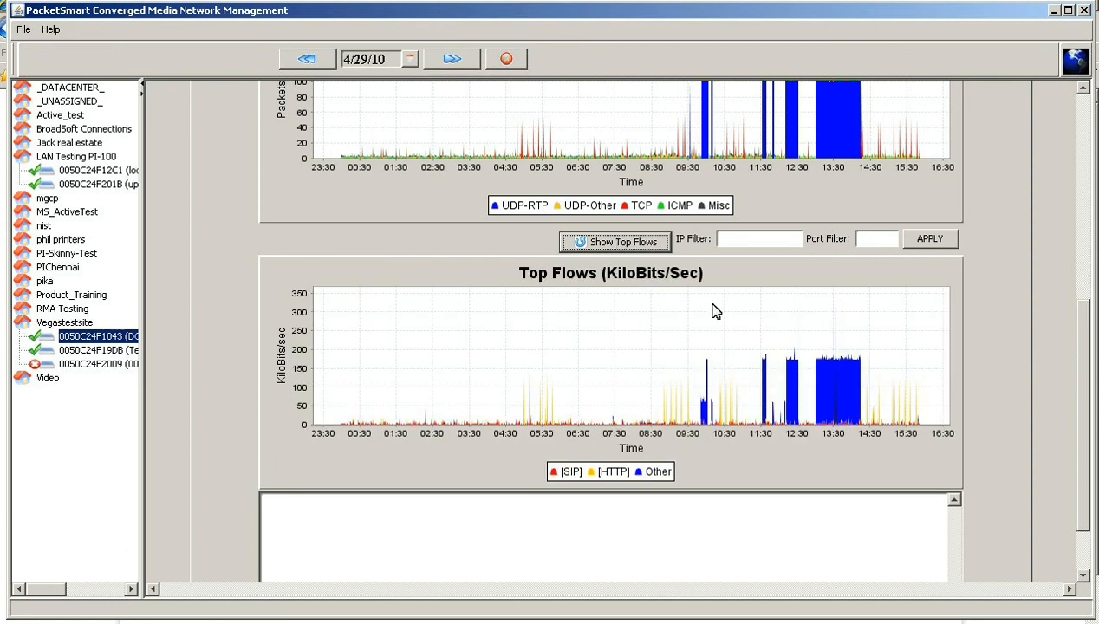
mouse_move(813, 340)
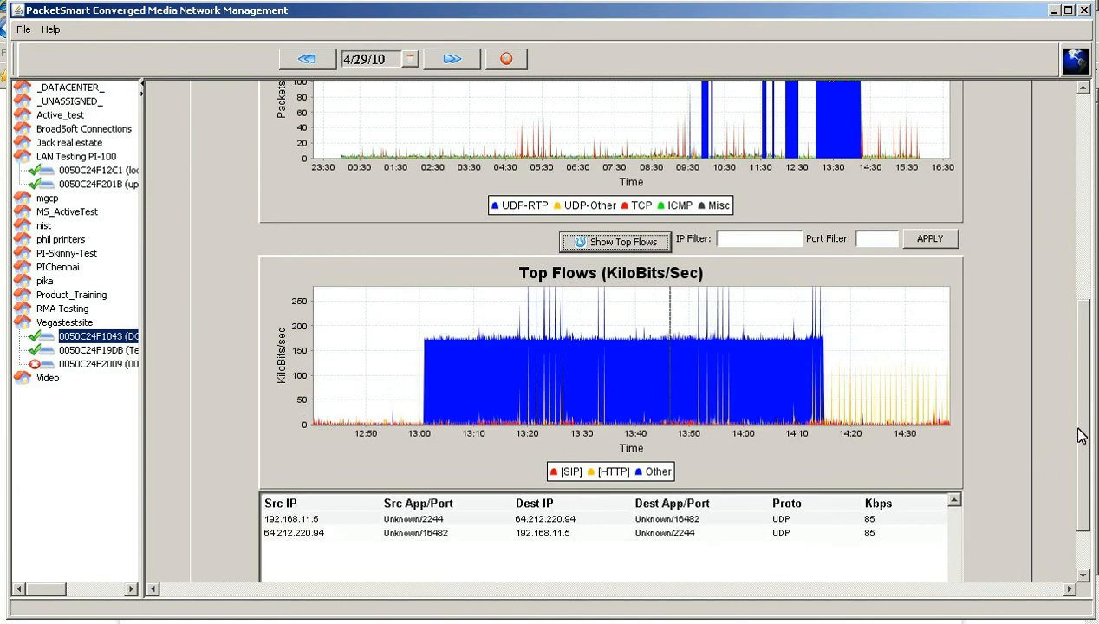
scroll("down", 3)
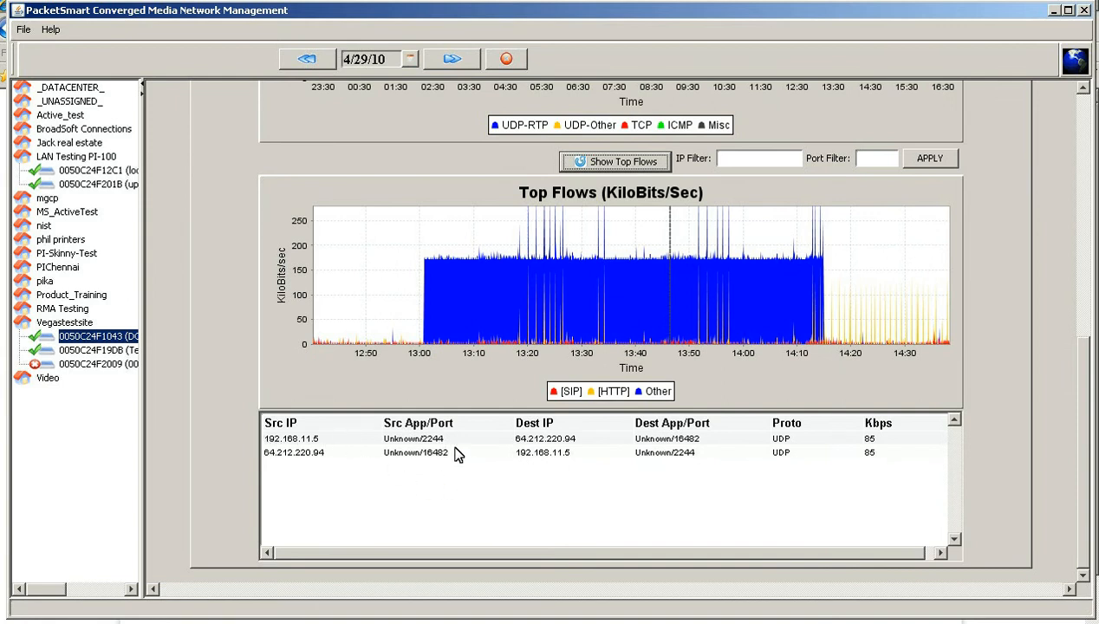
mouse_move(796, 467)
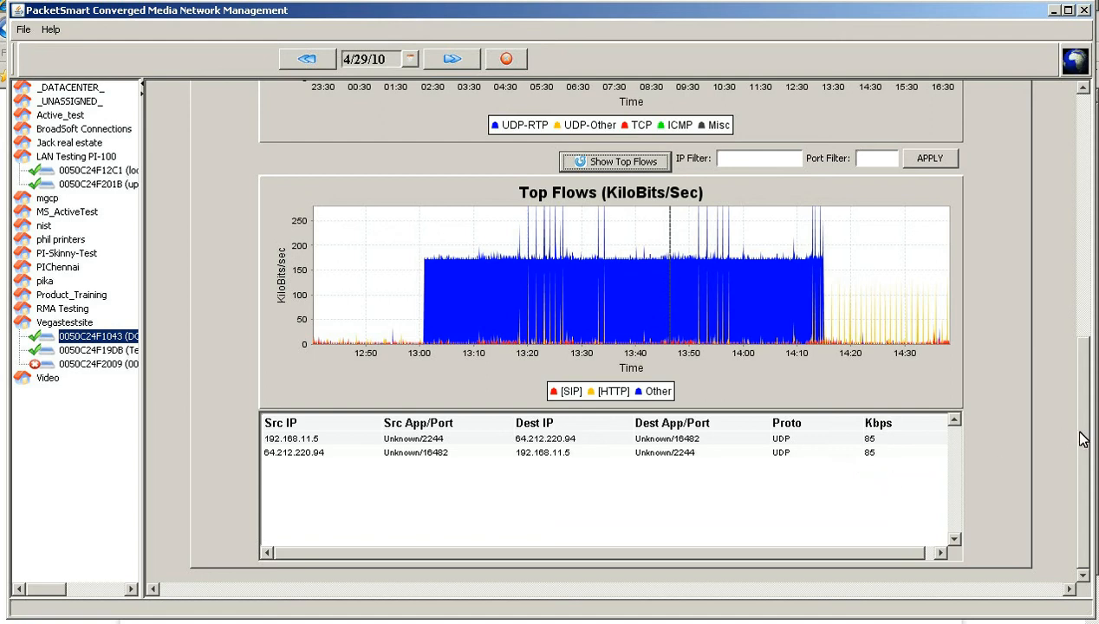
scroll("down", 3)
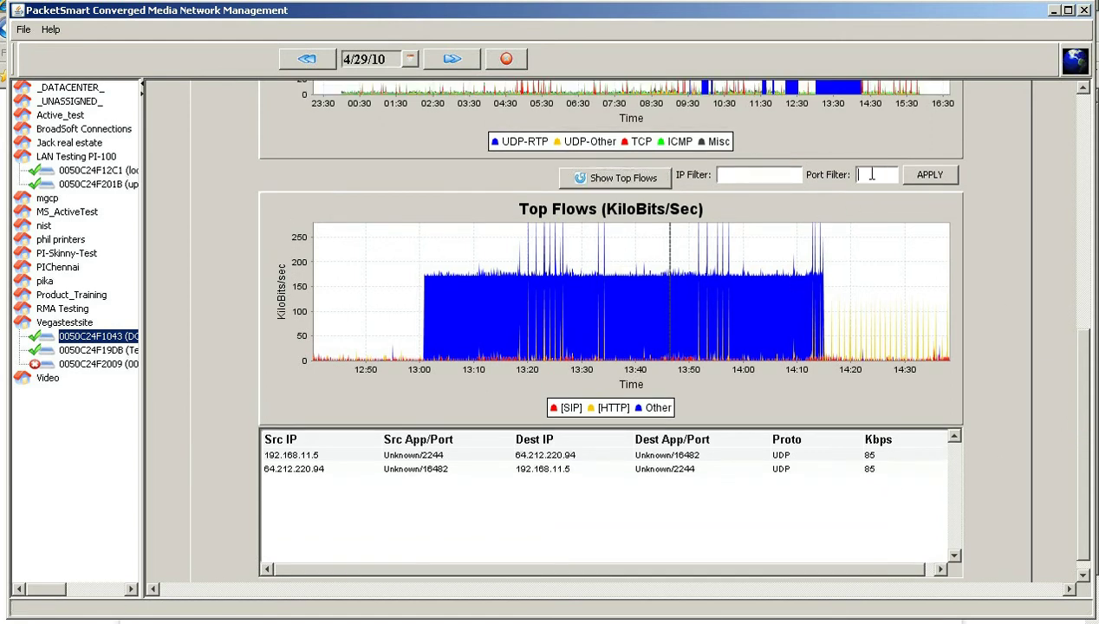
Filter top flows by port 5060, then reload them unfiltered for the full day.
type("506C")
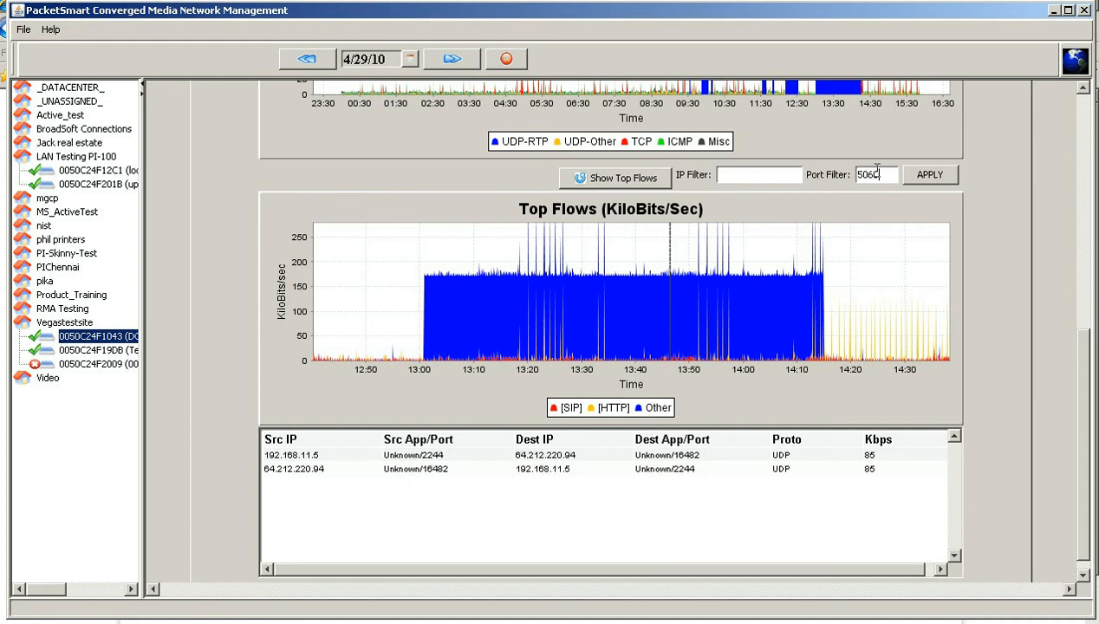
left_click(929, 174)
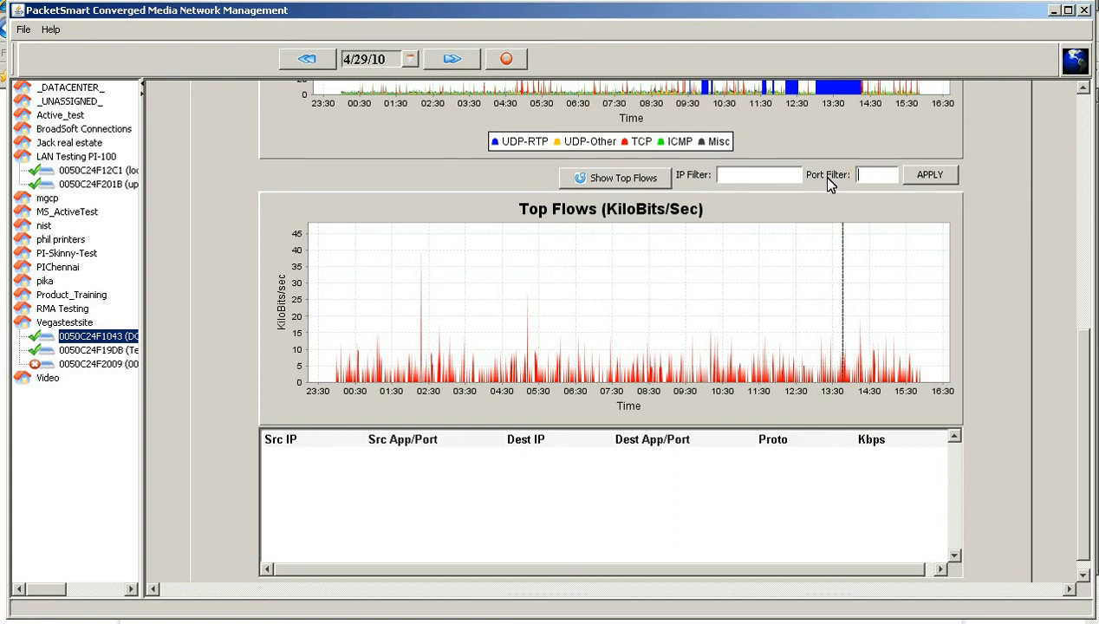
left_click(616, 177)
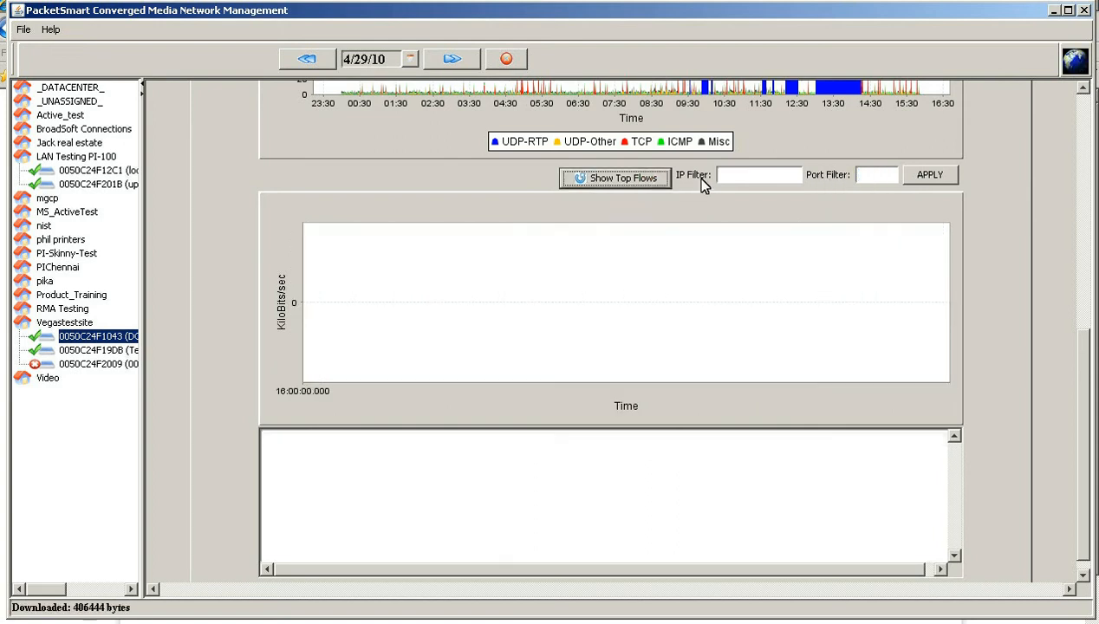
left_click(758, 174)
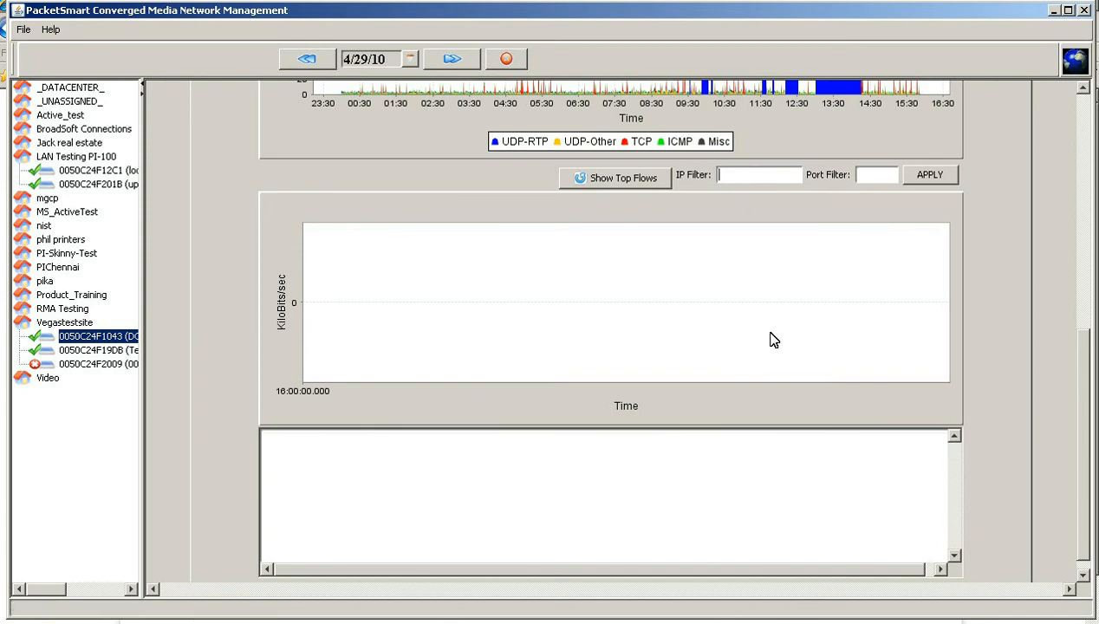
left_click(614, 178)
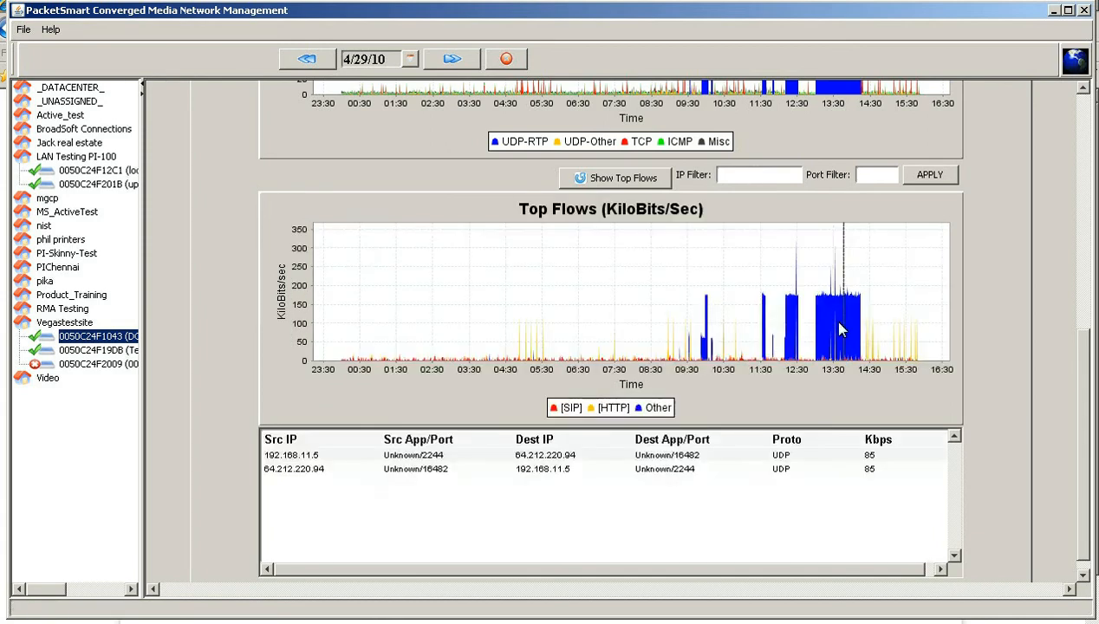
Filter the top flows chart to traffic involving IP 192.168.11.5.
type("192.")
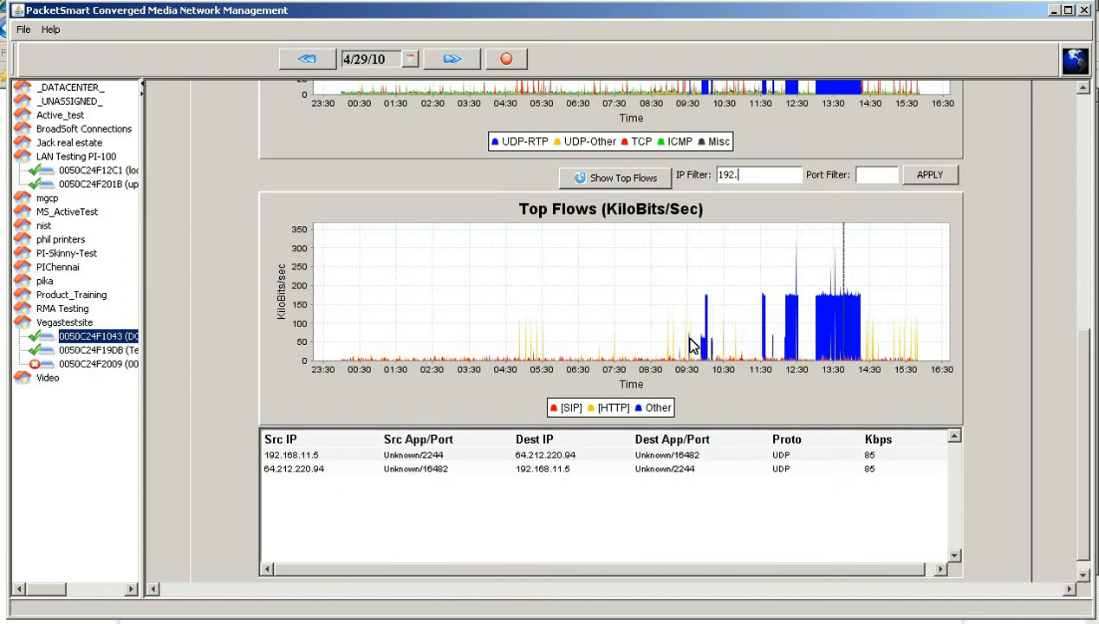
type("168.")
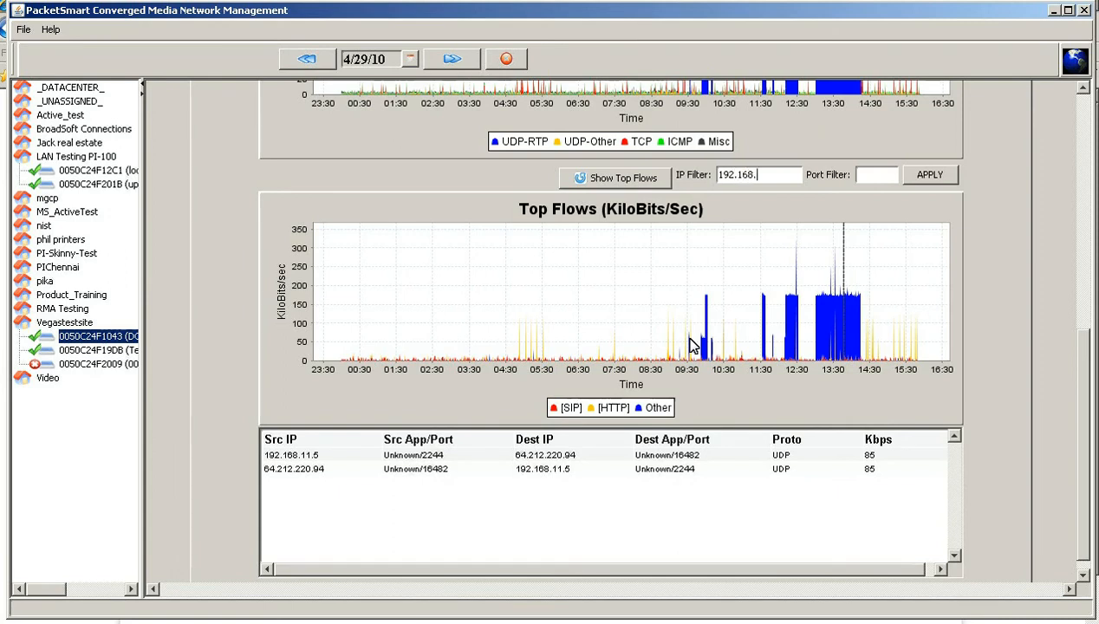
type("11.")
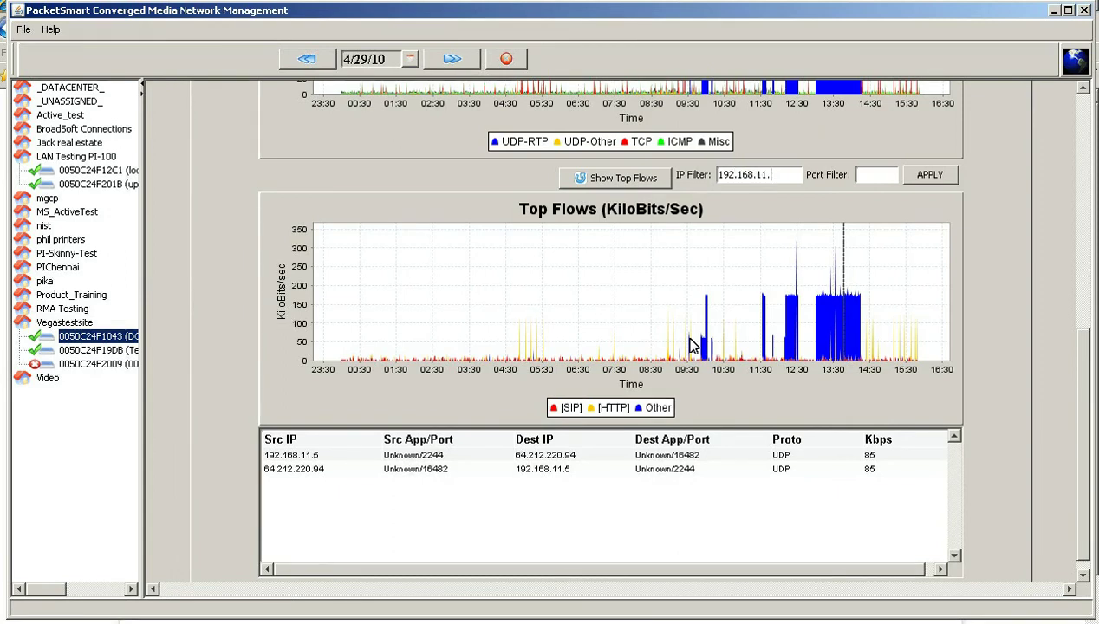
left_click(929, 174)
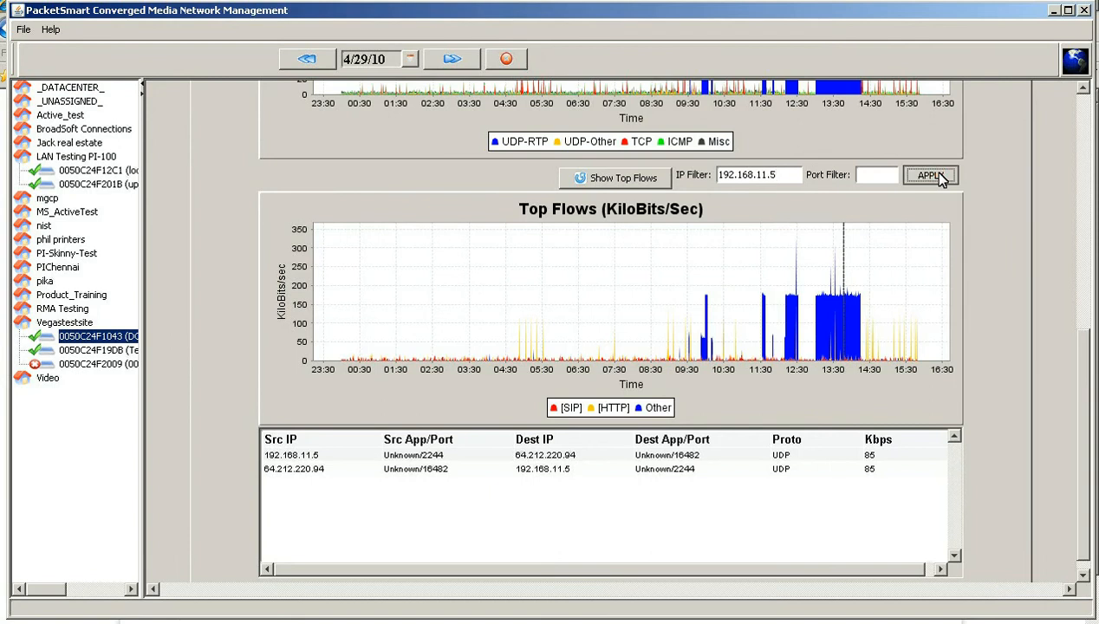
left_click(931, 174)
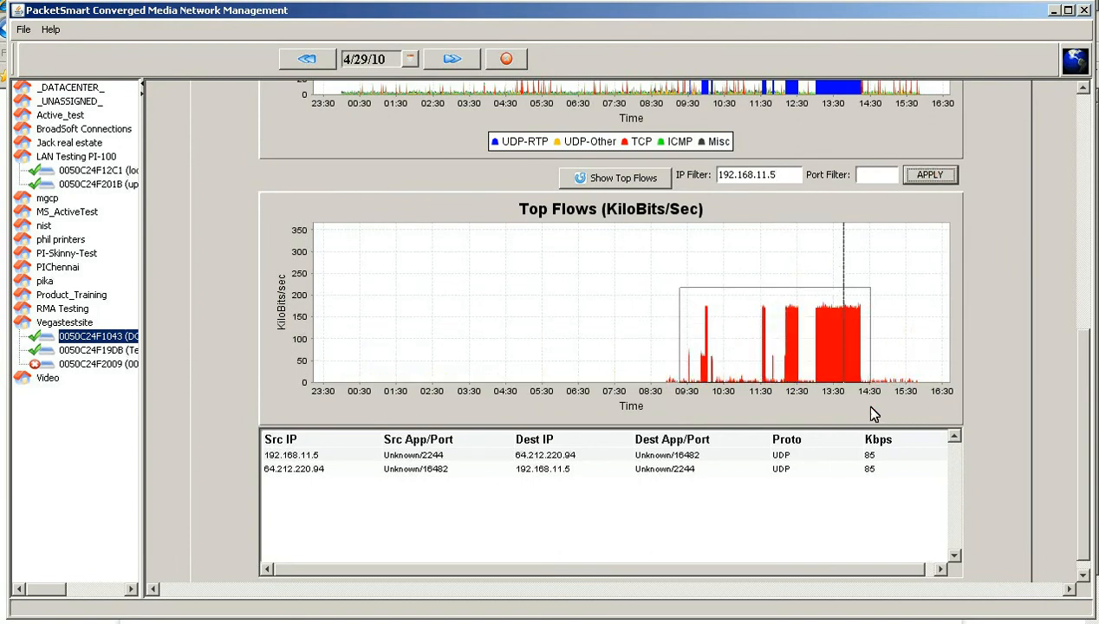
scroll("up", 3)
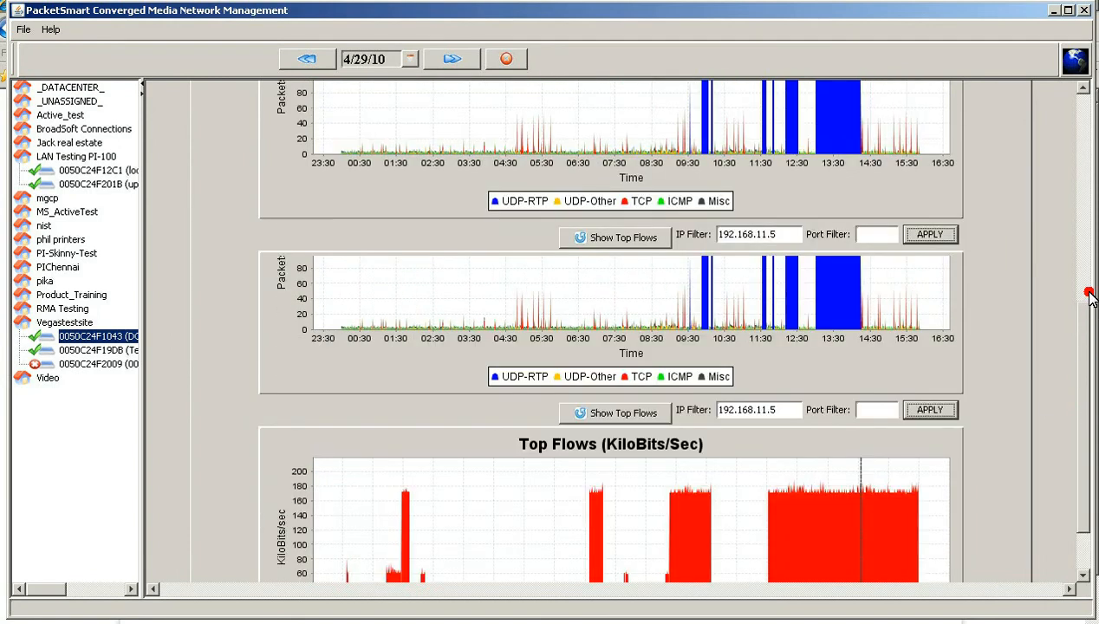
scroll("up", 3)
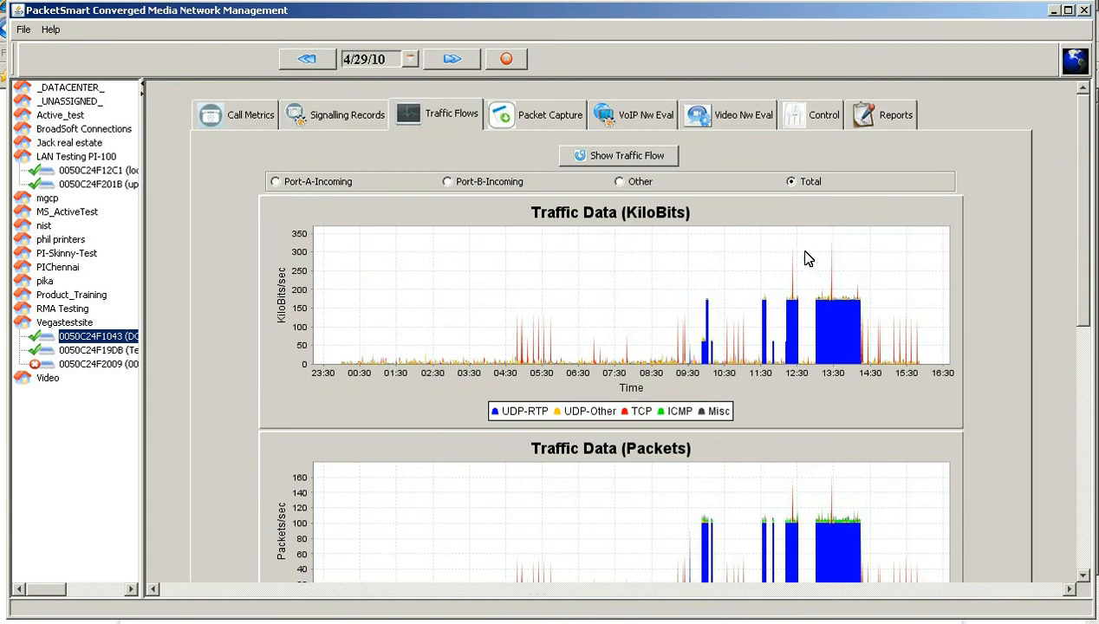
mouse_move(632, 161)
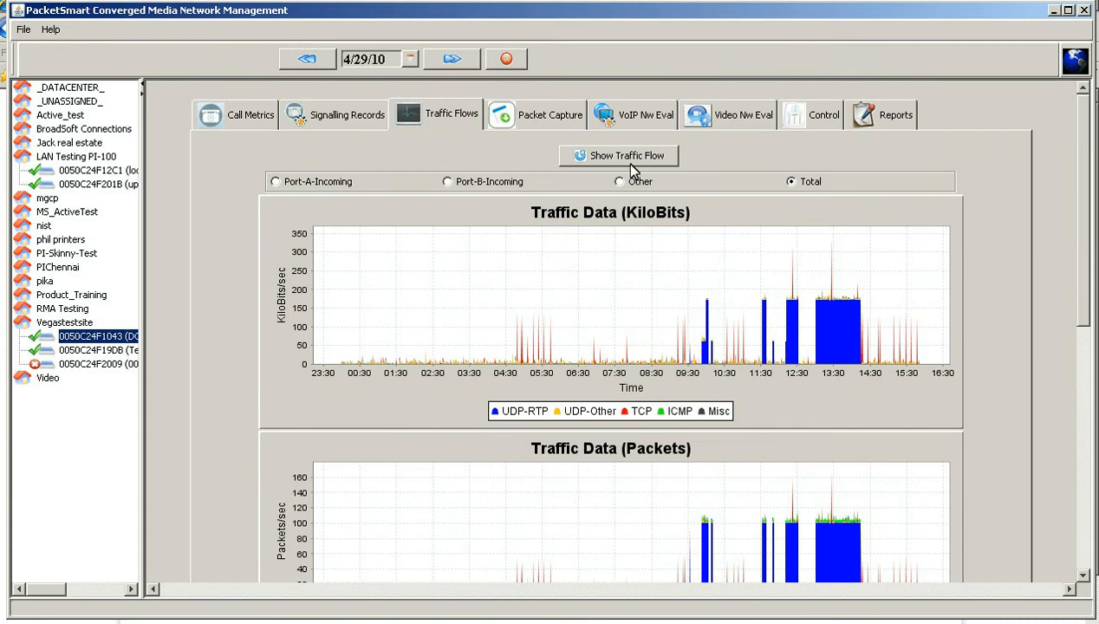
Show the Packet Capture request form and review its duration, packet size and filter steps.
left_click(549, 115)
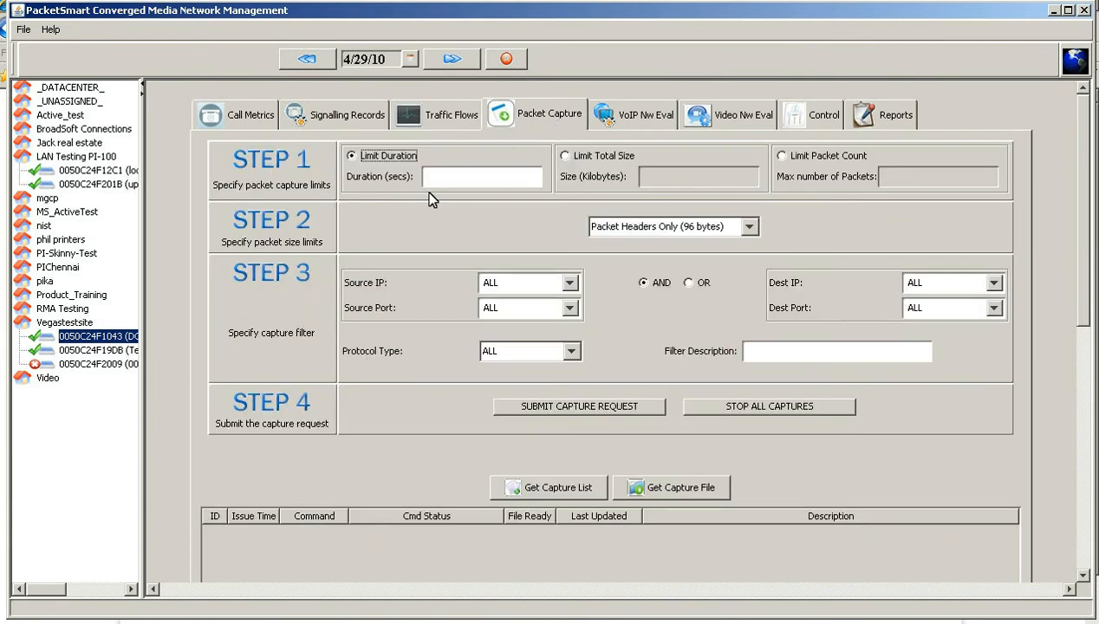
mouse_move(561, 231)
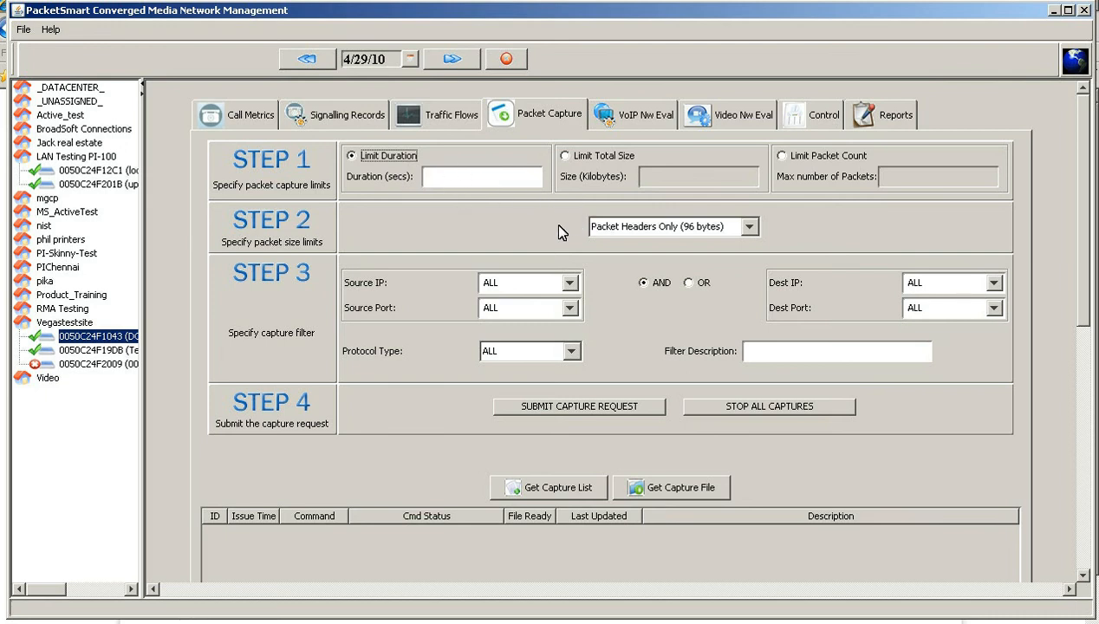
left_click(747, 226)
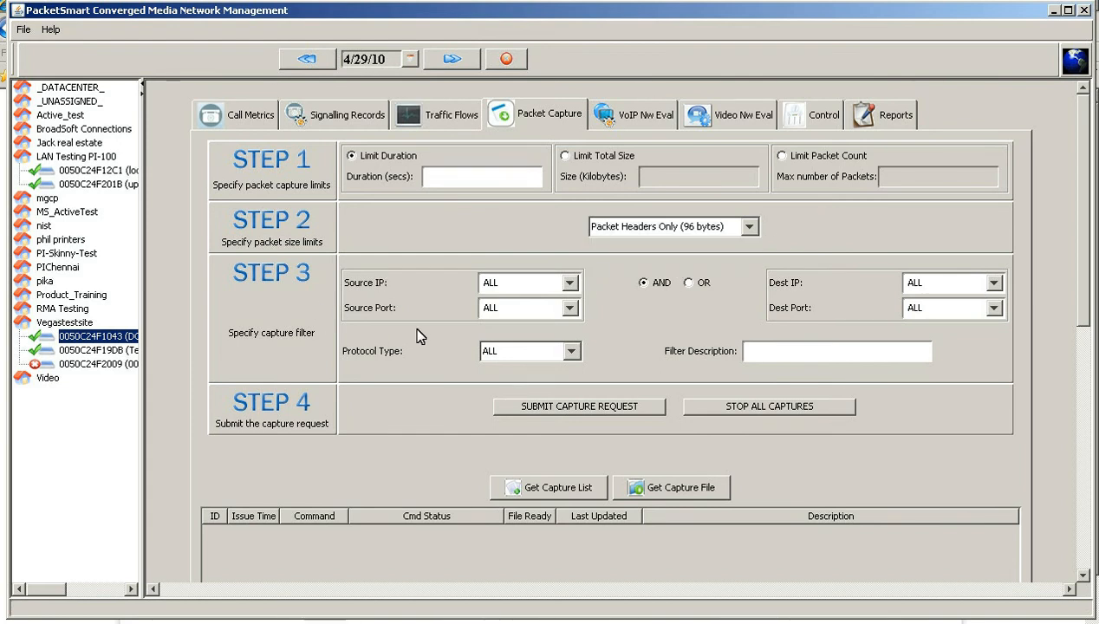
left_click(570, 351)
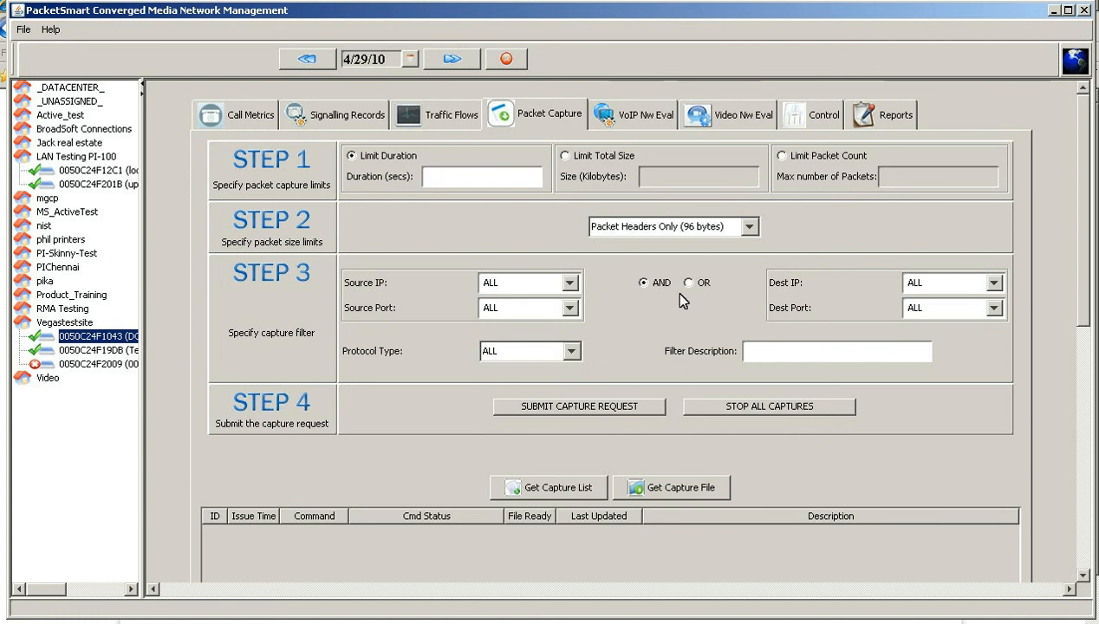
Show the VoIP Nw Eval targets list and scroll through call parameters, QoS and scheduling steps.
left_click(633, 114)
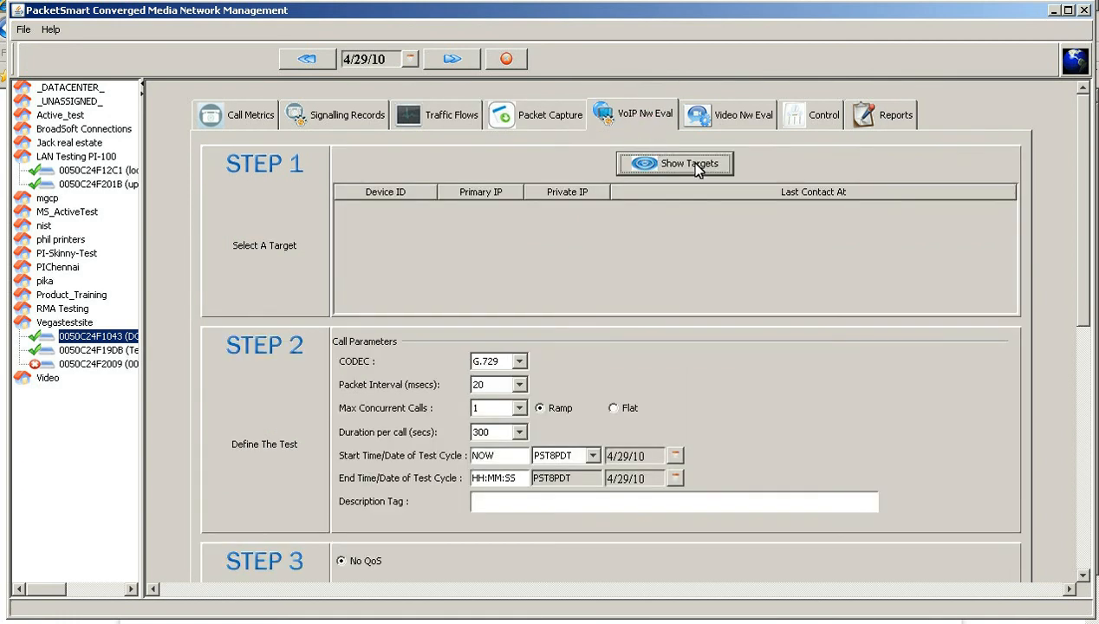
left_click(675, 163)
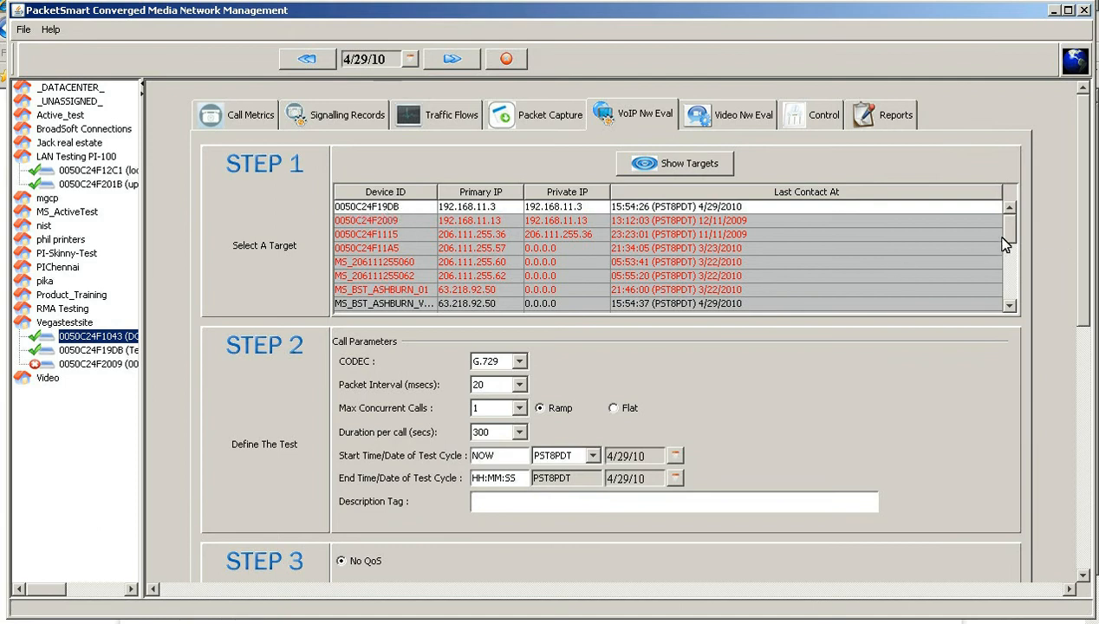
scroll("down", 3)
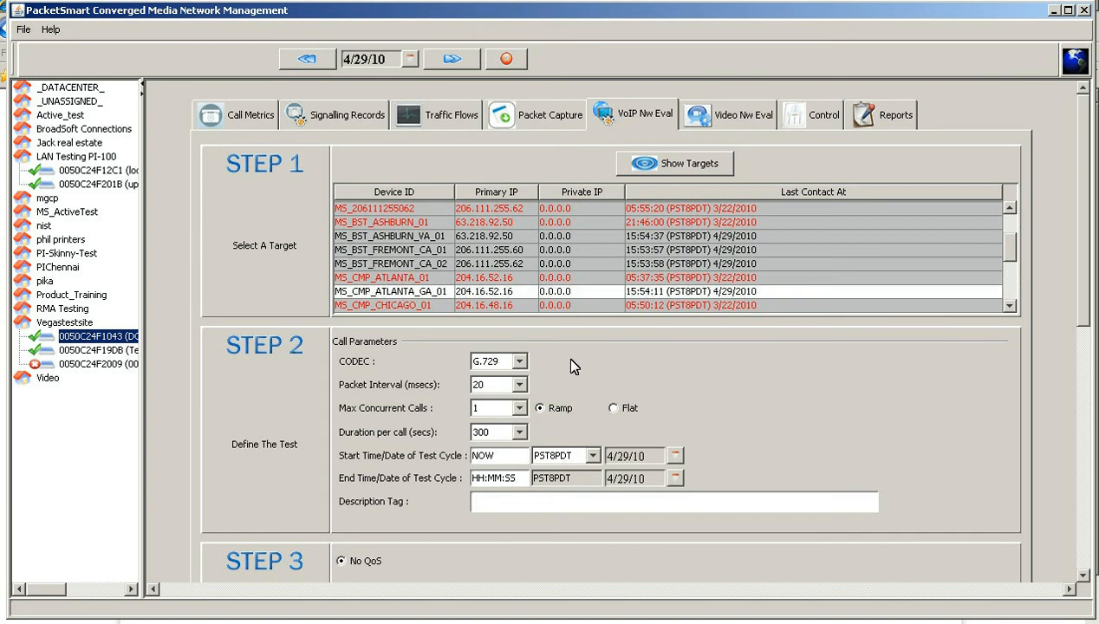
scroll("down", 3)
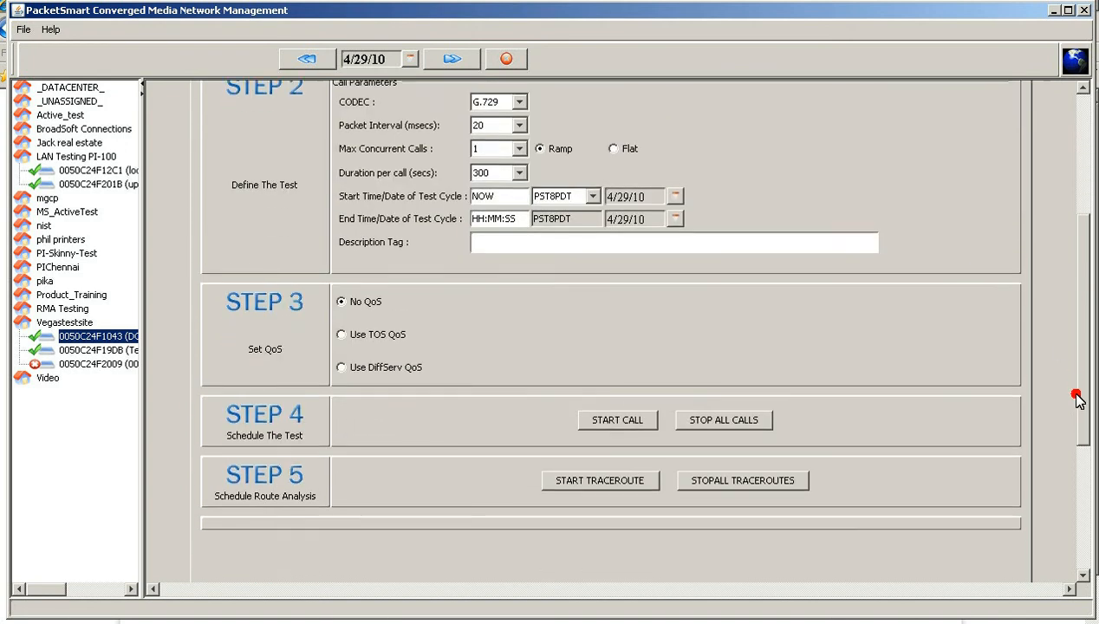
mouse_move(446, 392)
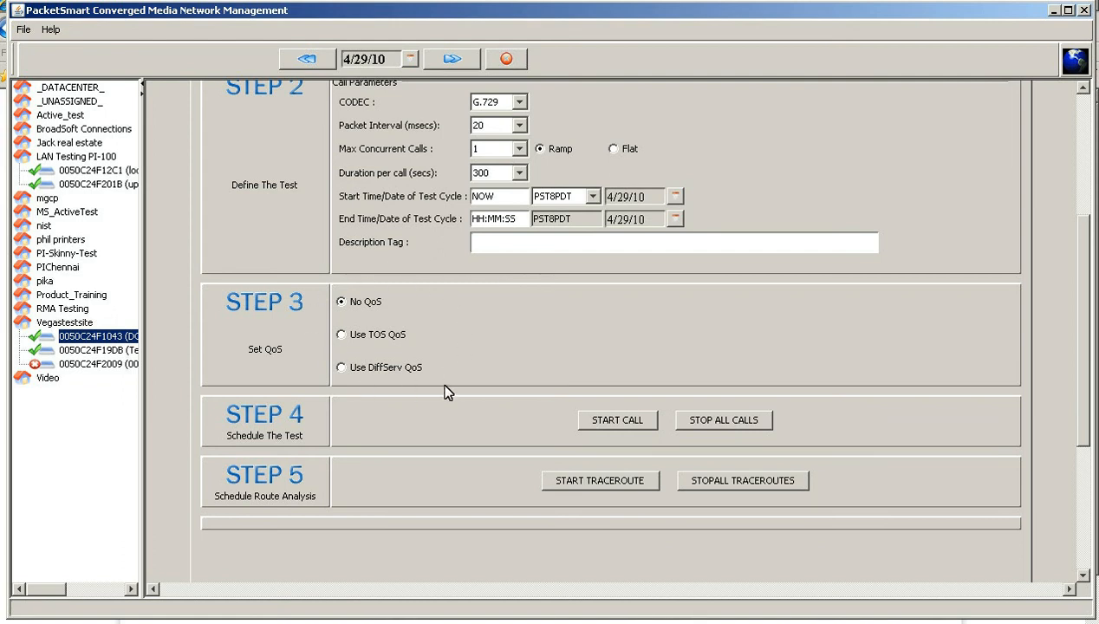
mouse_move(587, 445)
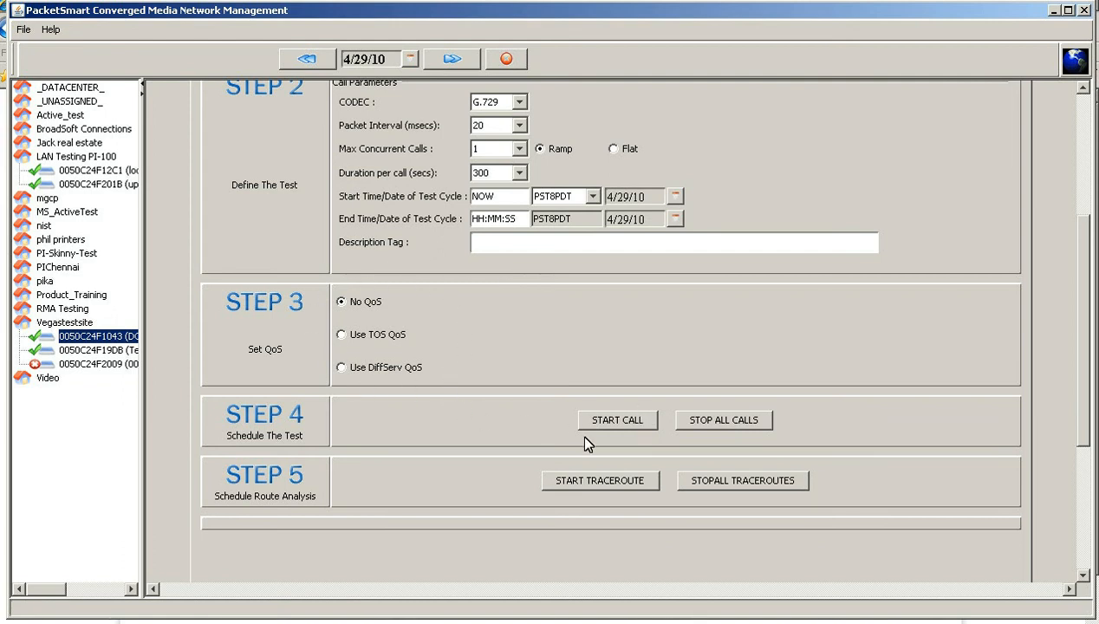
mouse_move(610, 499)
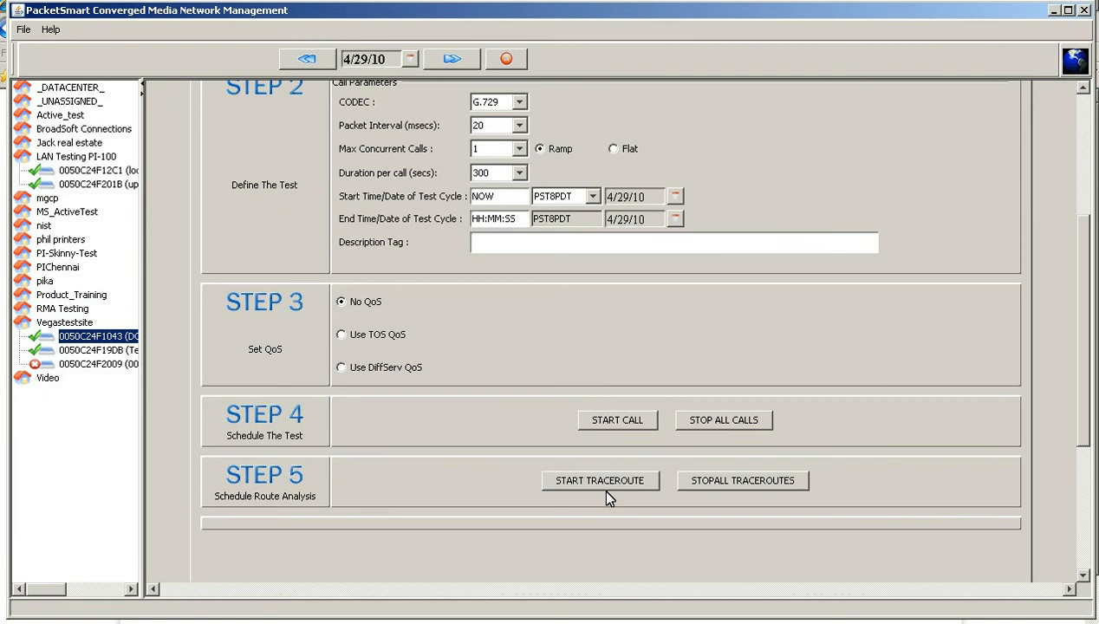
scroll("up", 3)
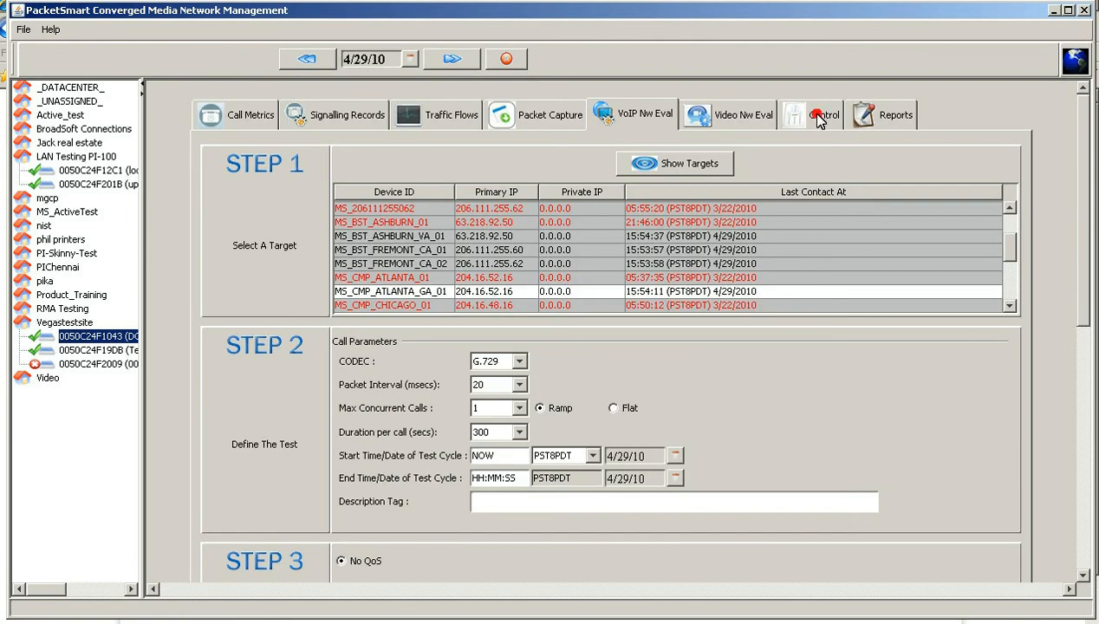
Show the Control view with its command history table.
left_click(822, 114)
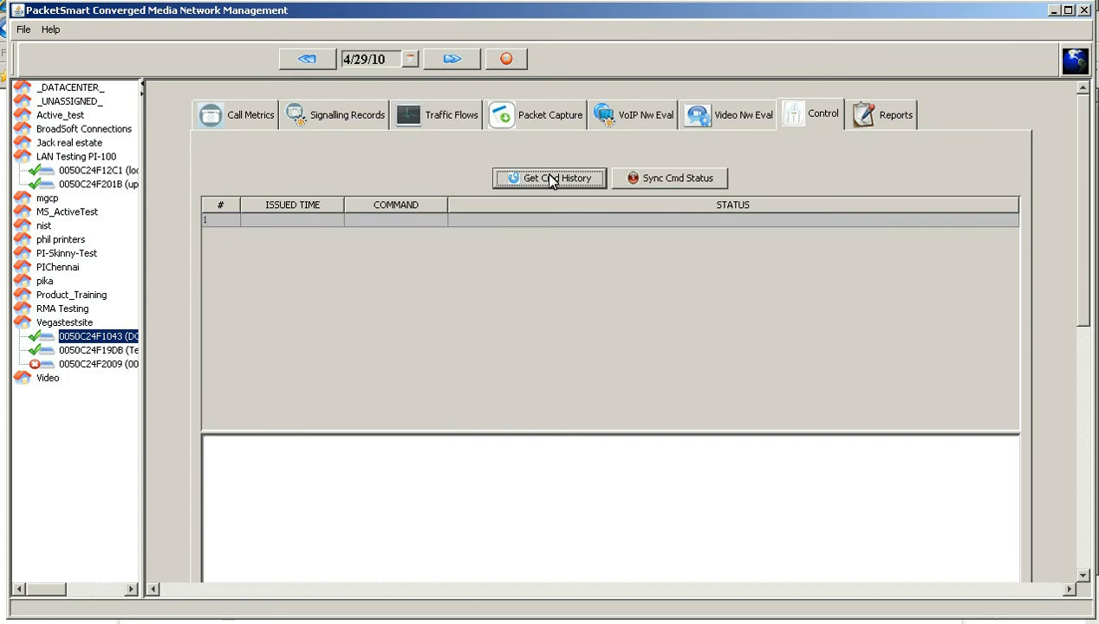
mouse_move(397, 222)
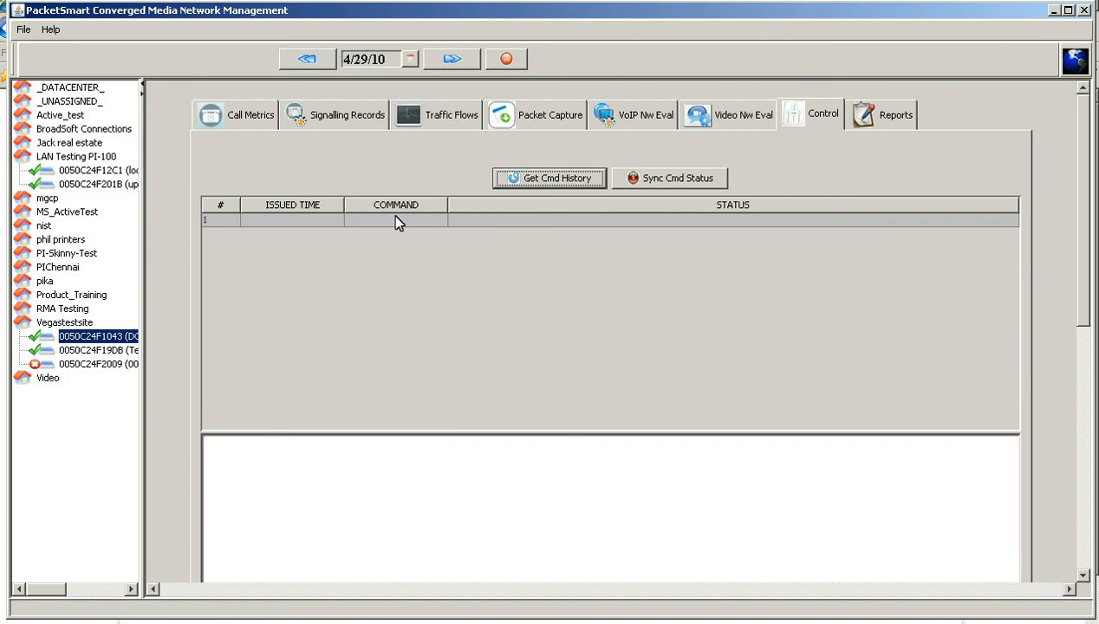
mouse_move(482, 232)
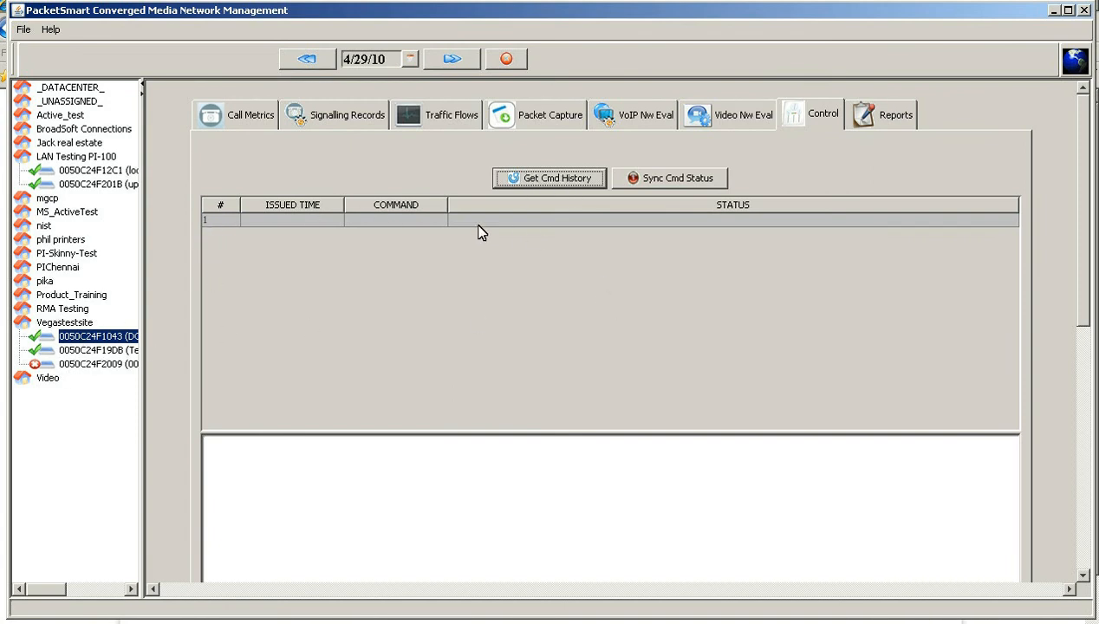
mouse_move(570, 281)
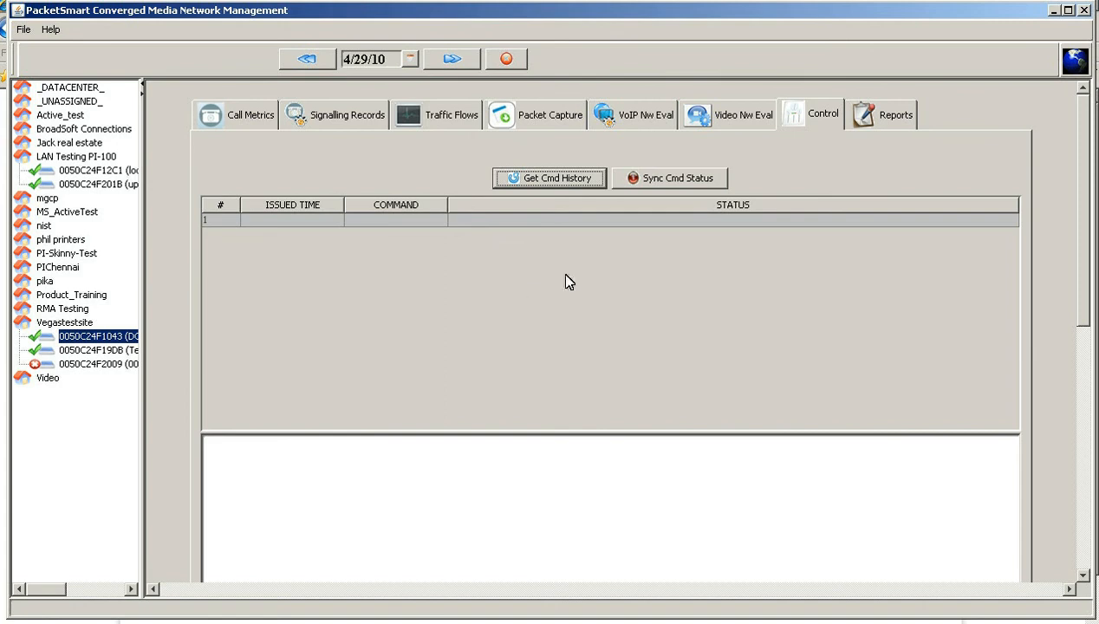
Show the Reports view's new-request form with the Select Report Type list expanded.
left_click(893, 114)
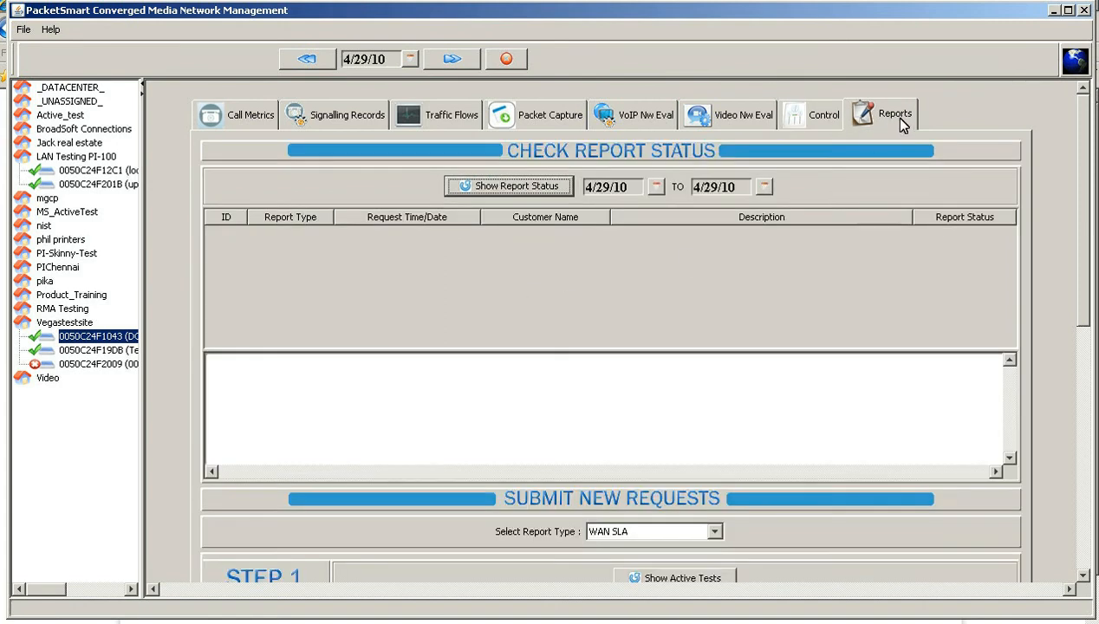
scroll("down", 3)
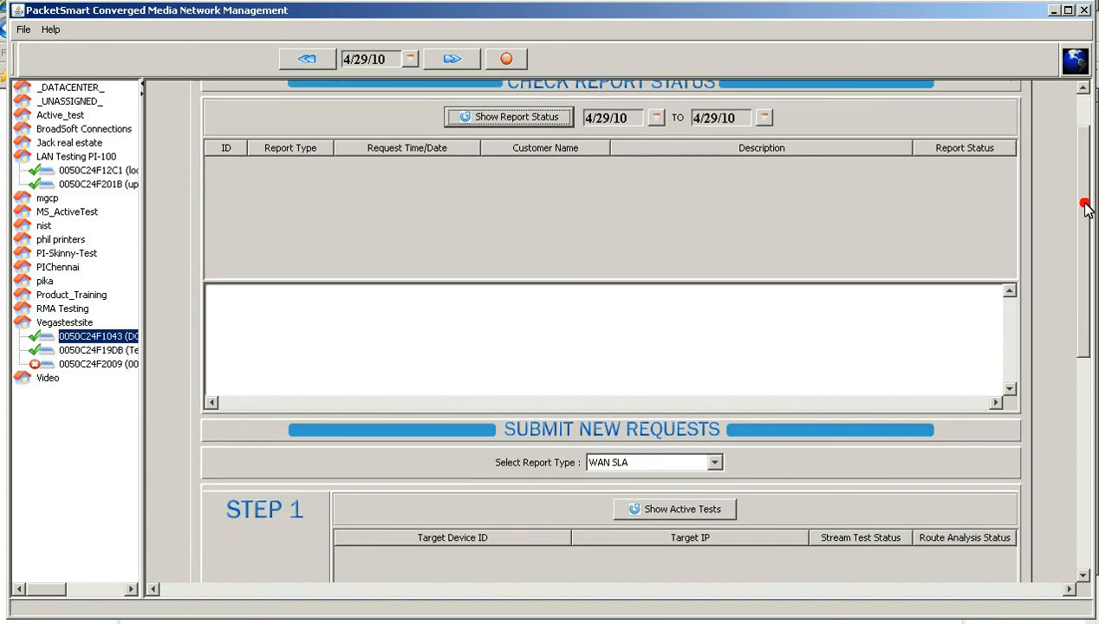
scroll("down", 3)
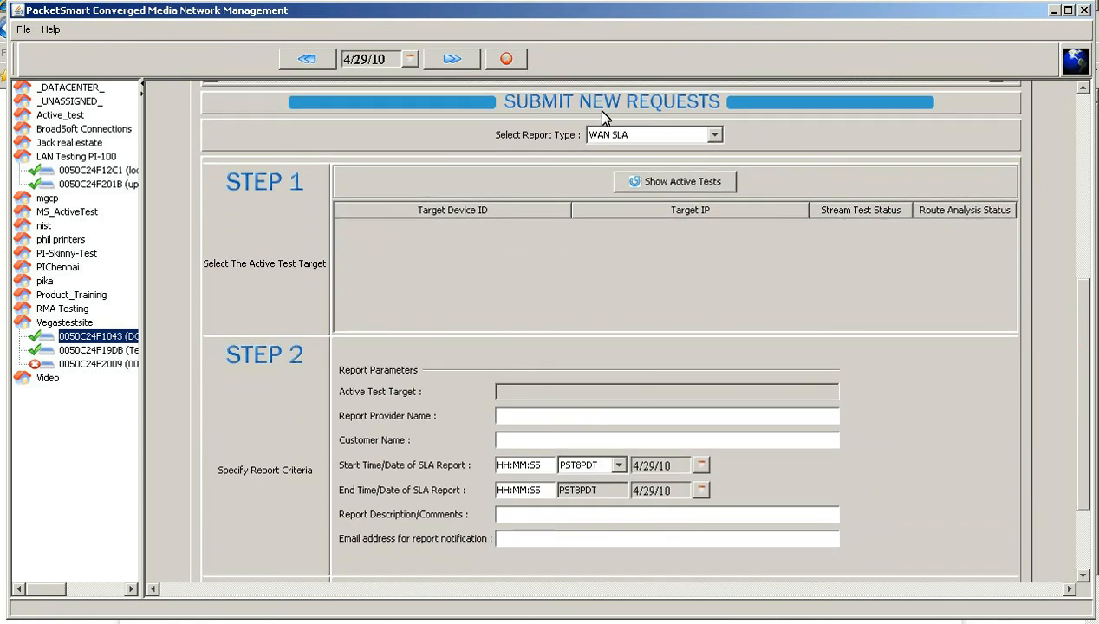
left_click(714, 135)
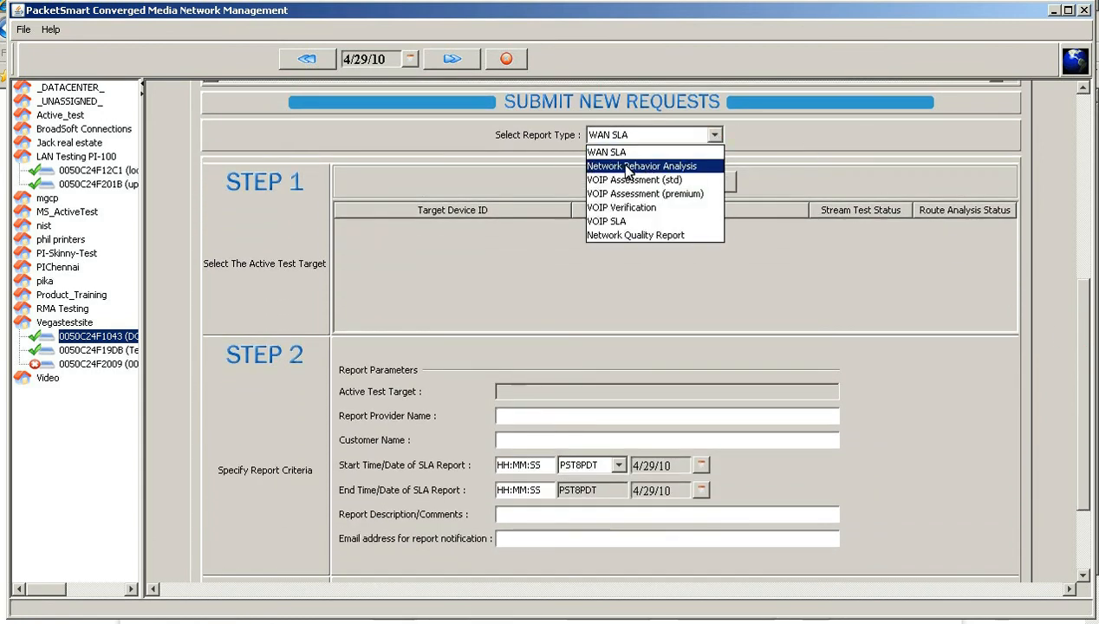
mouse_move(637, 170)
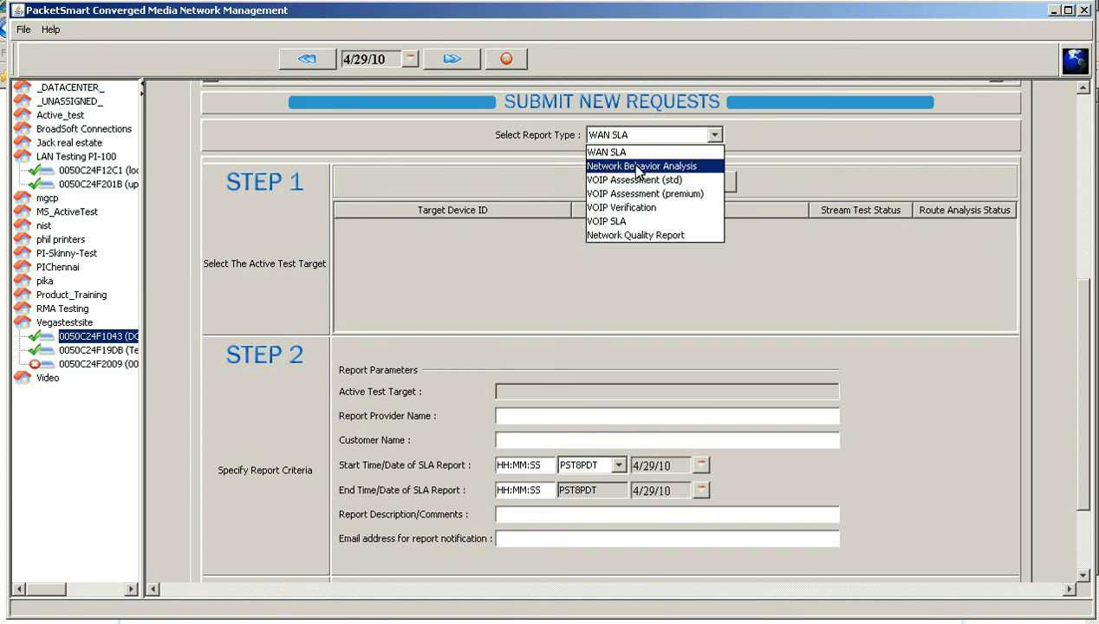
mouse_move(709, 175)
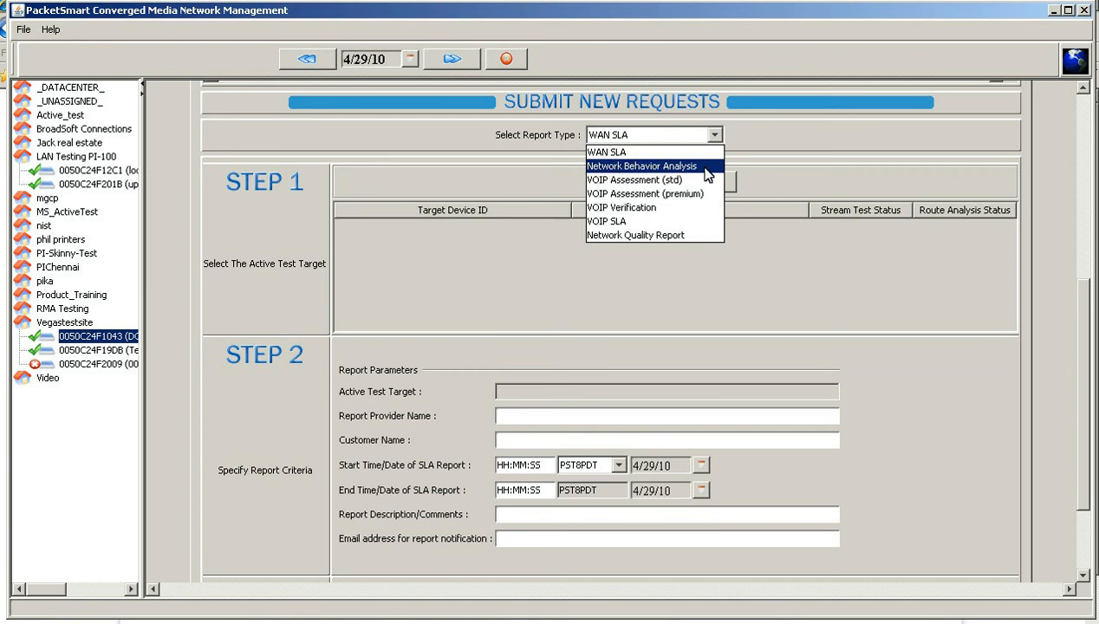
mouse_move(641, 180)
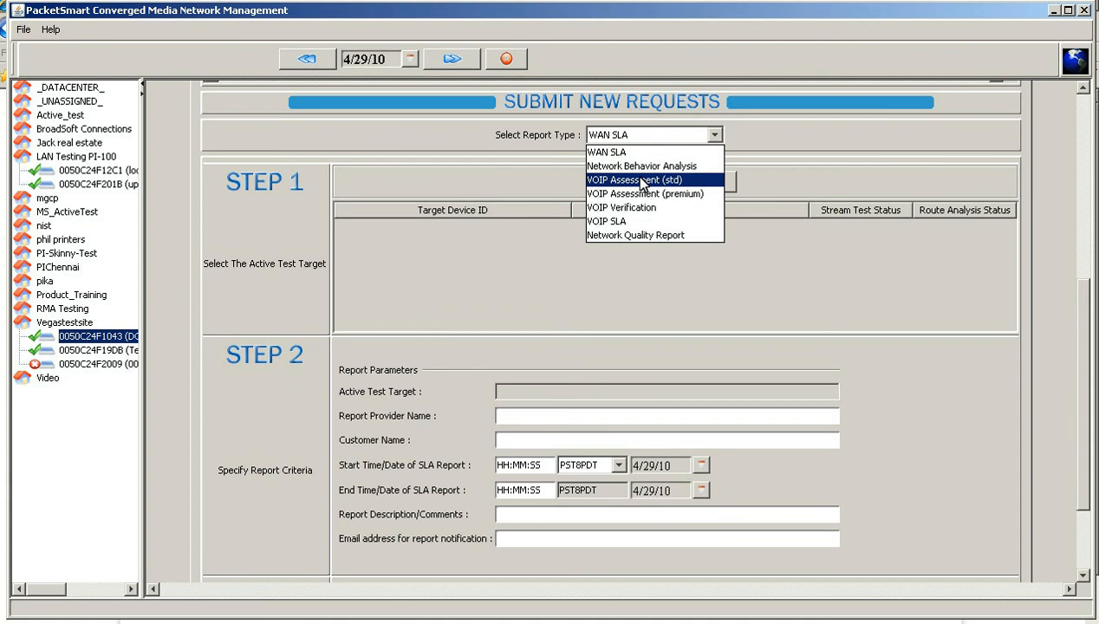
mouse_move(642, 194)
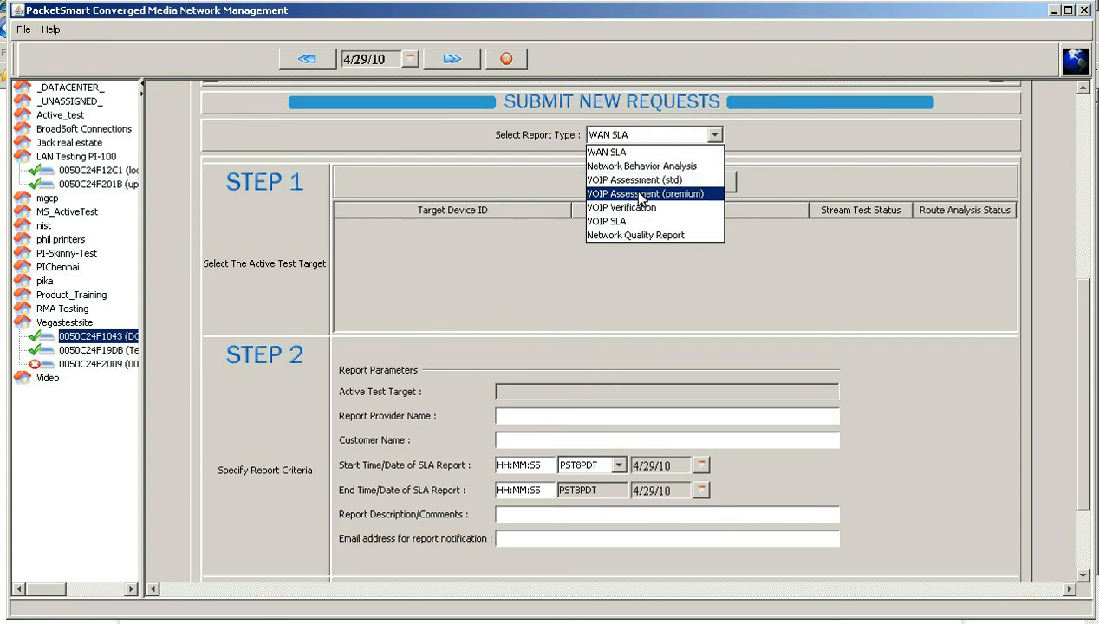
mouse_move(645, 208)
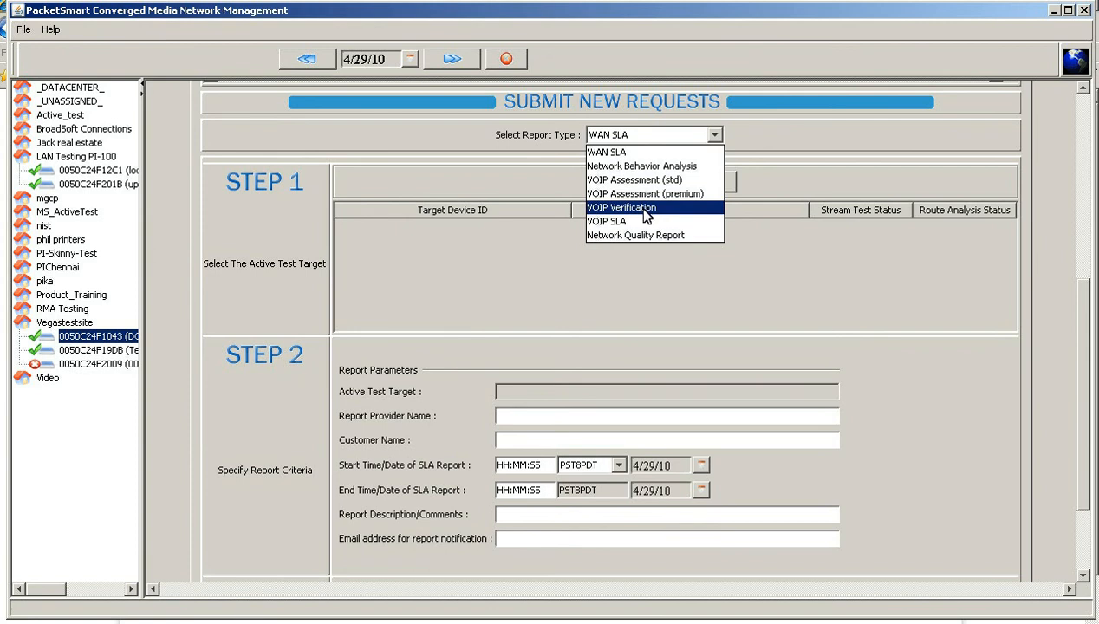
mouse_move(610, 223)
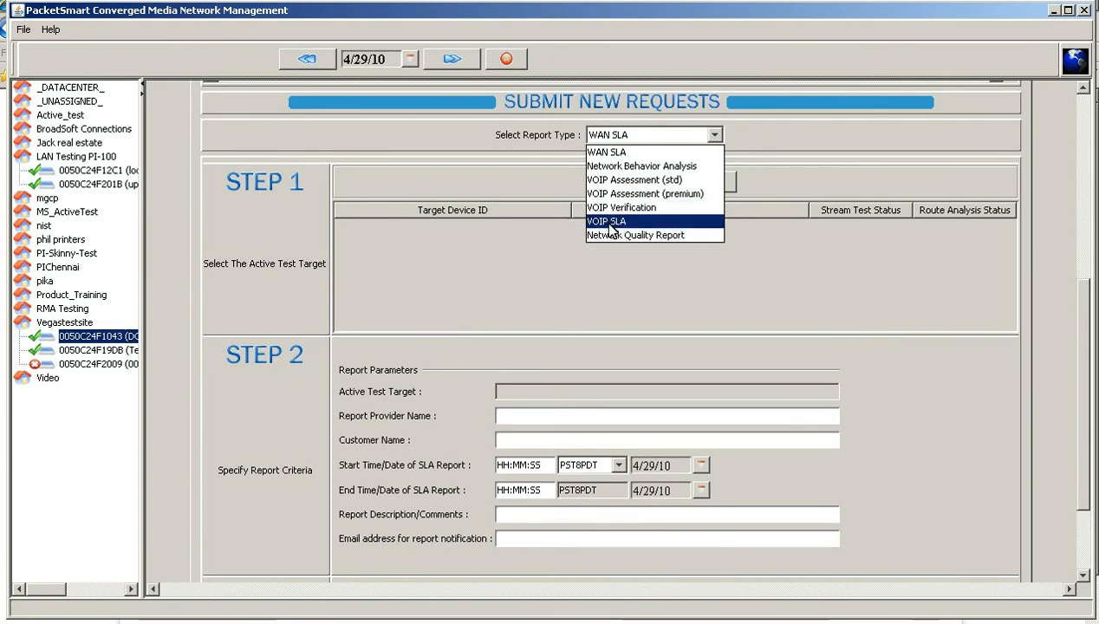
mouse_move(621, 223)
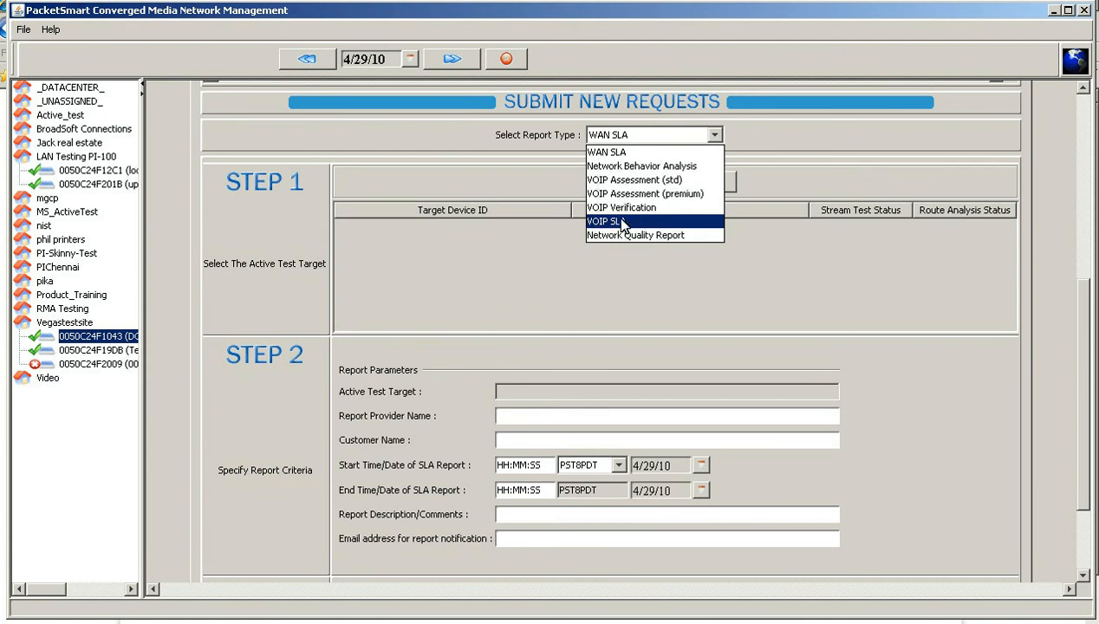
mouse_move(674, 235)
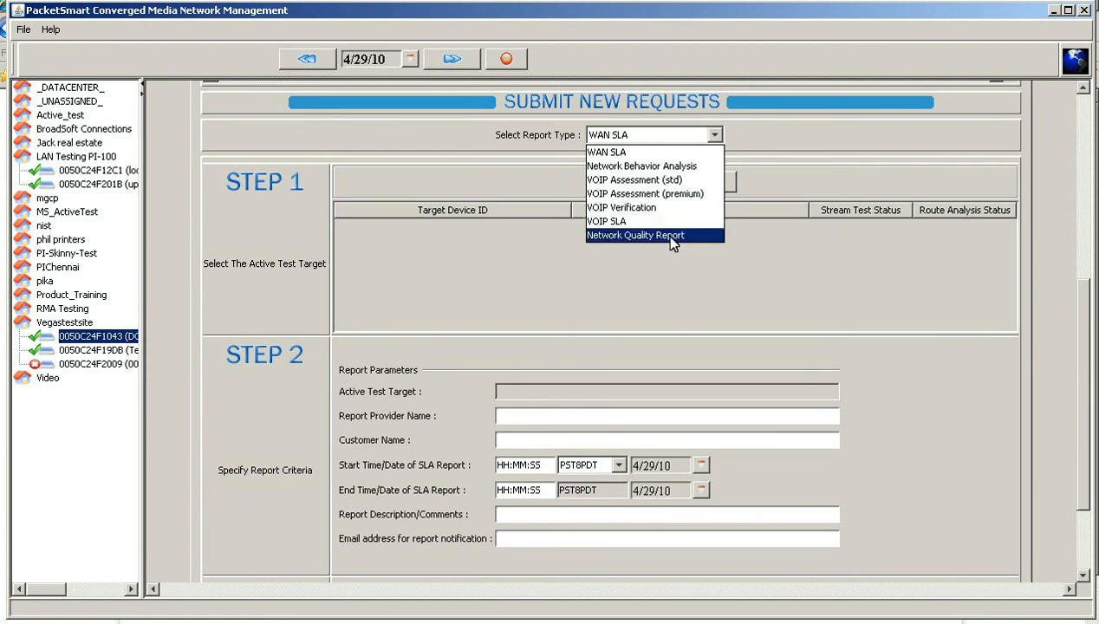
mouse_move(608, 243)
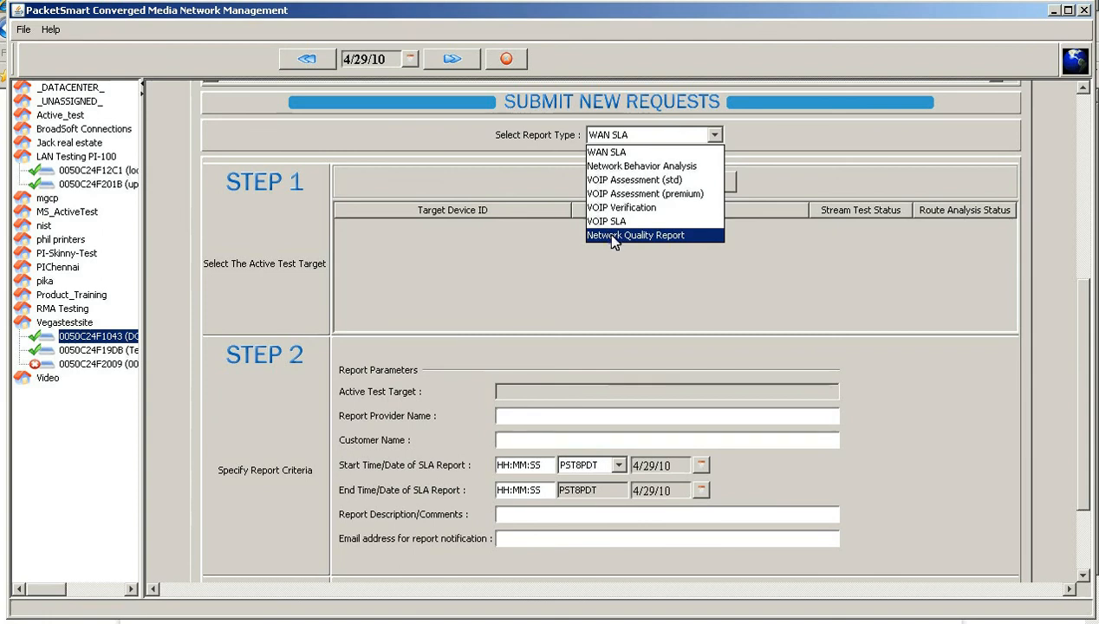
Choose Network Quality Report and check the Port A traffic threshold choices, keeping NA.
left_click(636, 235)
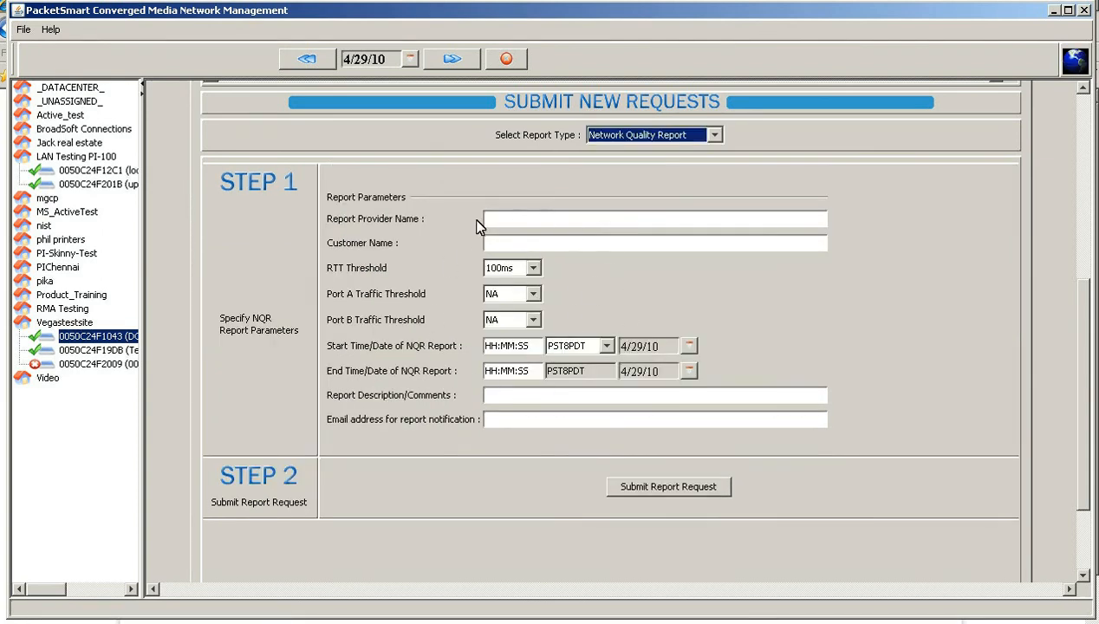
left_click(534, 267)
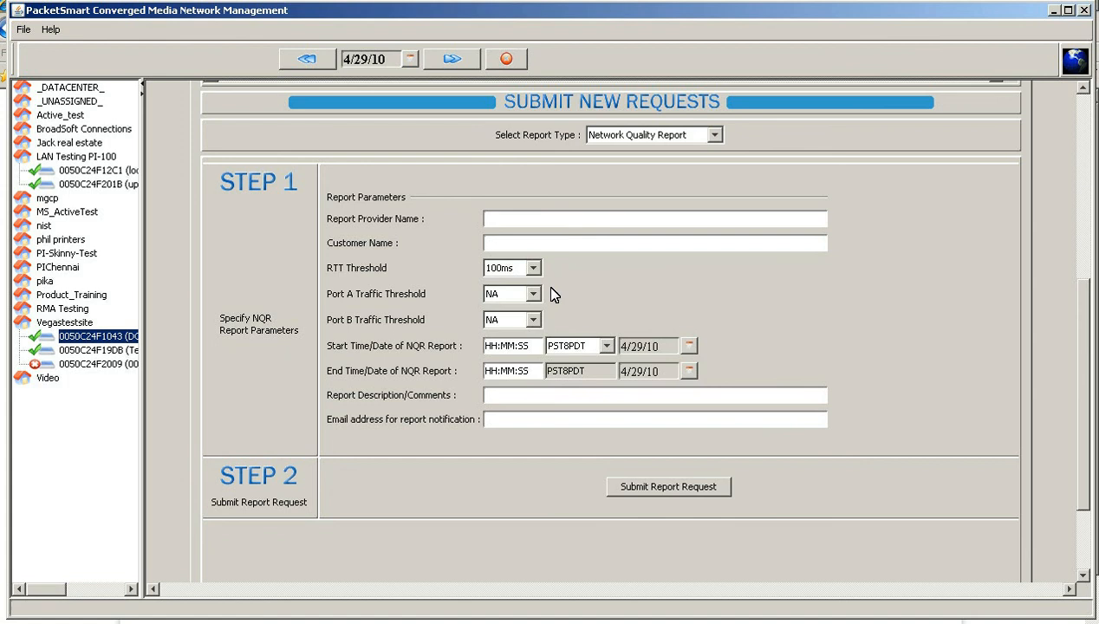
left_click(535, 320)
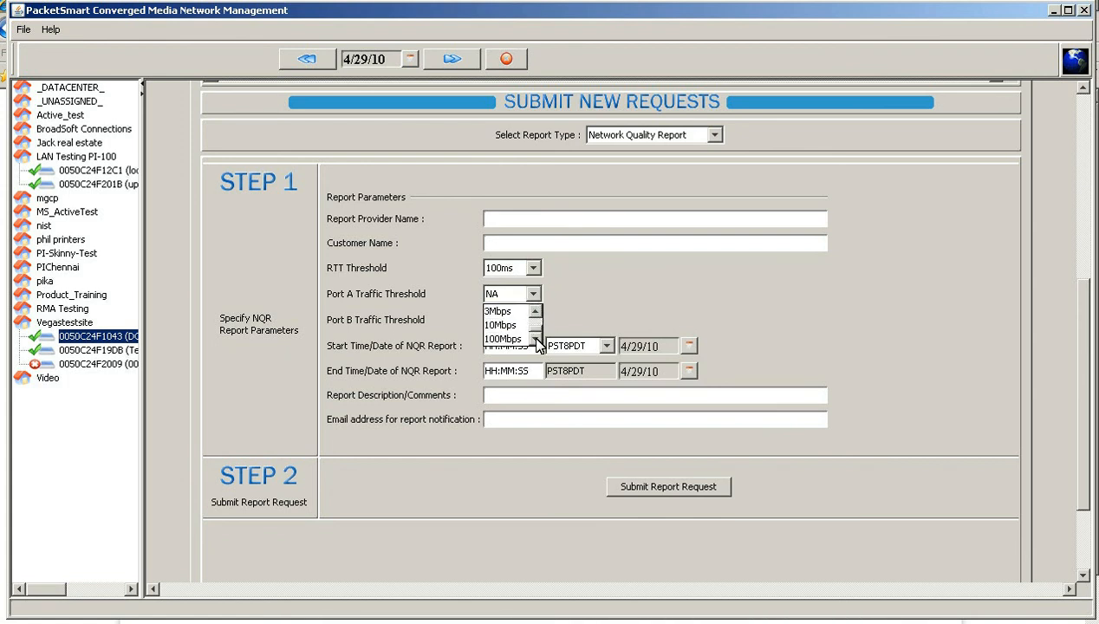
left_click(491, 319)
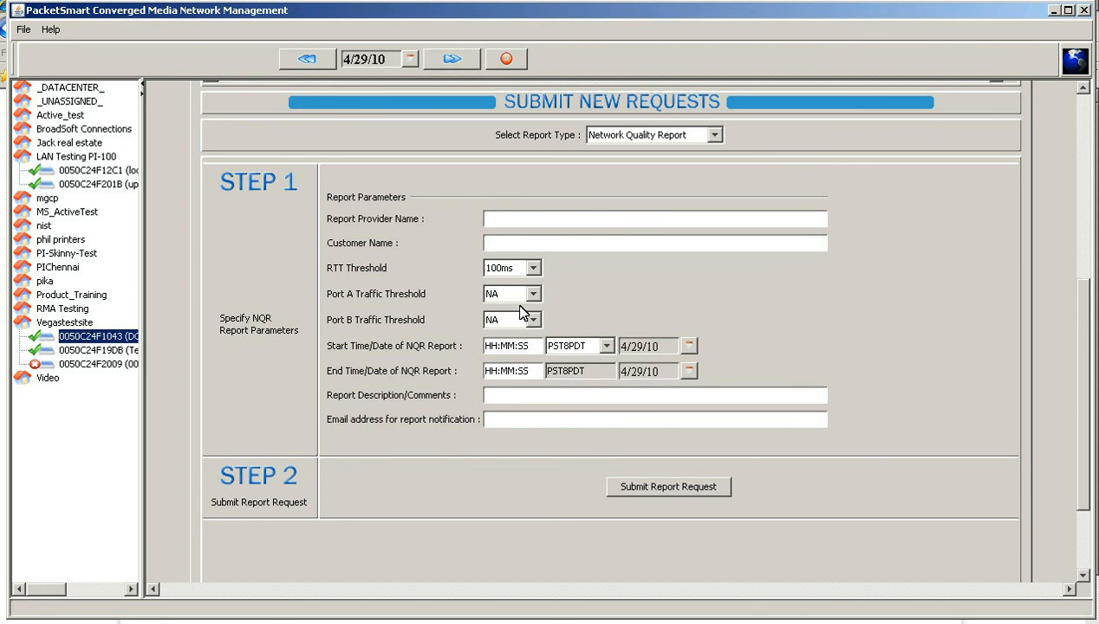
mouse_move(676, 331)
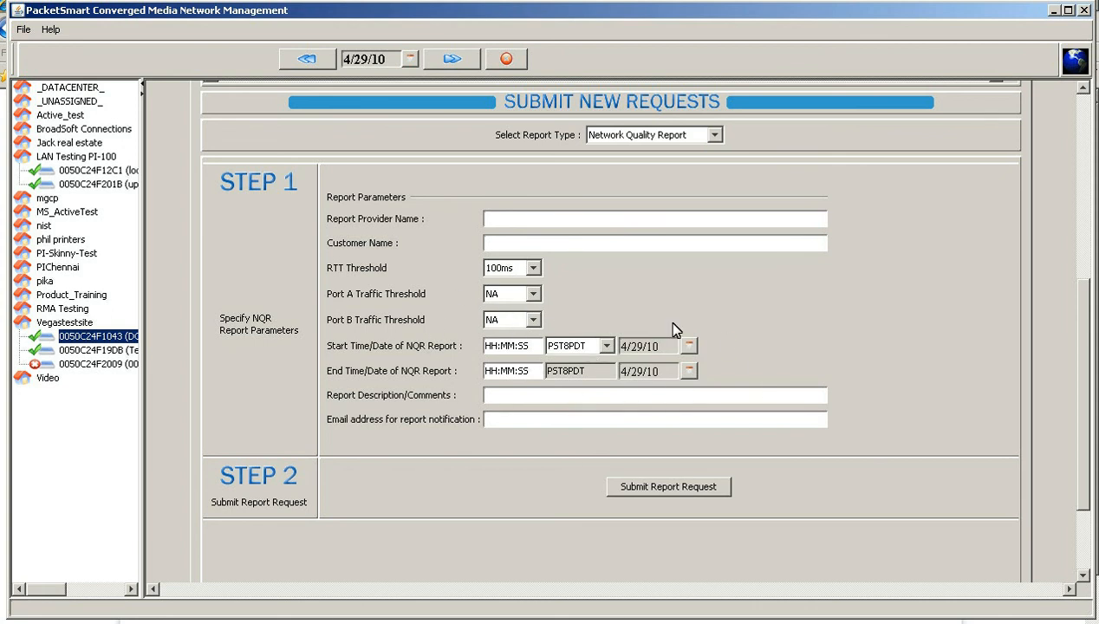
mouse_move(715, 139)
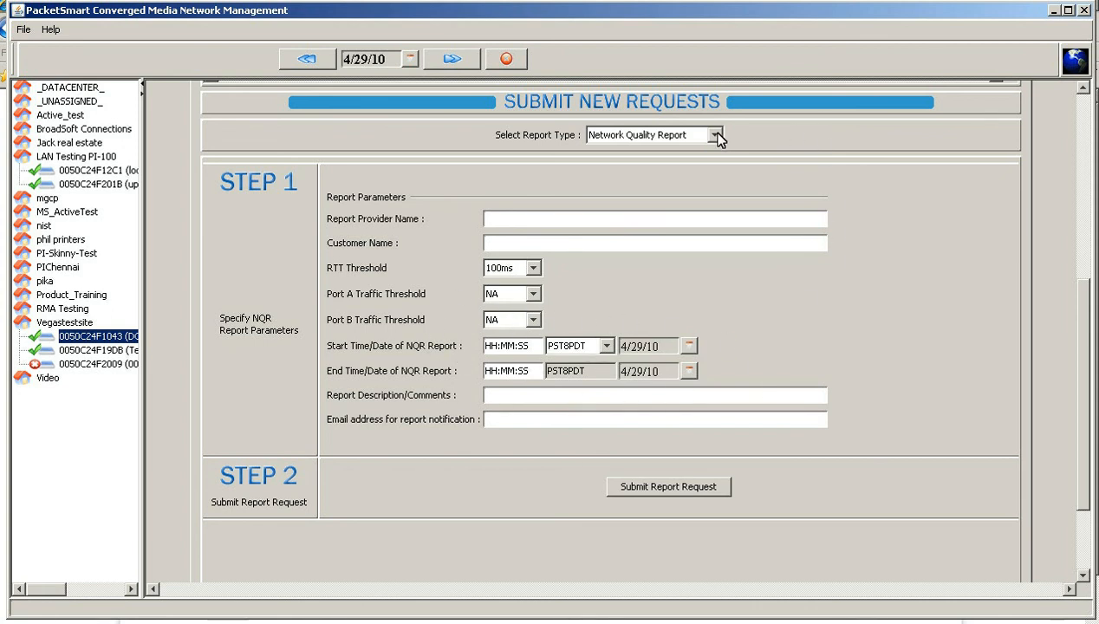
Reopen the report type list and close it without changing the selection.
left_click(716, 135)
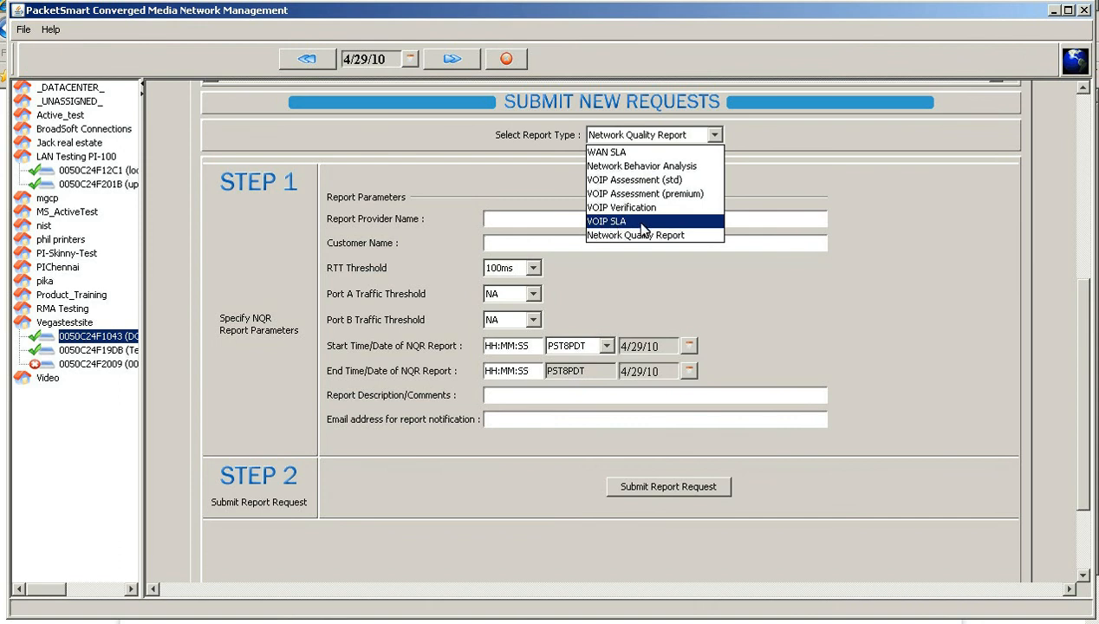
mouse_move(641, 166)
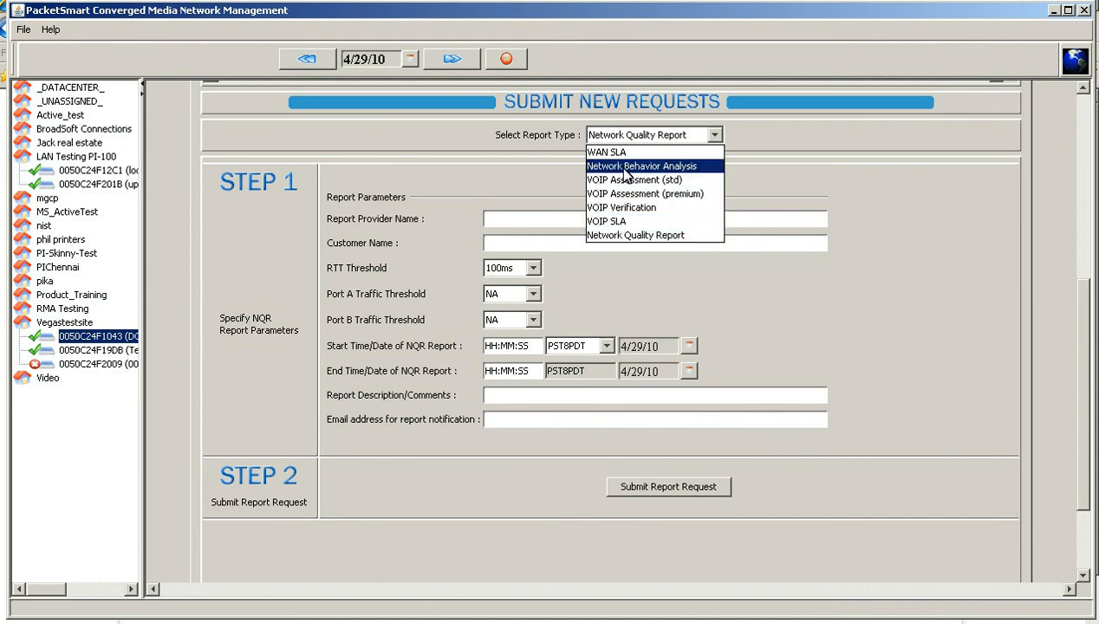
mouse_move(688, 171)
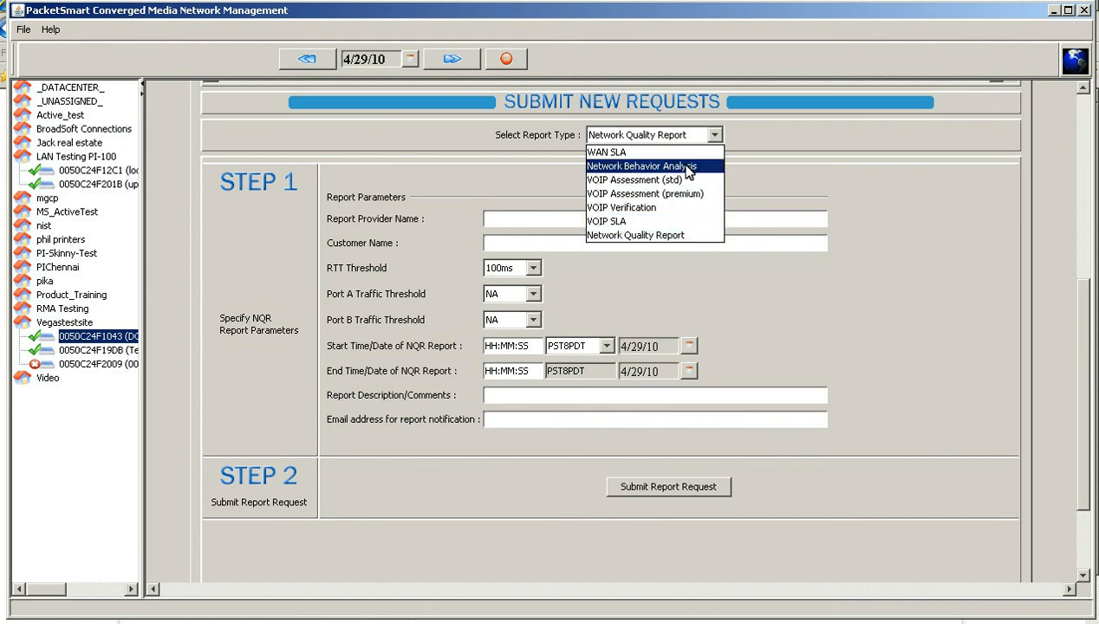
mouse_move(646, 193)
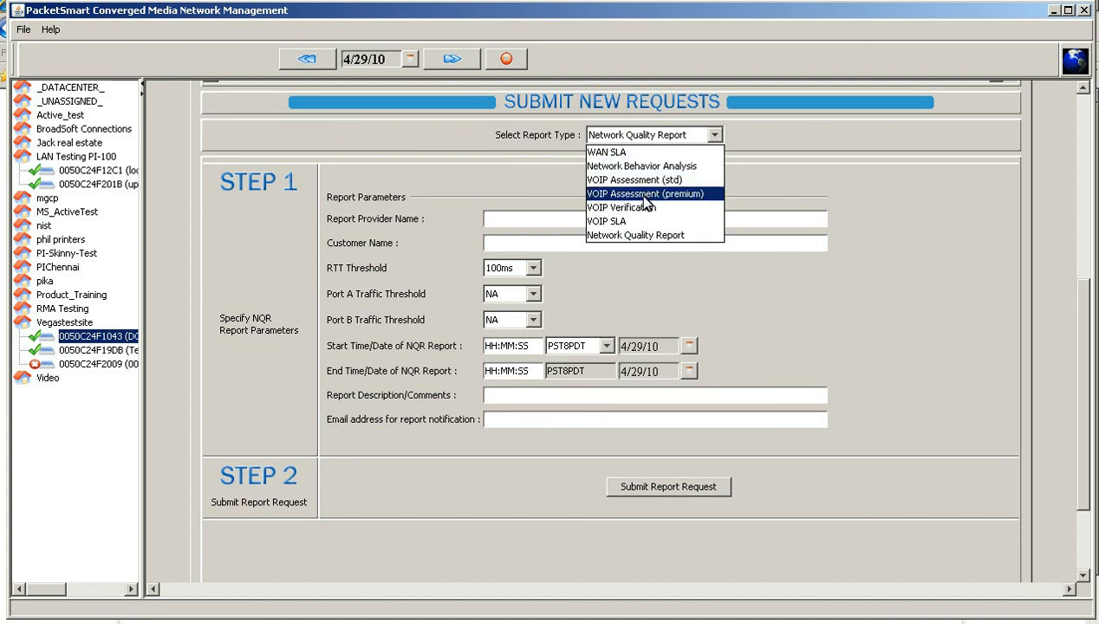
mouse_move(621, 207)
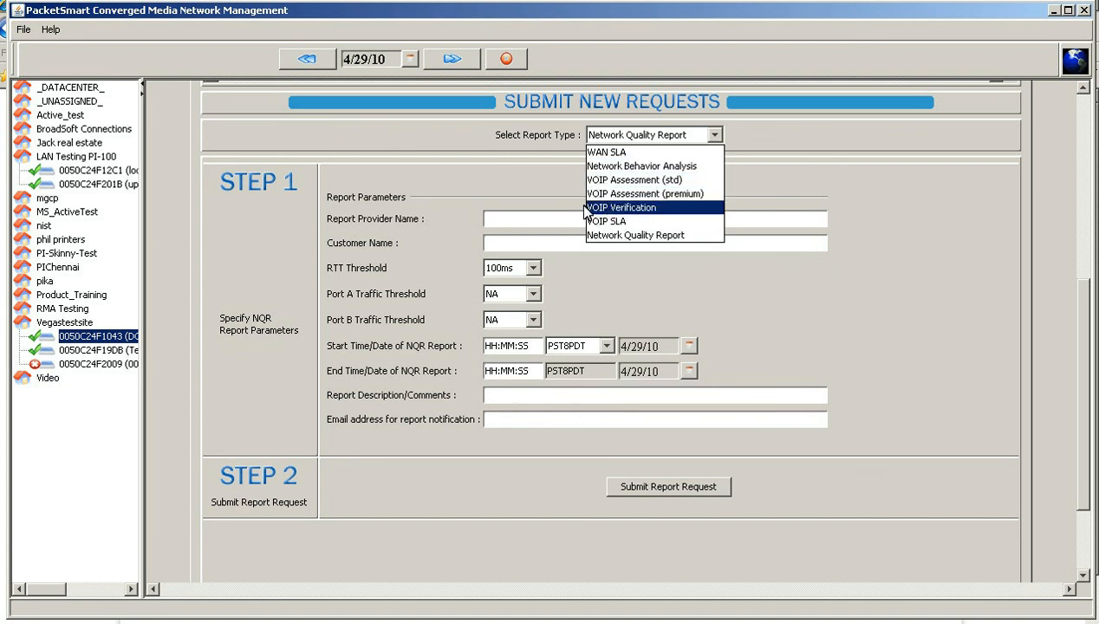
mouse_move(641, 215)
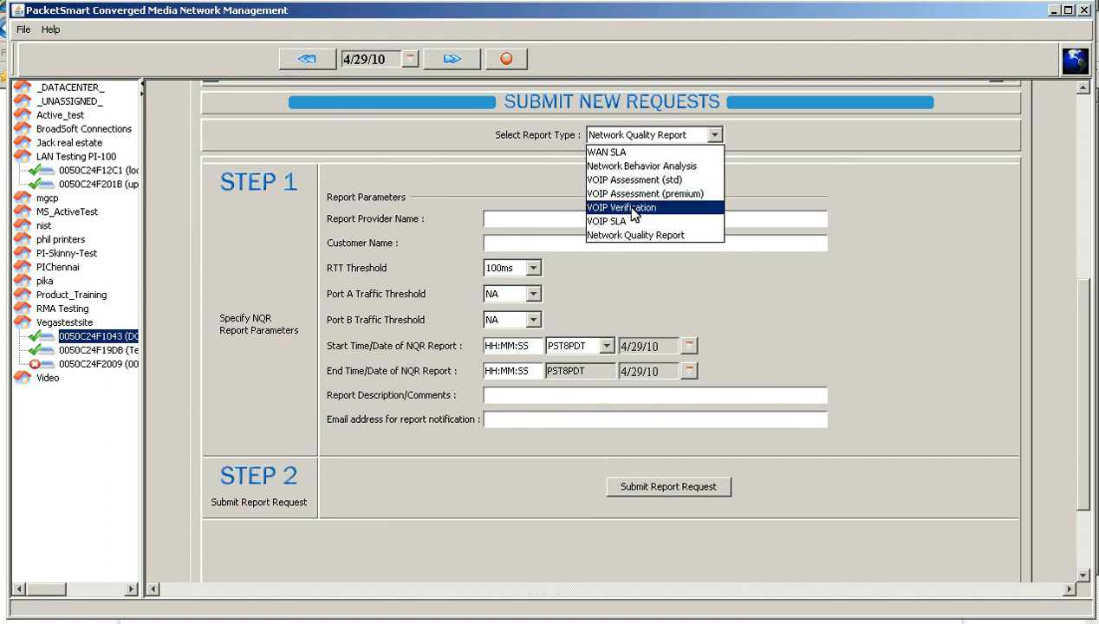
left_click(636, 235)
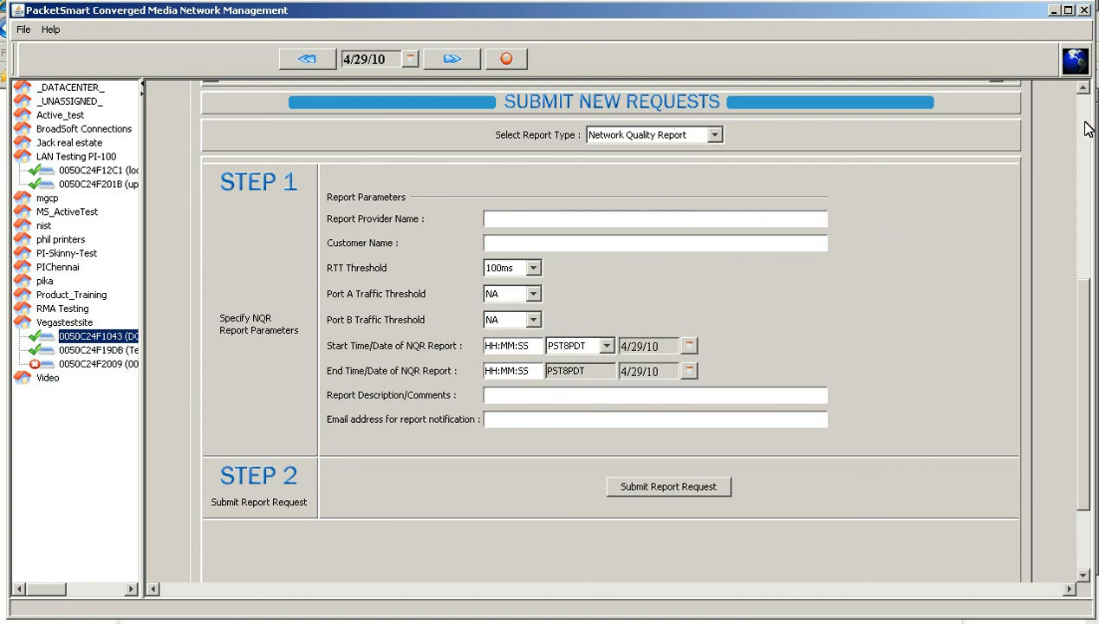
Set the working date to March 29 via the calendar and confirm it.
left_click(894, 113)
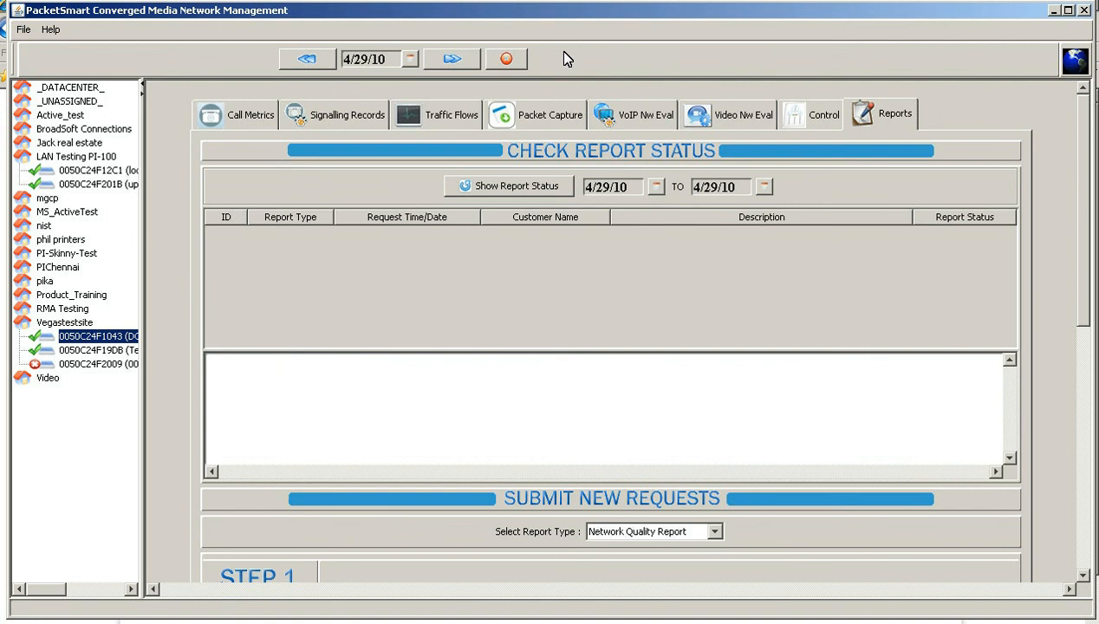
mouse_move(449, 96)
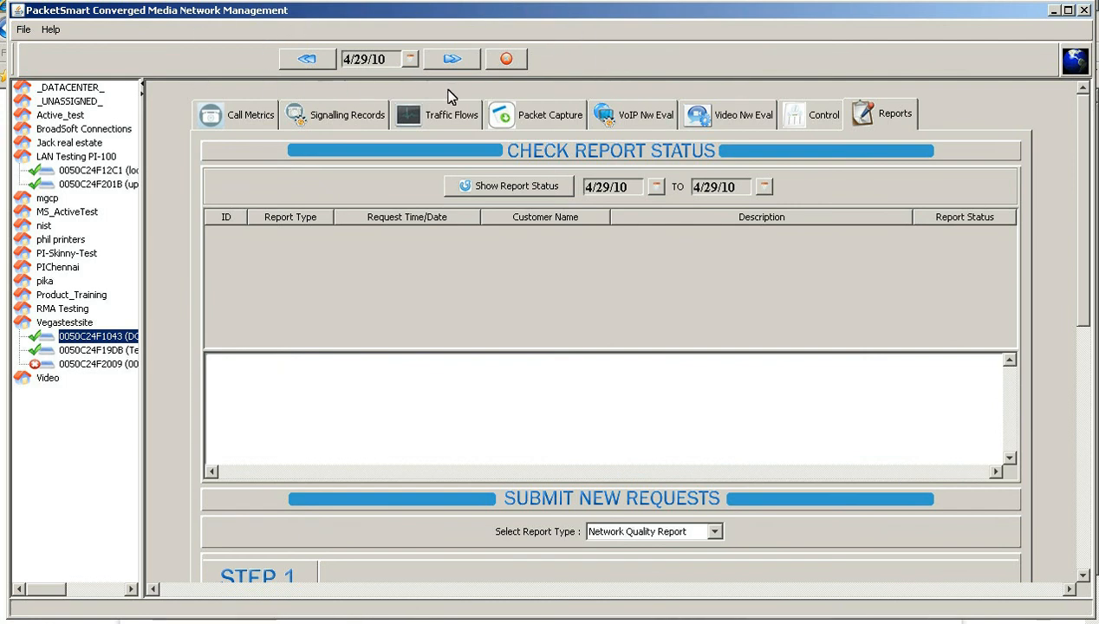
mouse_move(382, 78)
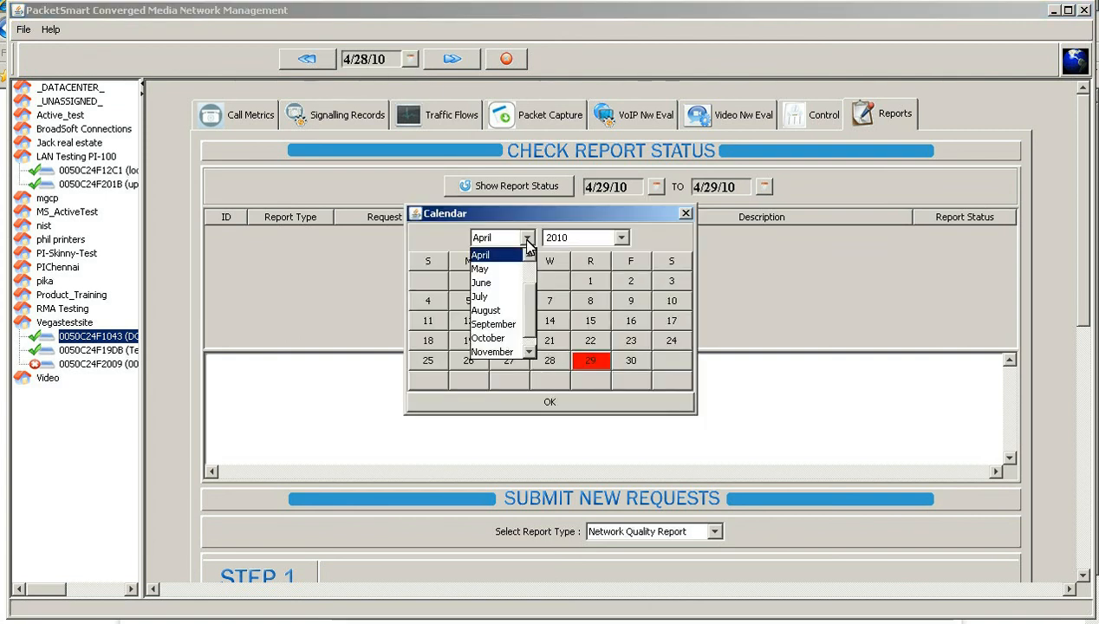
left_click(481, 254)
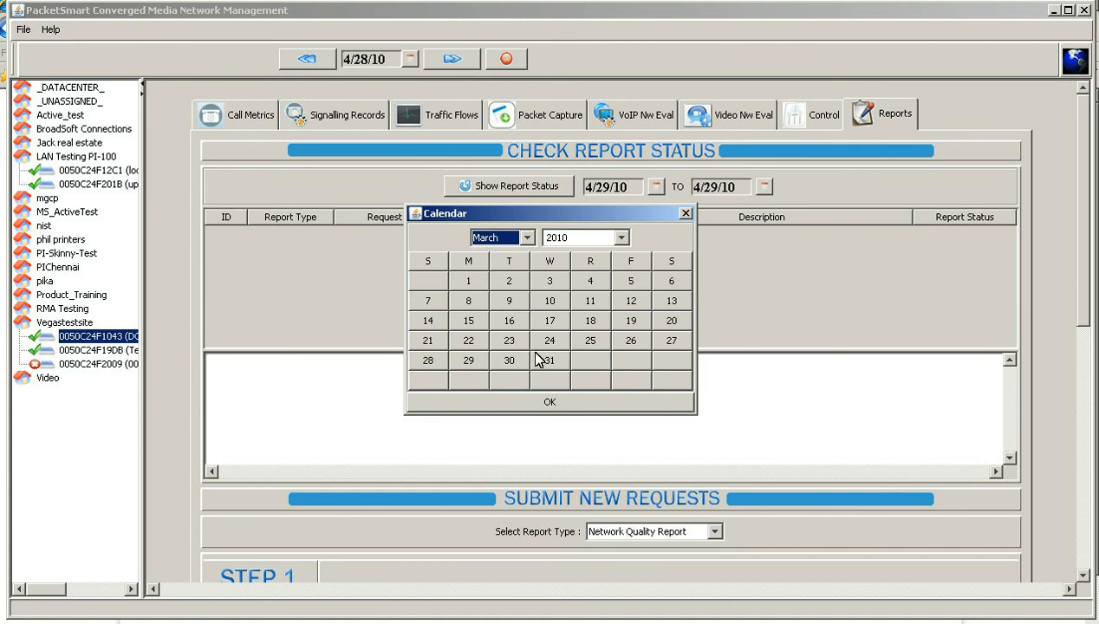
left_click(468, 361)
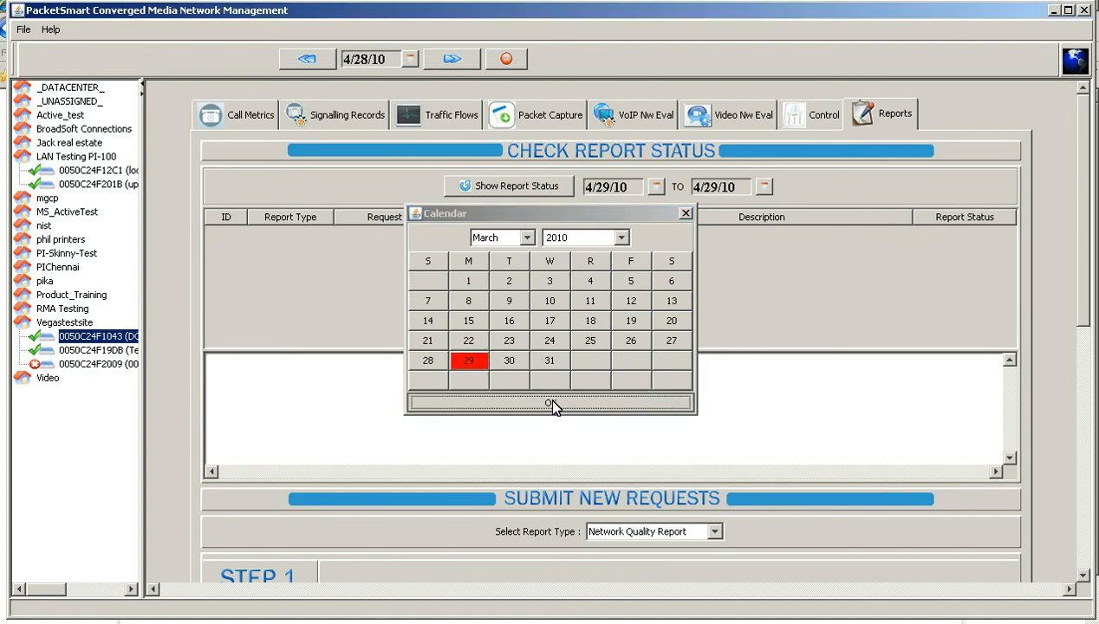
left_click(550, 404)
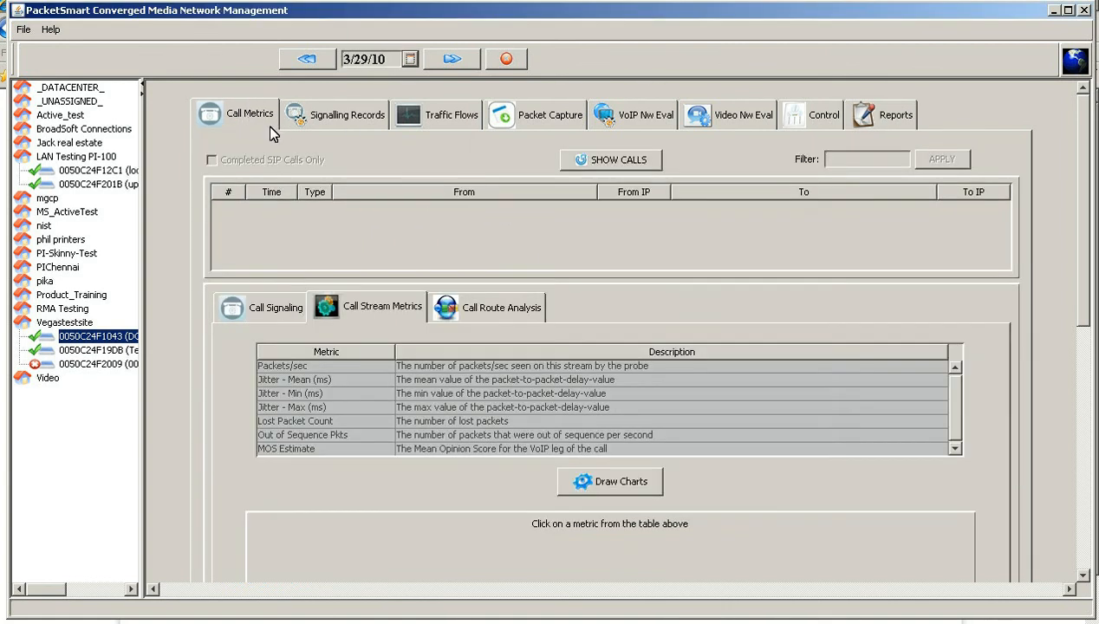
mouse_move(143, 354)
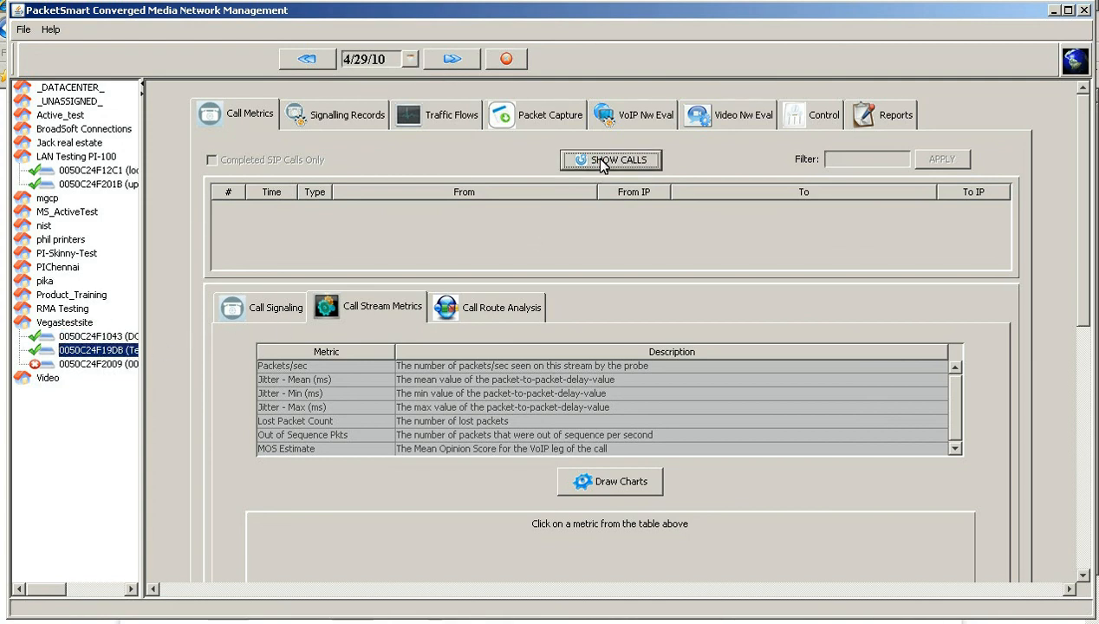
mouse_move(250, 215)
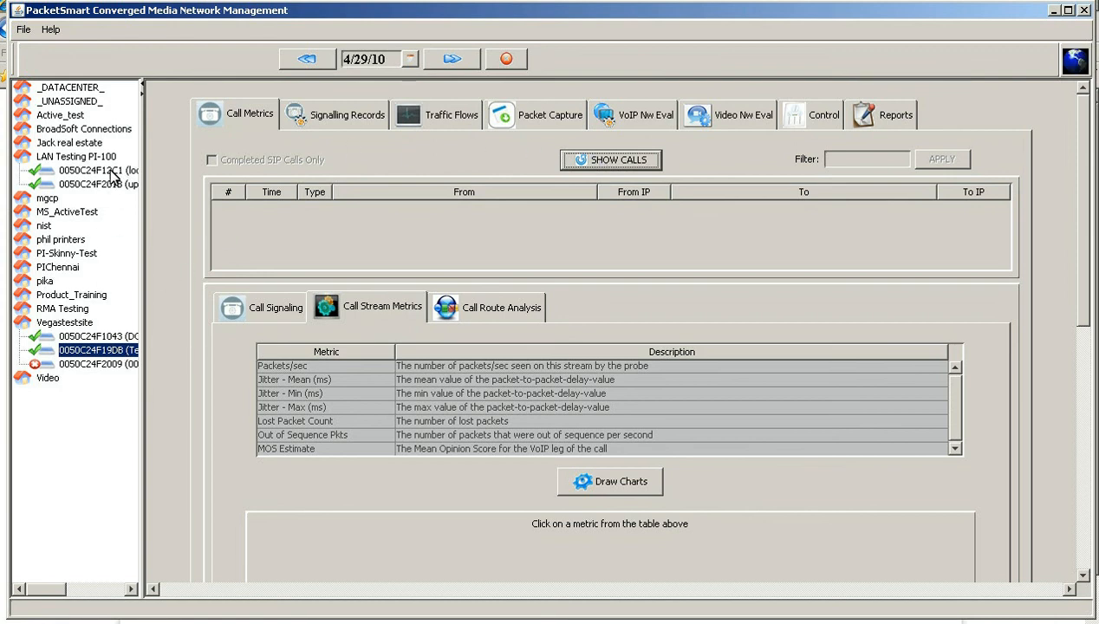
Select probe 0050C24F12C1 under LAN Testing PI-100 in the site tree.
left_click(95, 170)
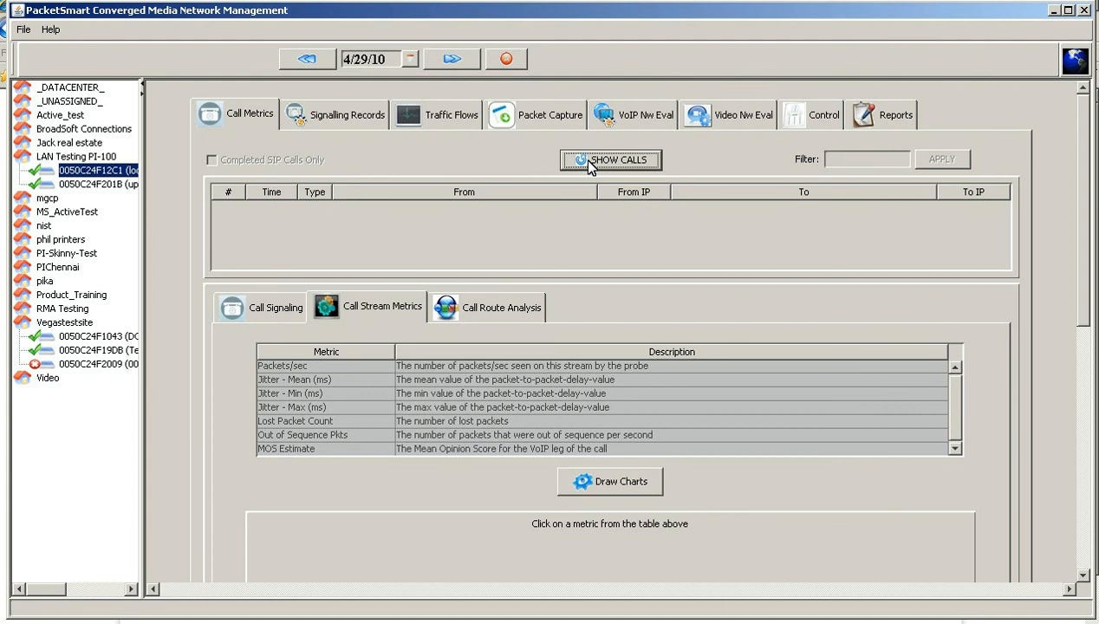
mouse_move(299, 82)
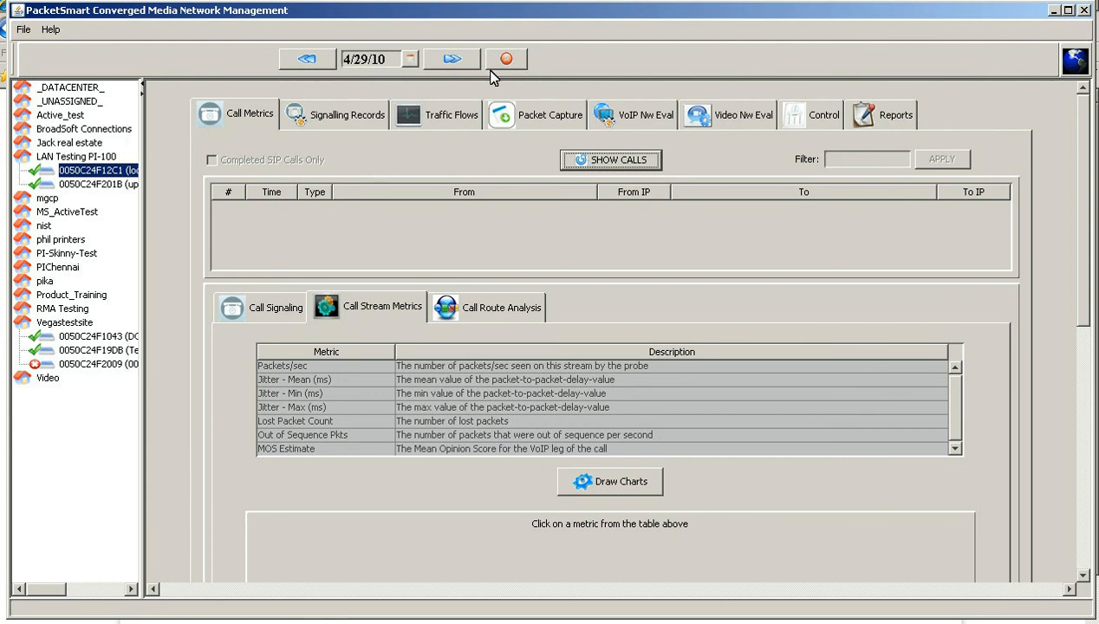
mouse_move(774, 121)
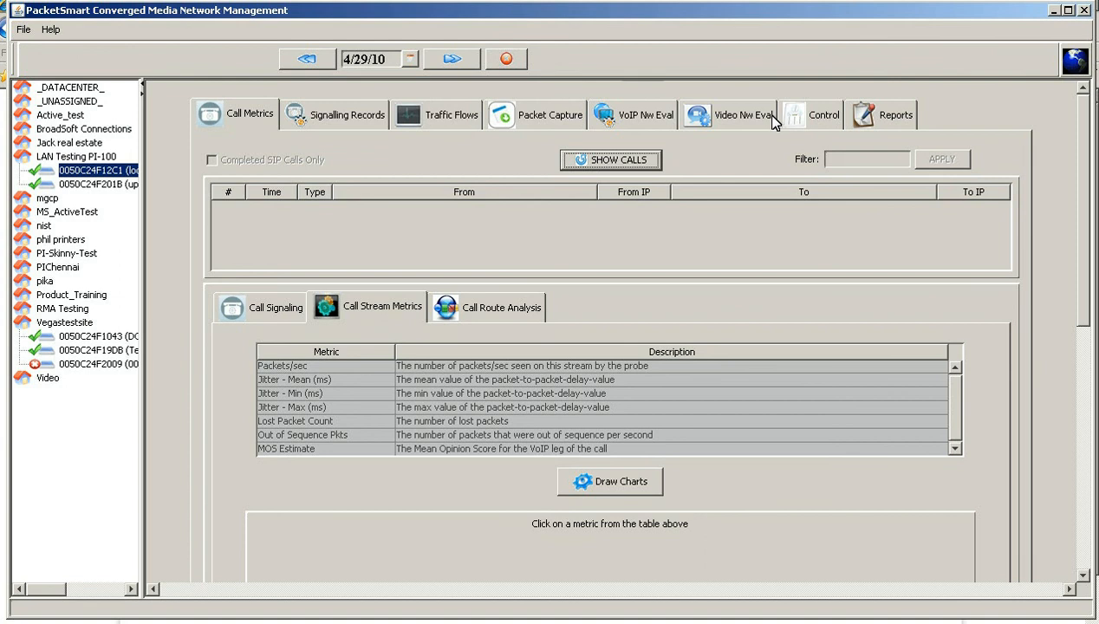